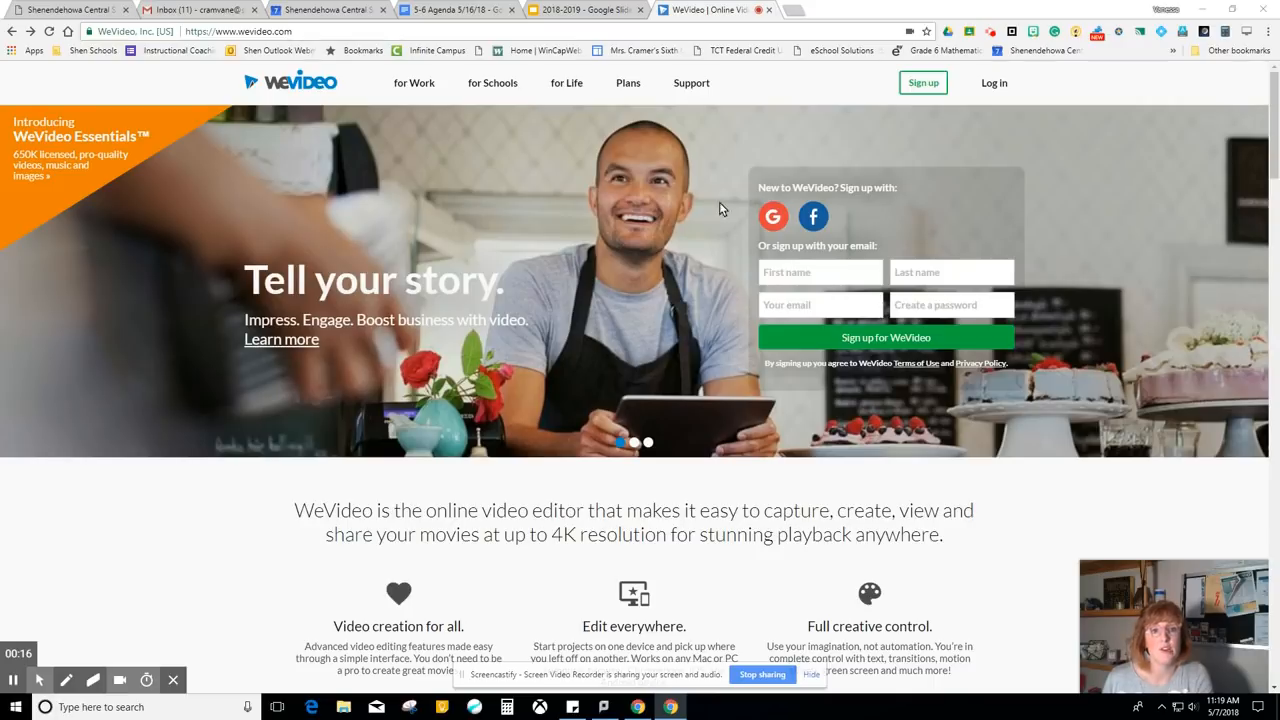
mouse_move(772, 216)
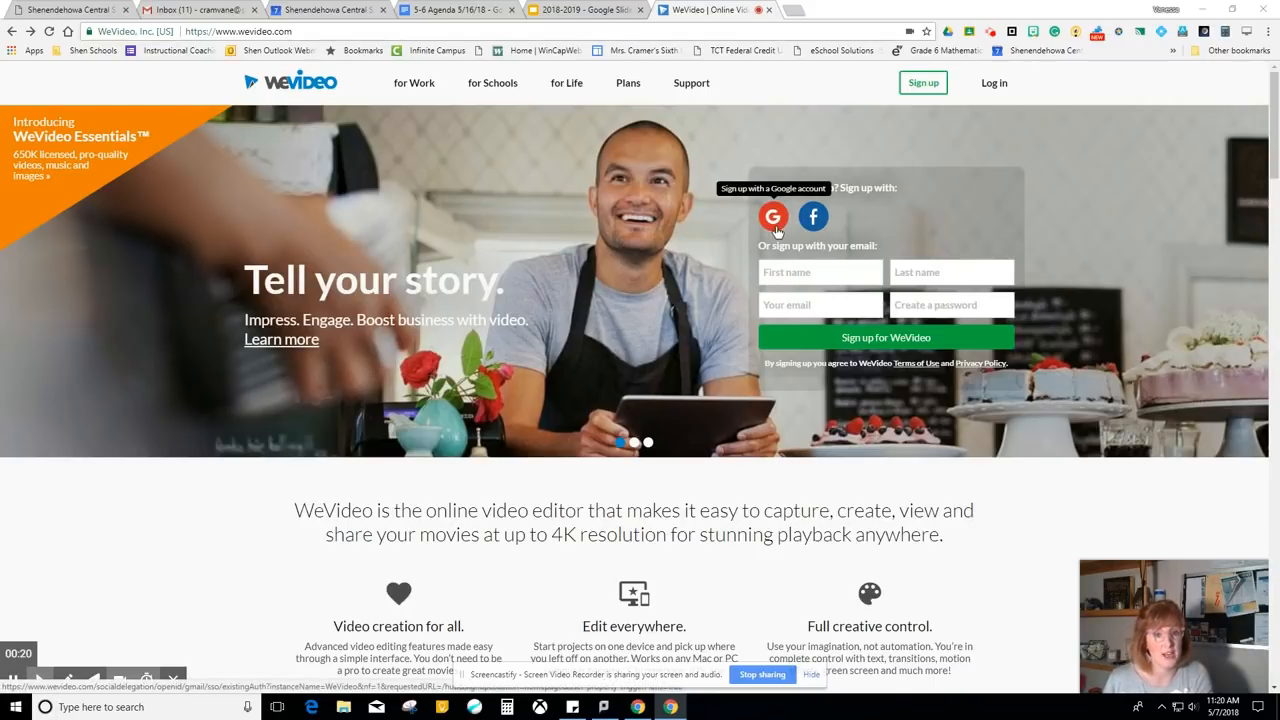
Sign in to WeVideo with the Google account and reach the dashboard.
left_click(772, 216)
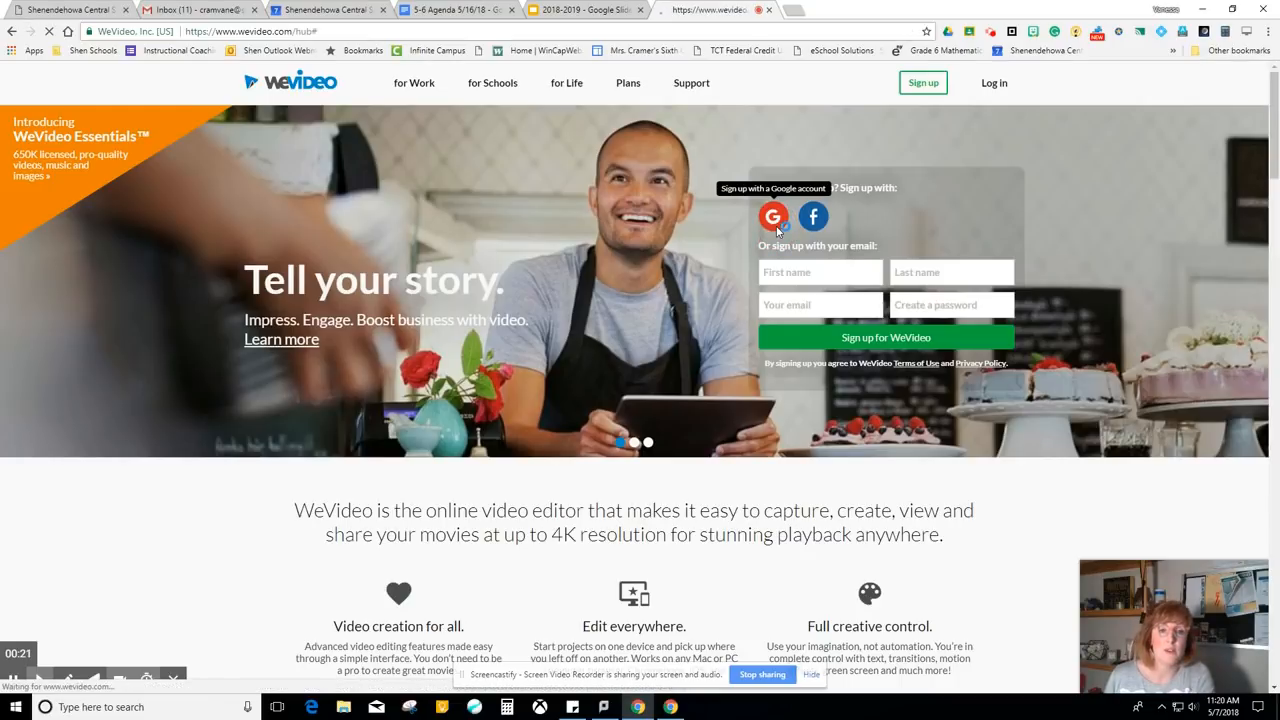
left_click(772, 216)
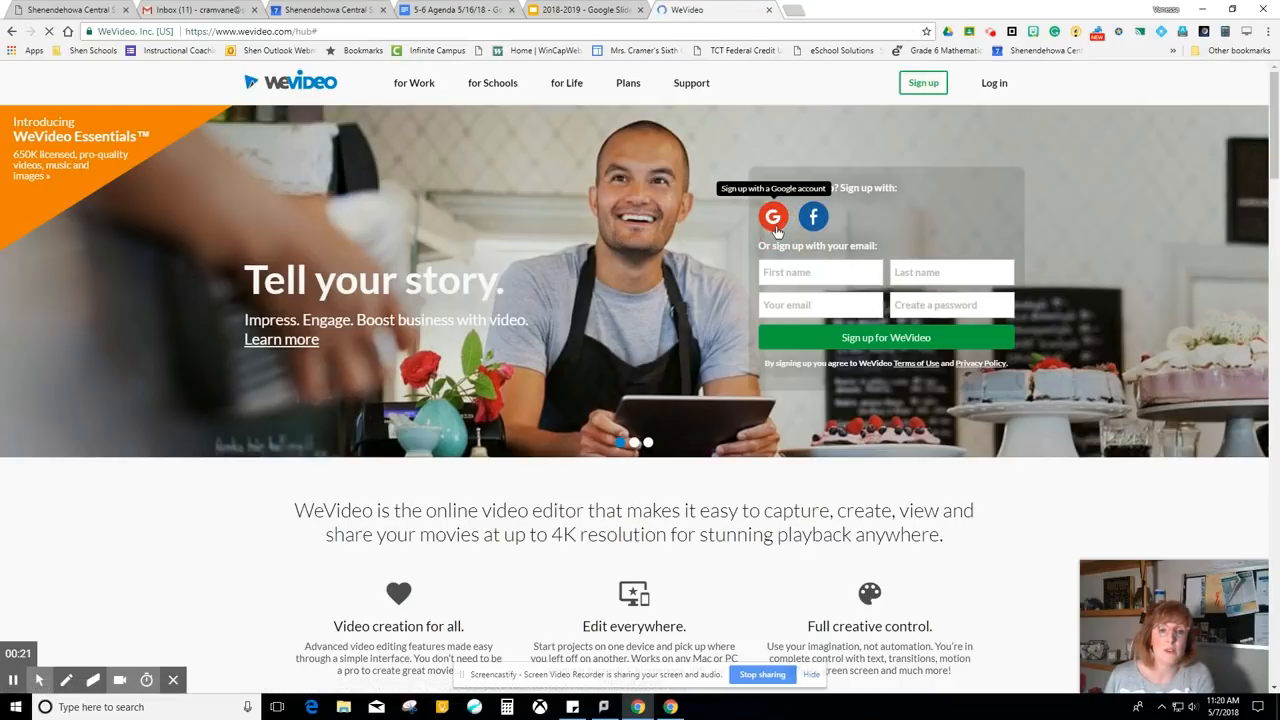
left_click(772, 216)
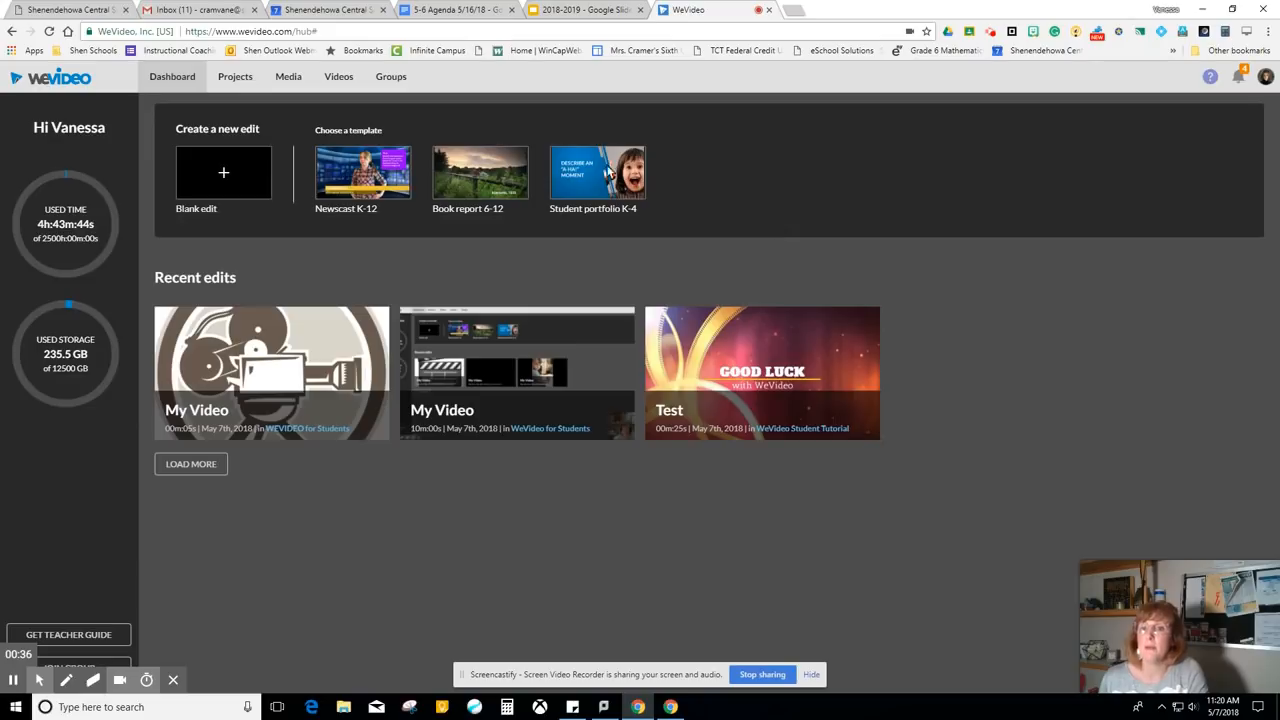
mouse_move(574, 560)
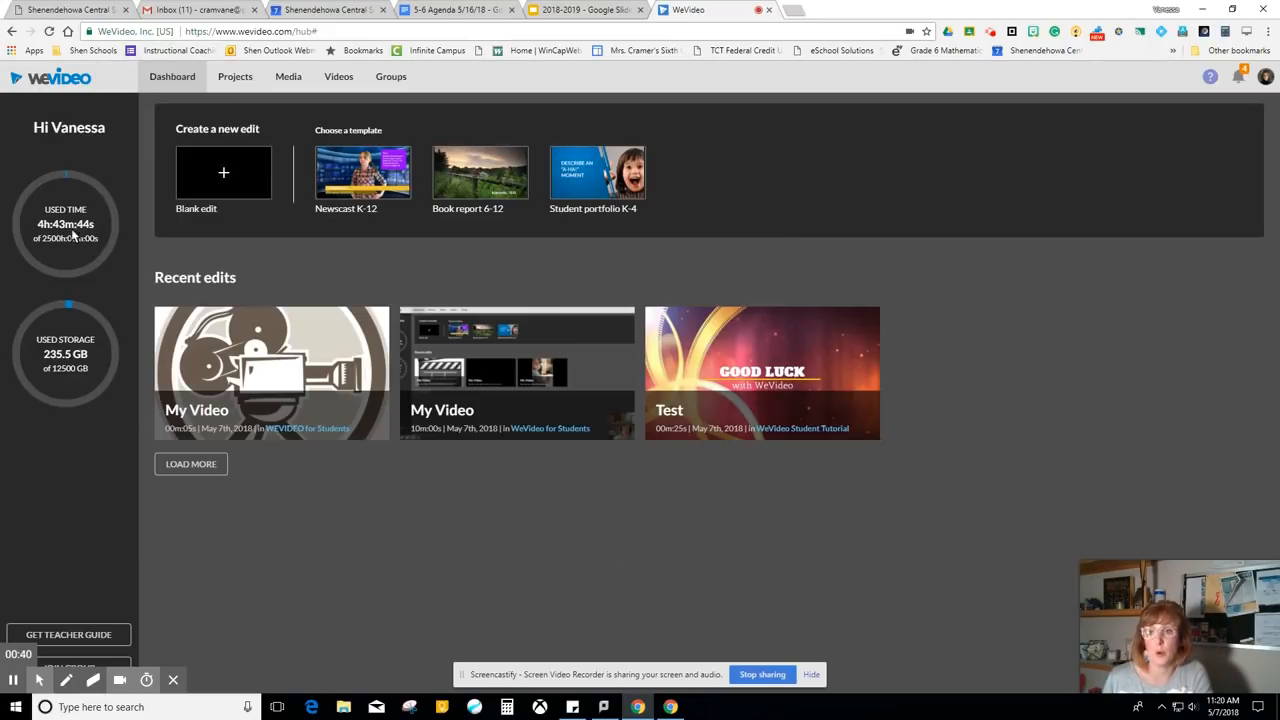
mouse_move(80, 354)
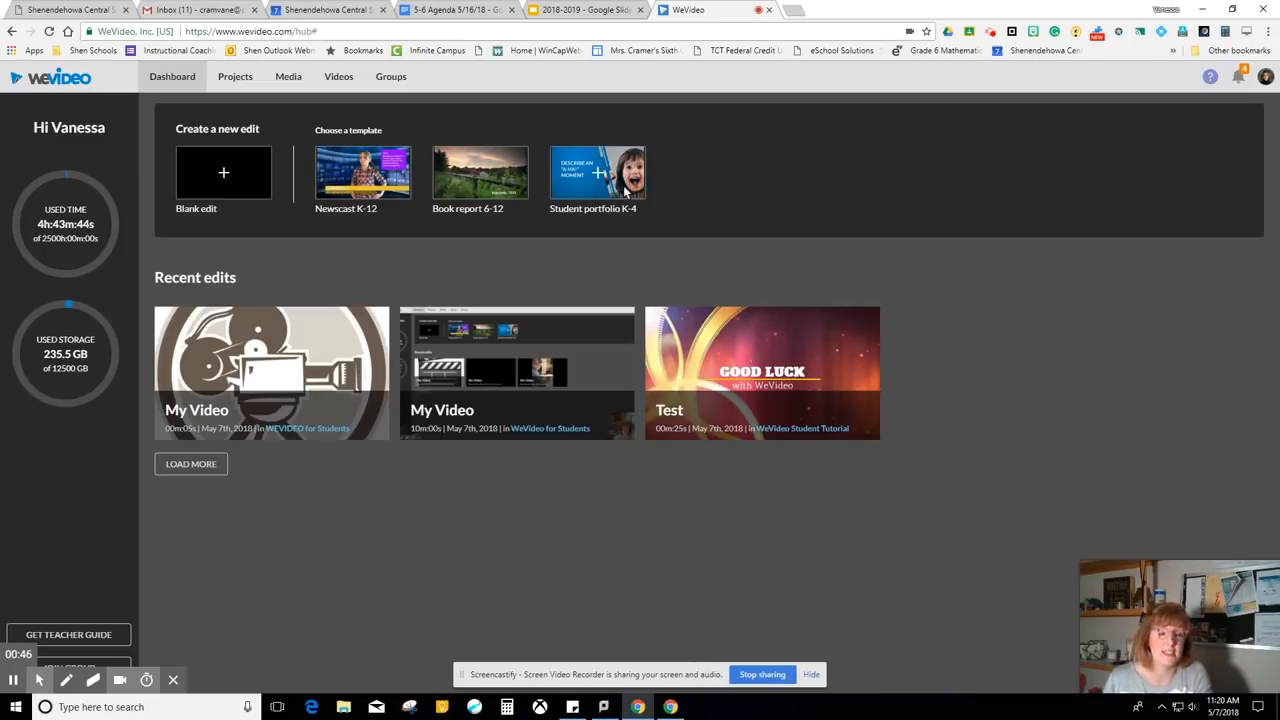
mouse_move(364, 250)
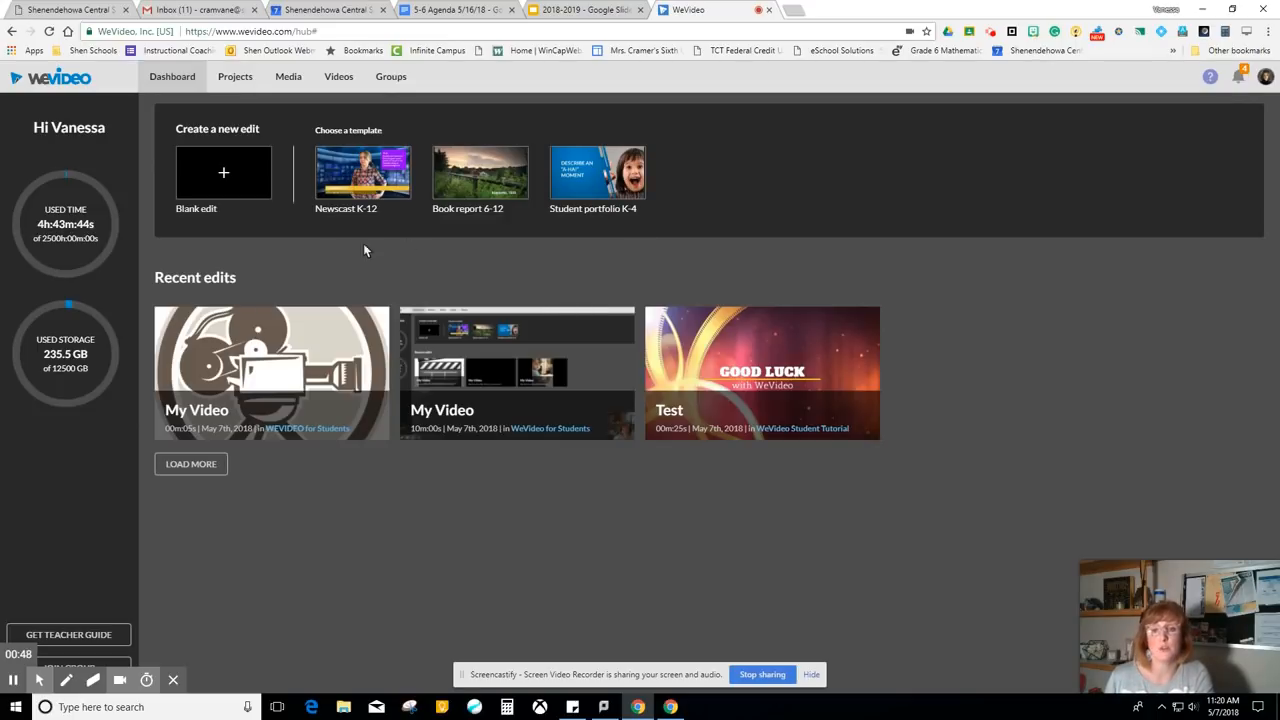
mouse_move(936, 374)
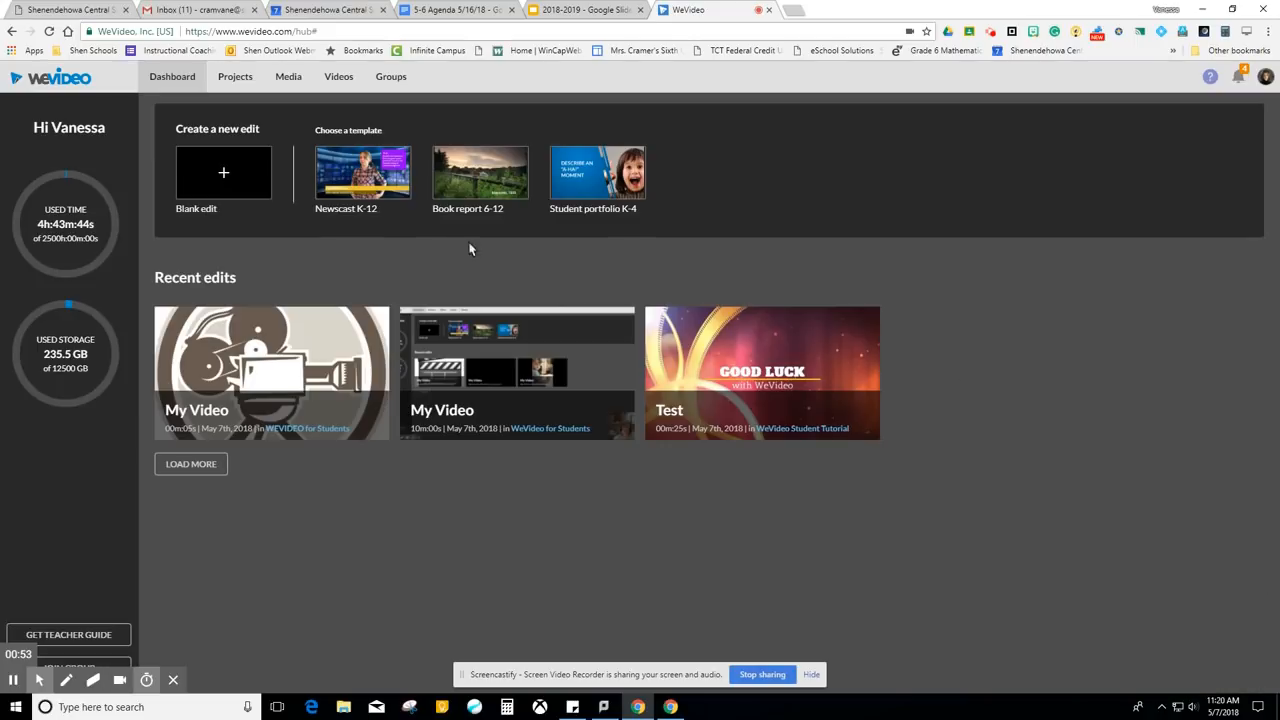
mouse_move(236, 78)
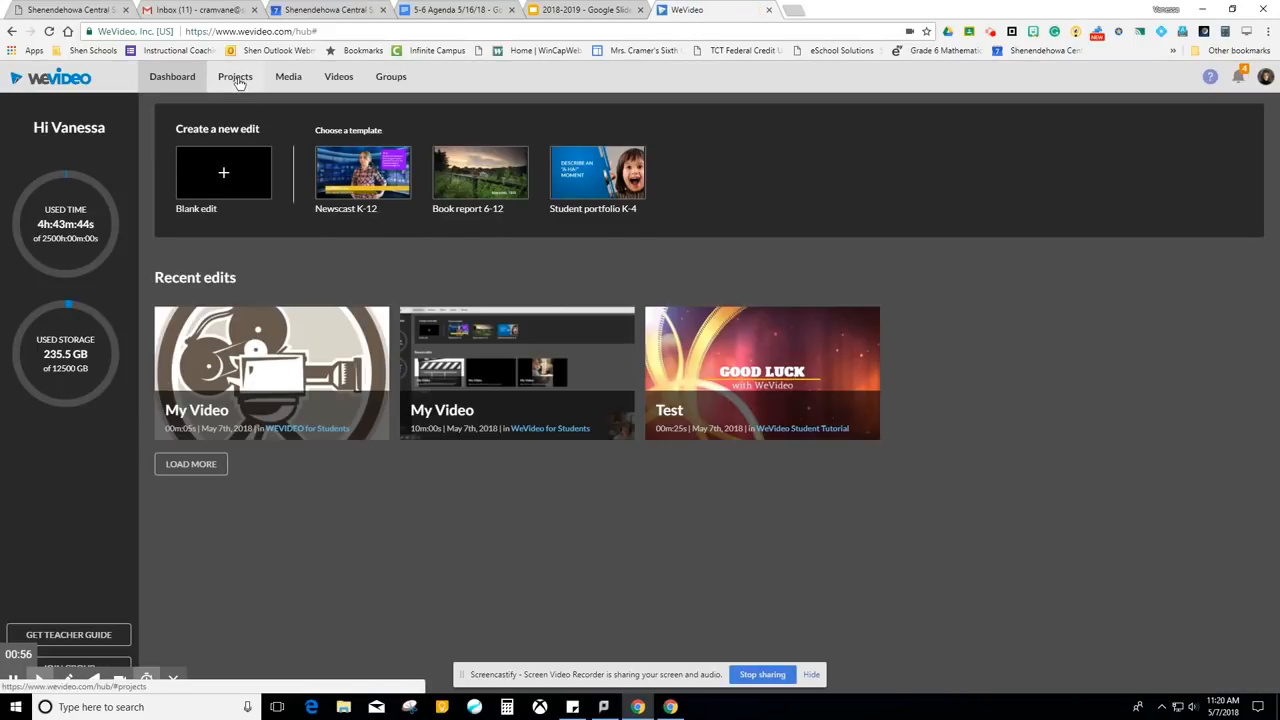
Go to the Projects list and start the Create new project form.
left_click(236, 76)
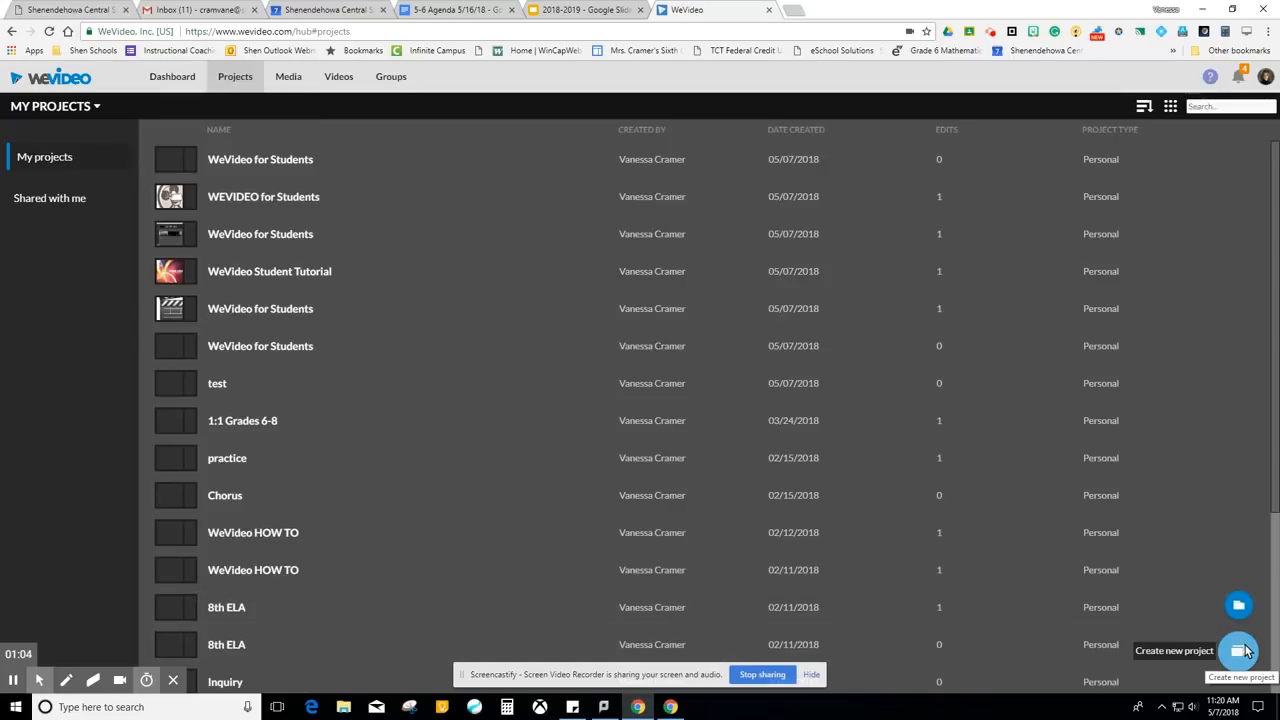
left_click(1236, 652)
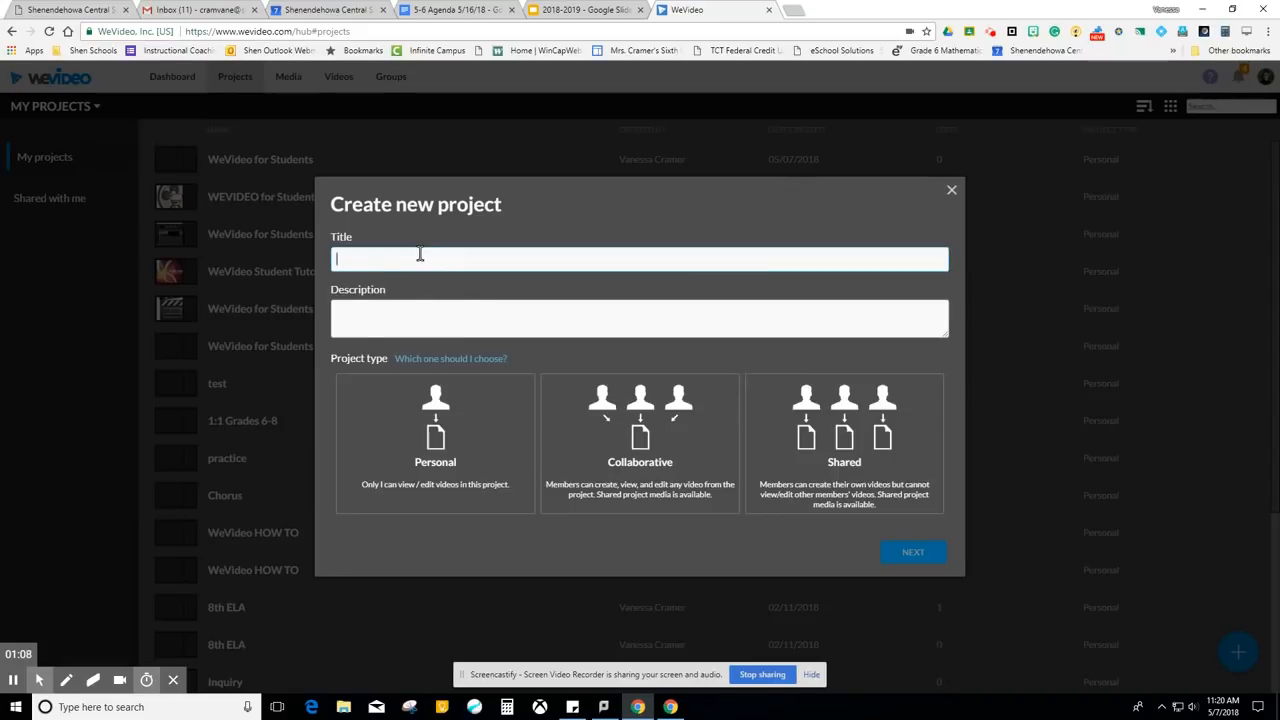
Title the project 'WeVideo Tutorial for Students' with a how-to guide description.
type("W")
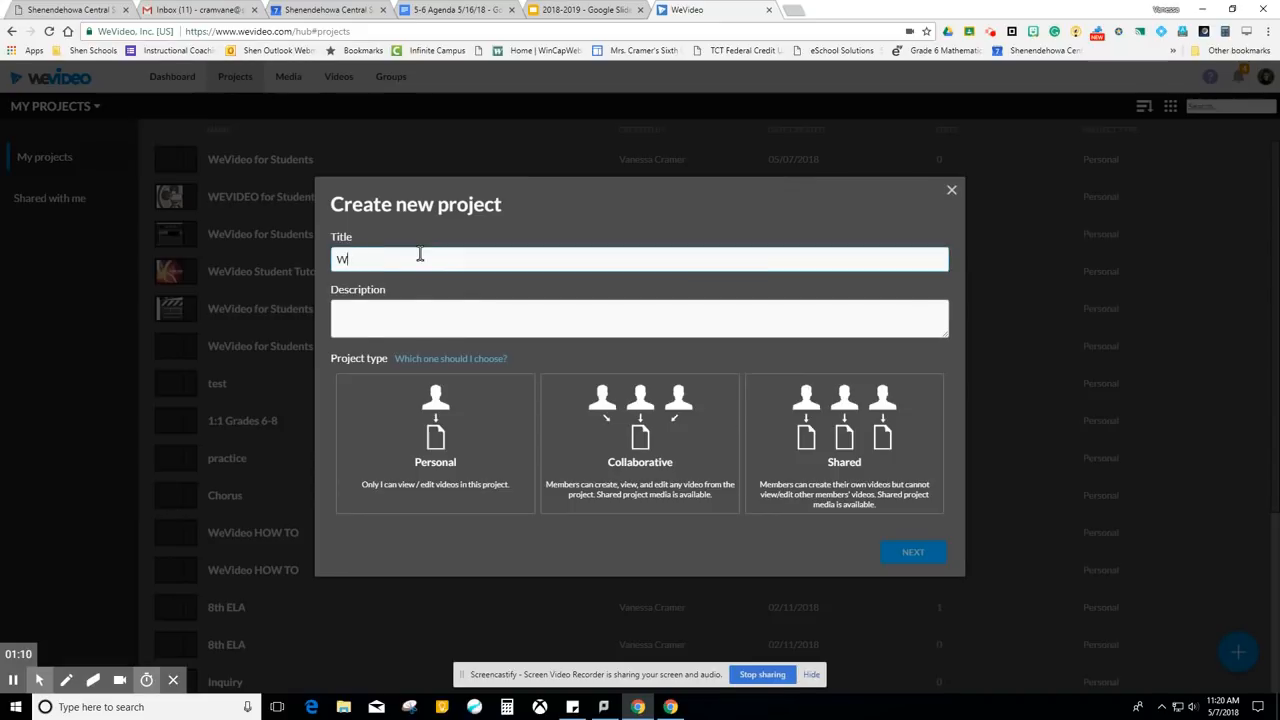
type("eVideo Tutorial for Students")
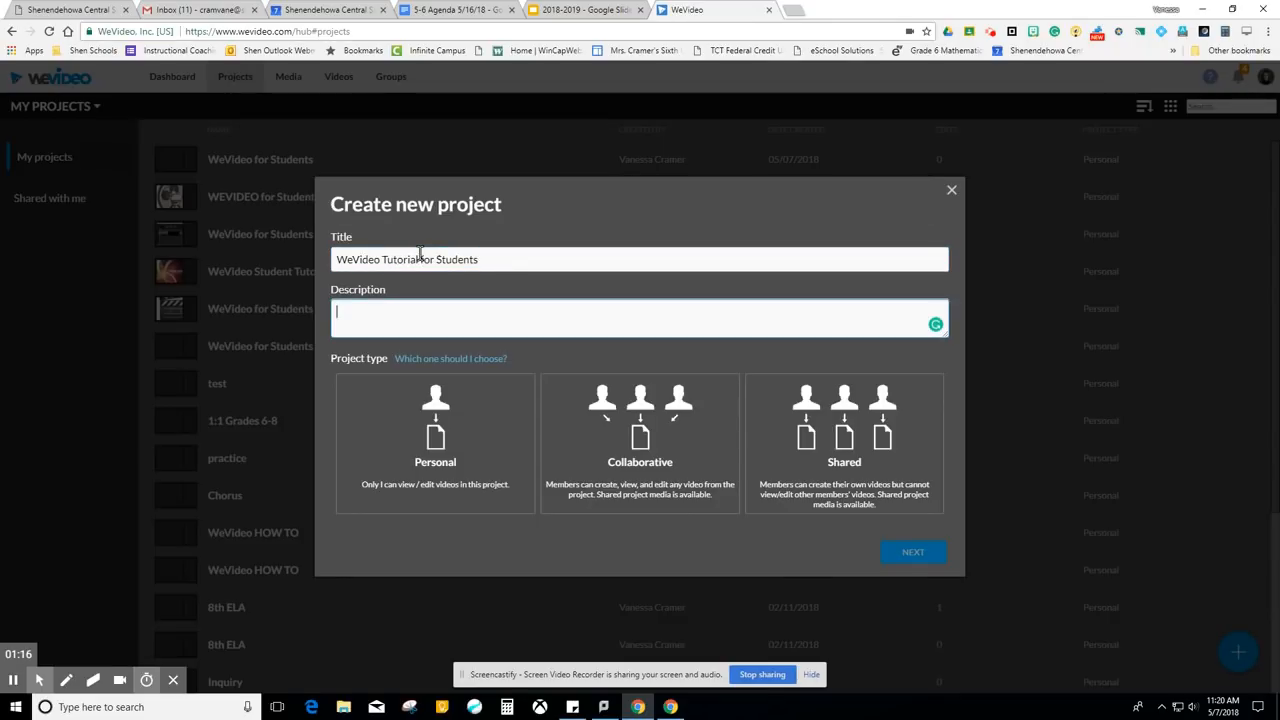
type("A how to guide for students on")
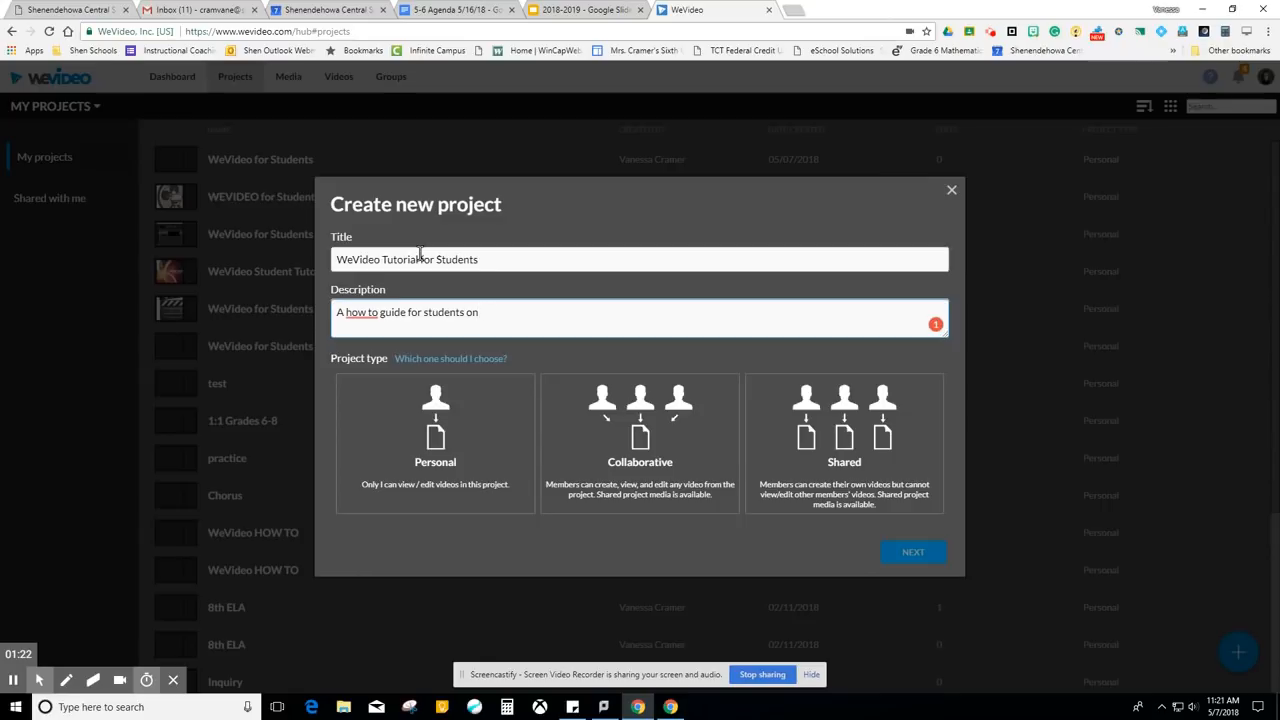
type("WeVideo.")
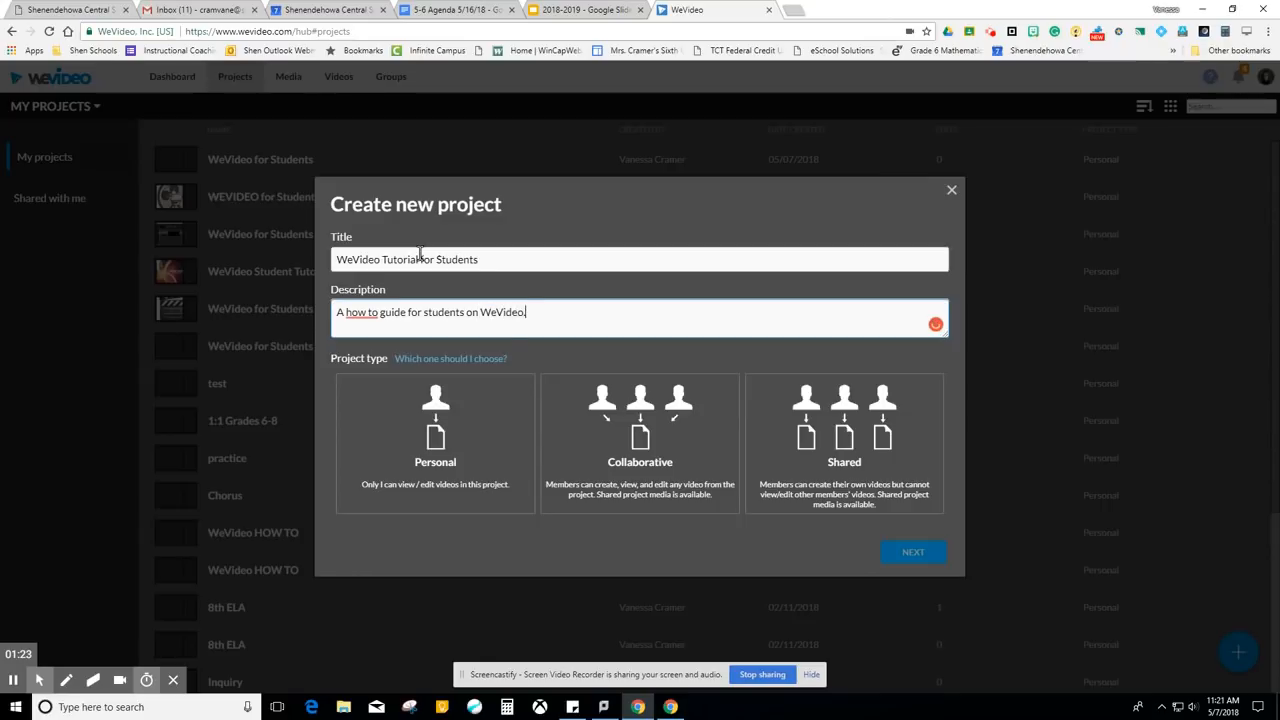
left_click(360, 312)
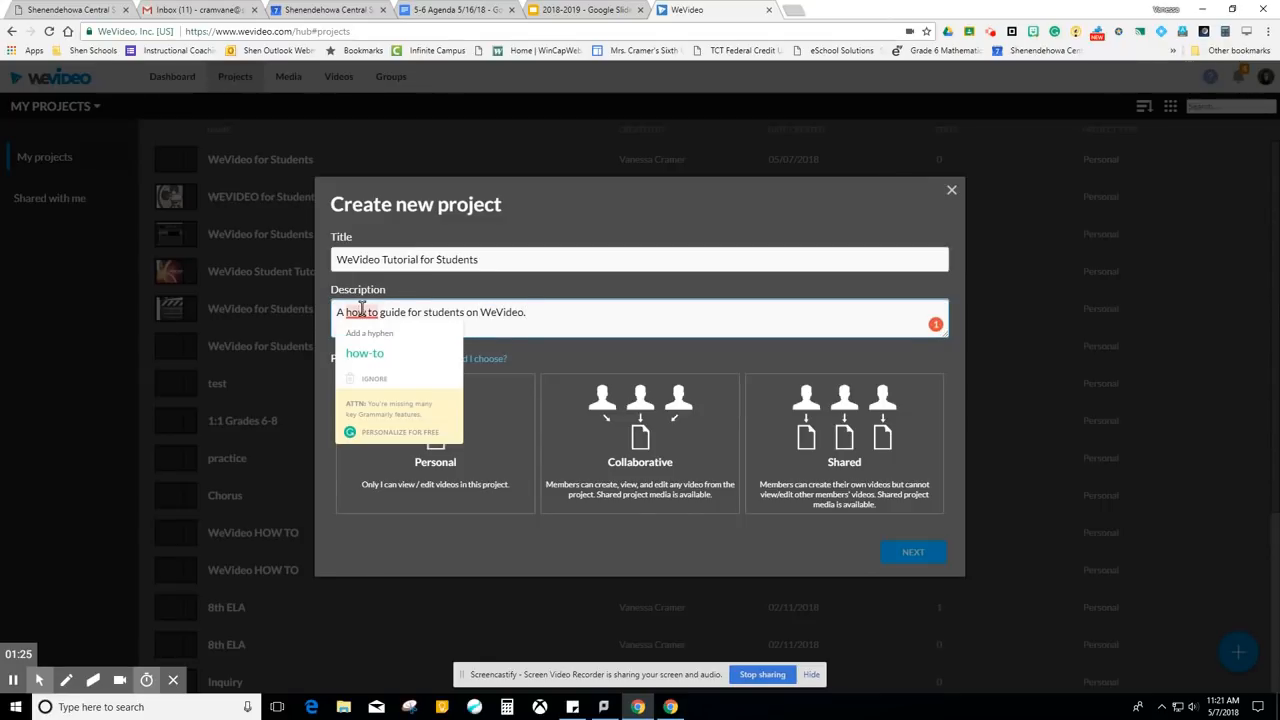
Make the project Personal and continue to the add-media step.
left_click(436, 444)
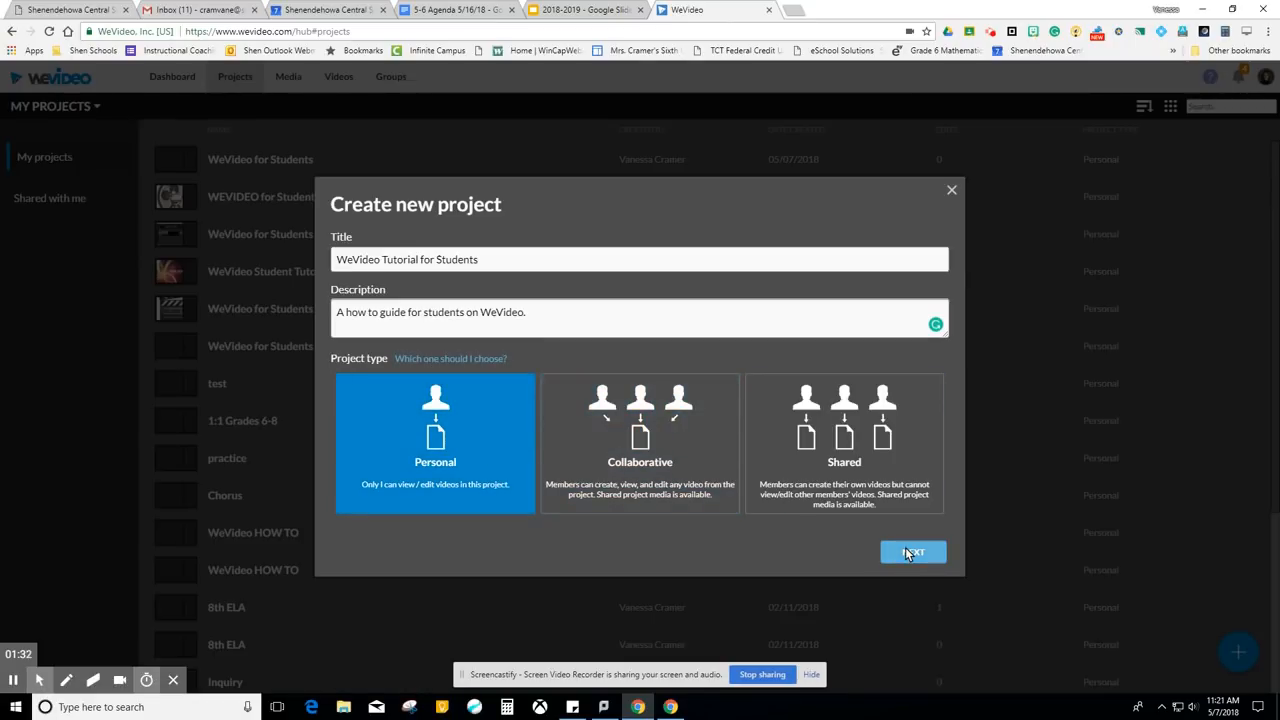
left_click(912, 552)
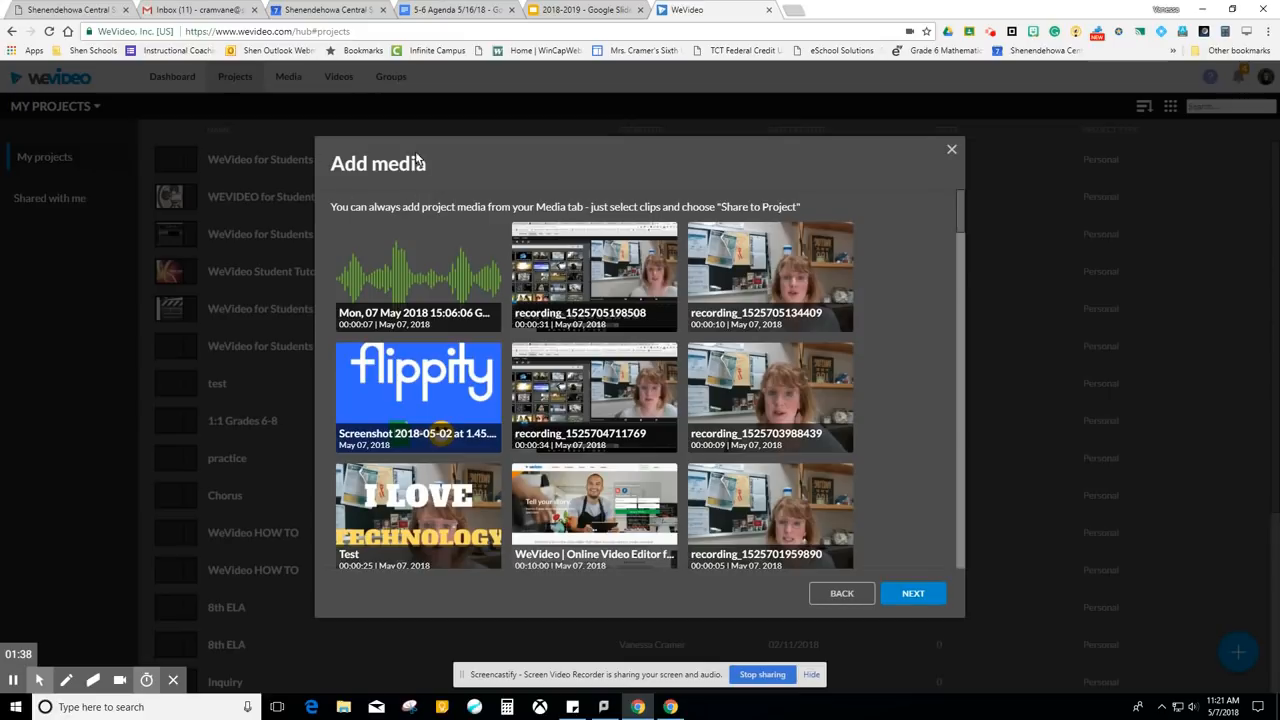
mouse_move(834, 556)
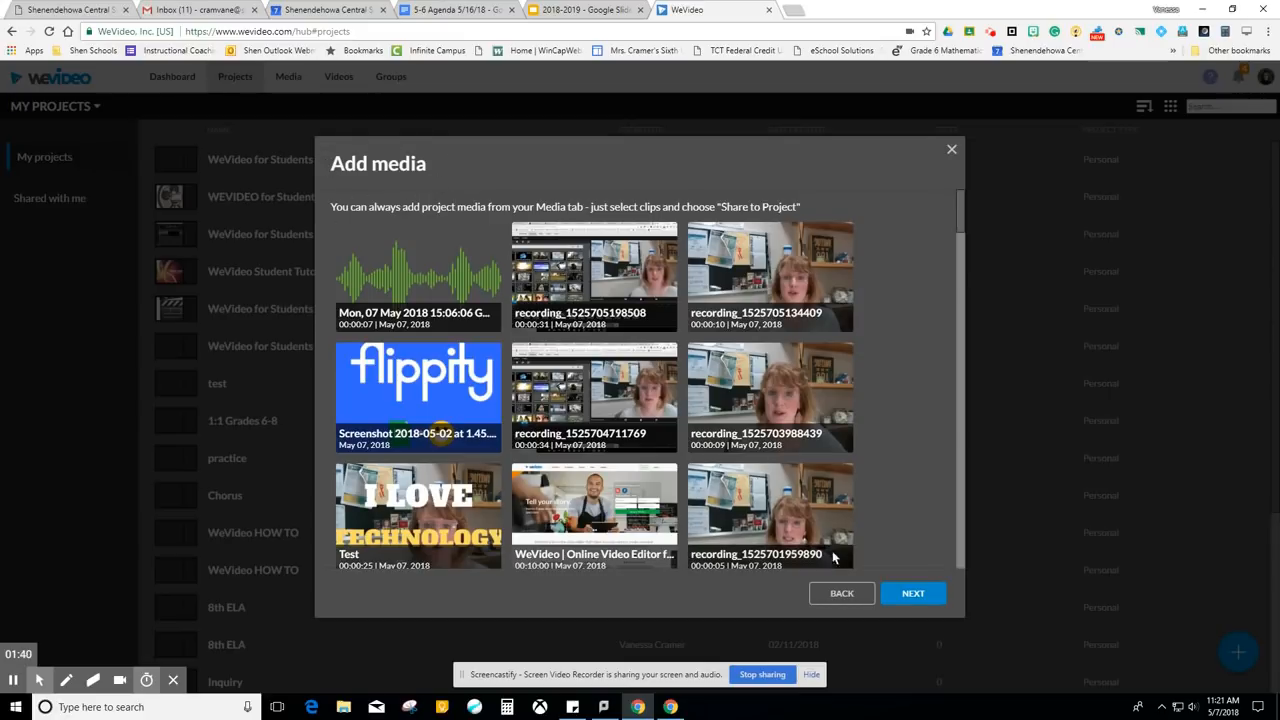
Finish creating the project without selecting any media clips.
left_click(912, 592)
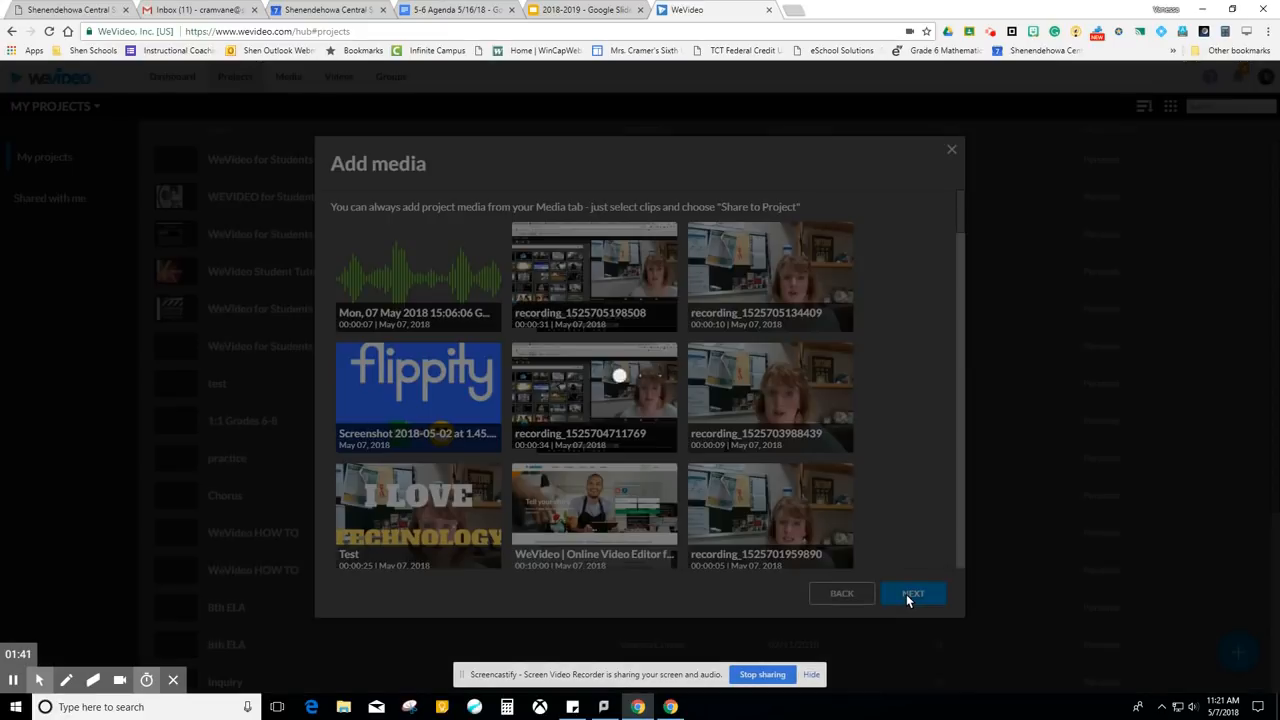
left_click(912, 592)
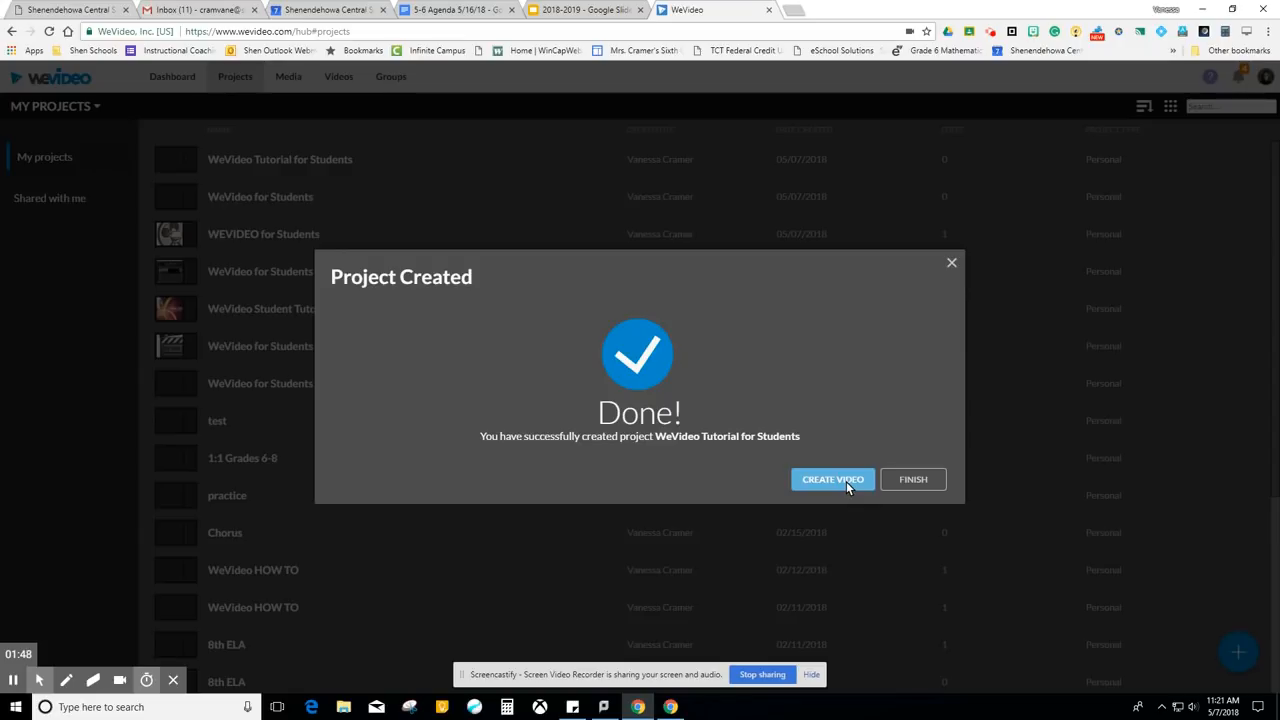
Create a video for the project as a blank edit rather than a template.
left_click(832, 480)
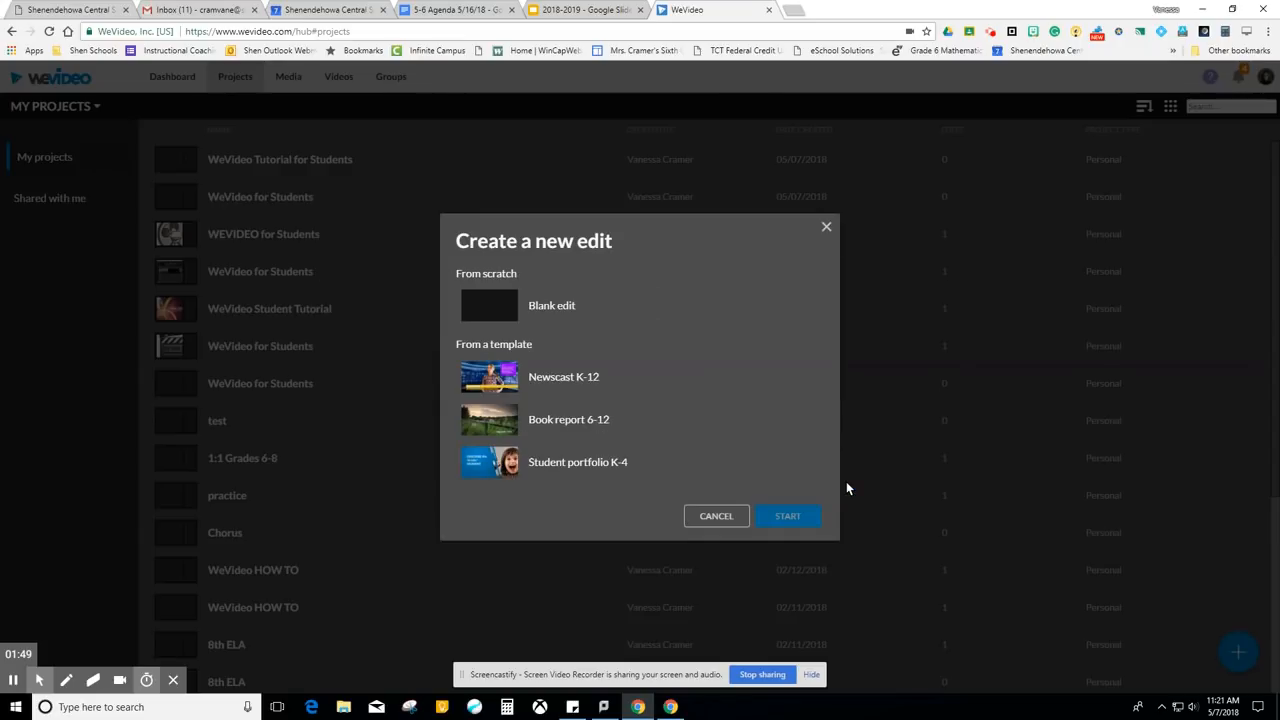
mouse_move(696, 260)
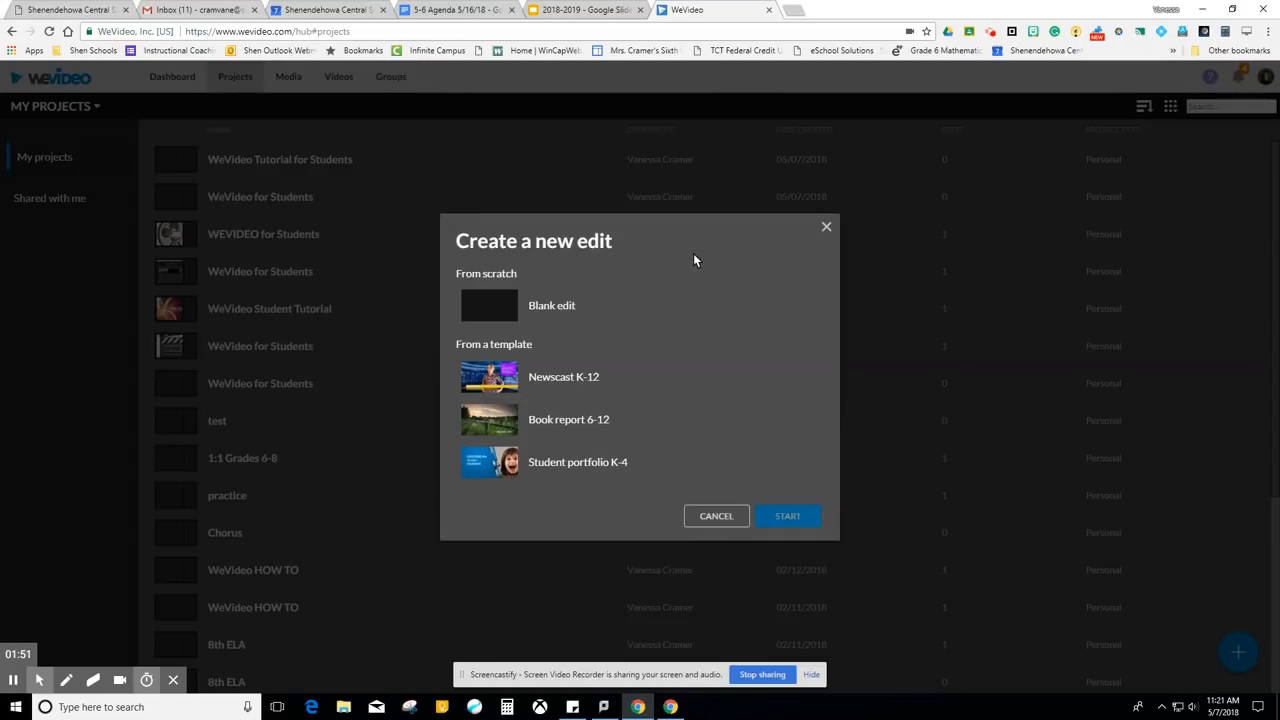
mouse_move(686, 308)
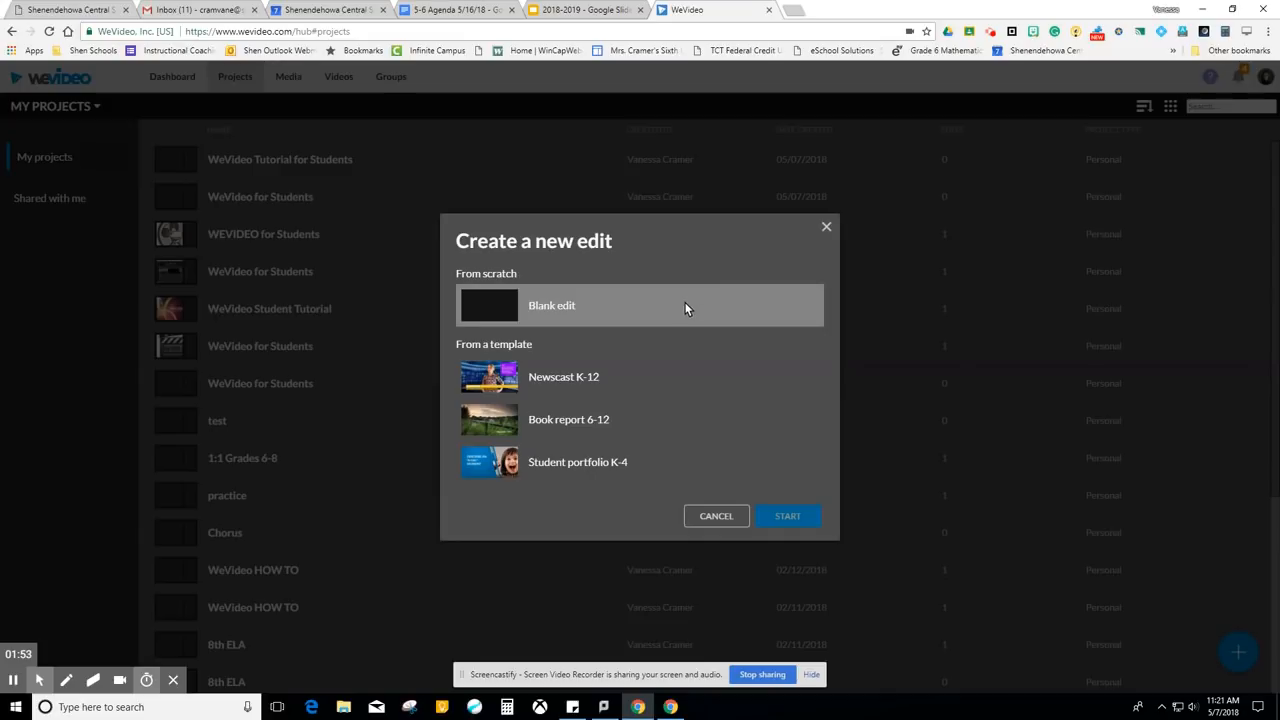
mouse_move(676, 376)
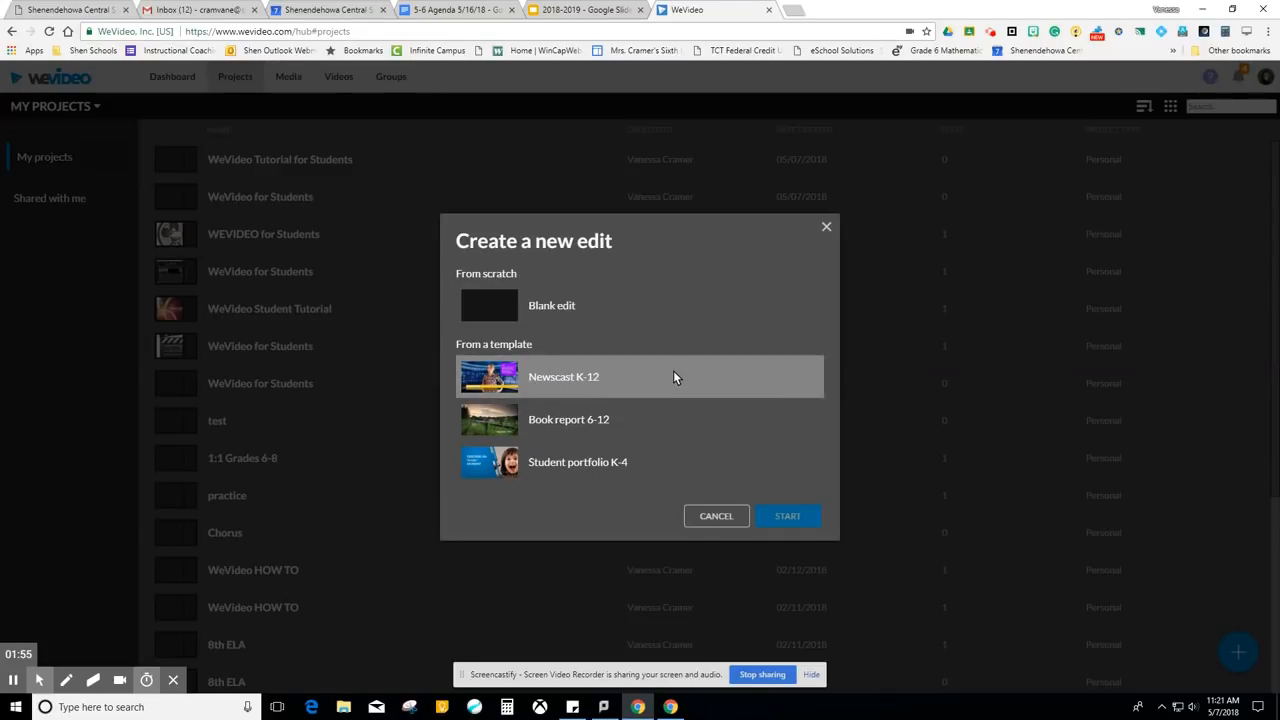
mouse_move(678, 416)
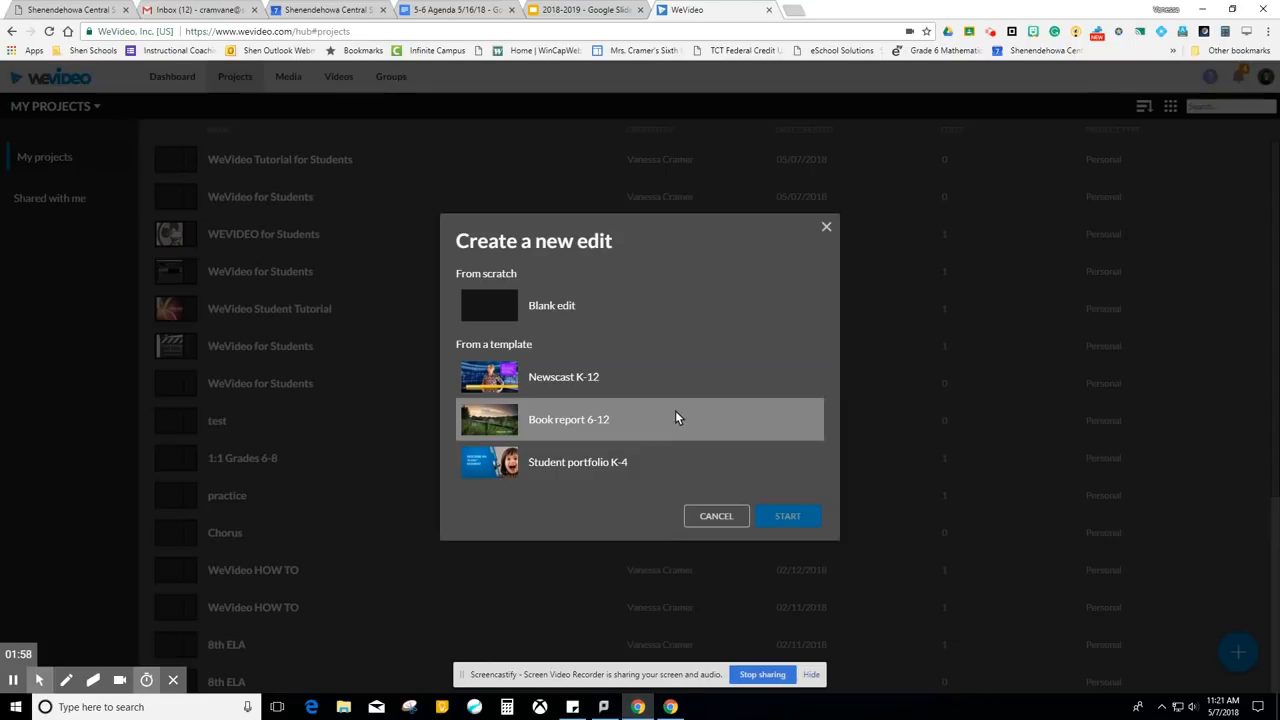
mouse_move(682, 458)
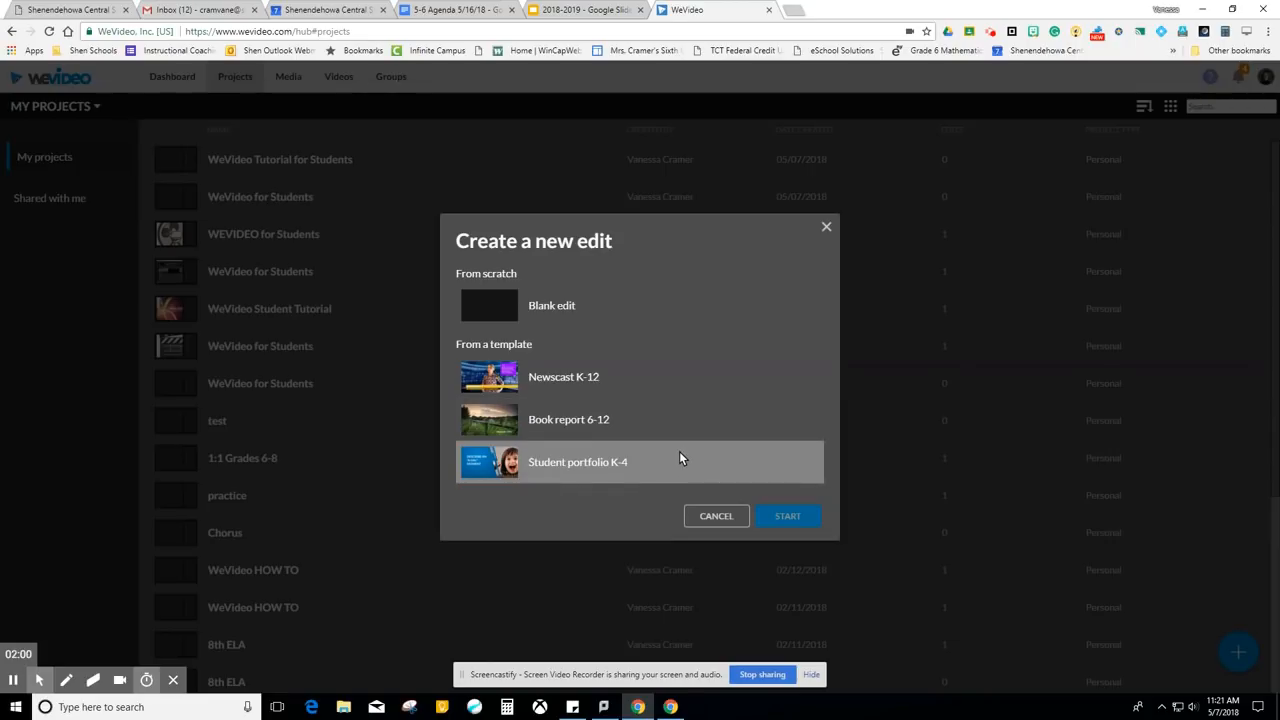
mouse_move(610, 392)
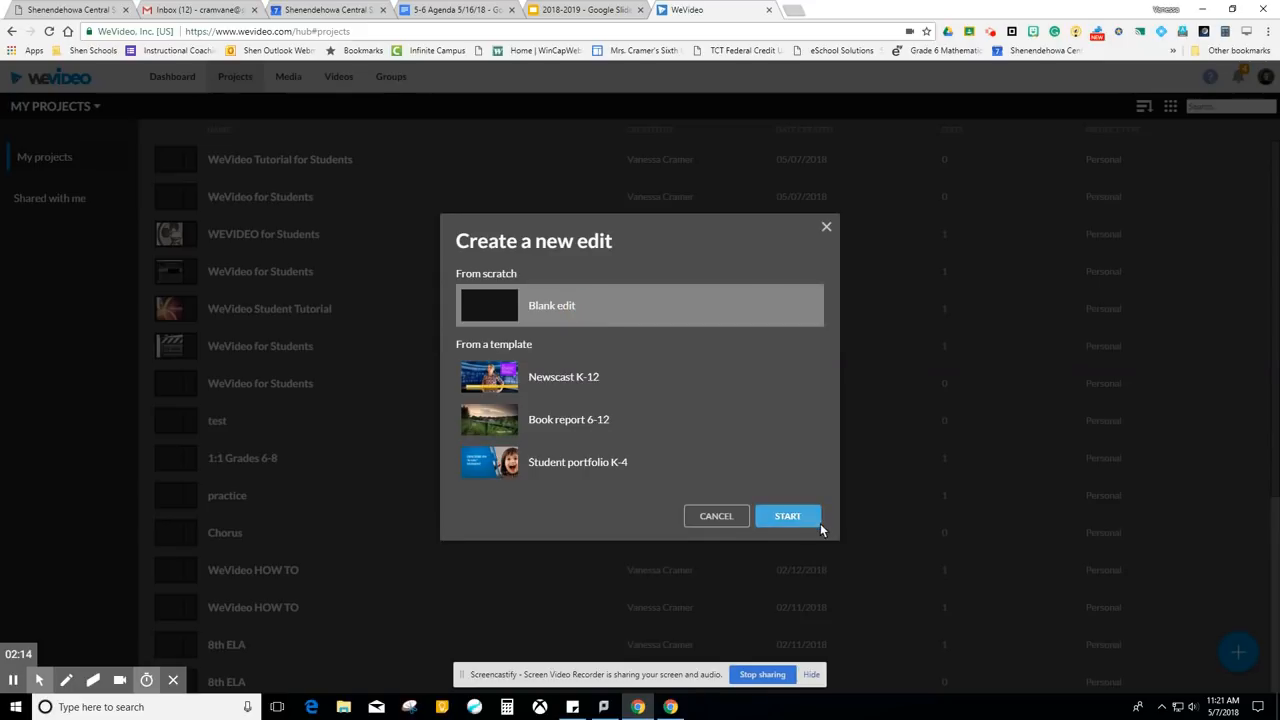
left_click(788, 516)
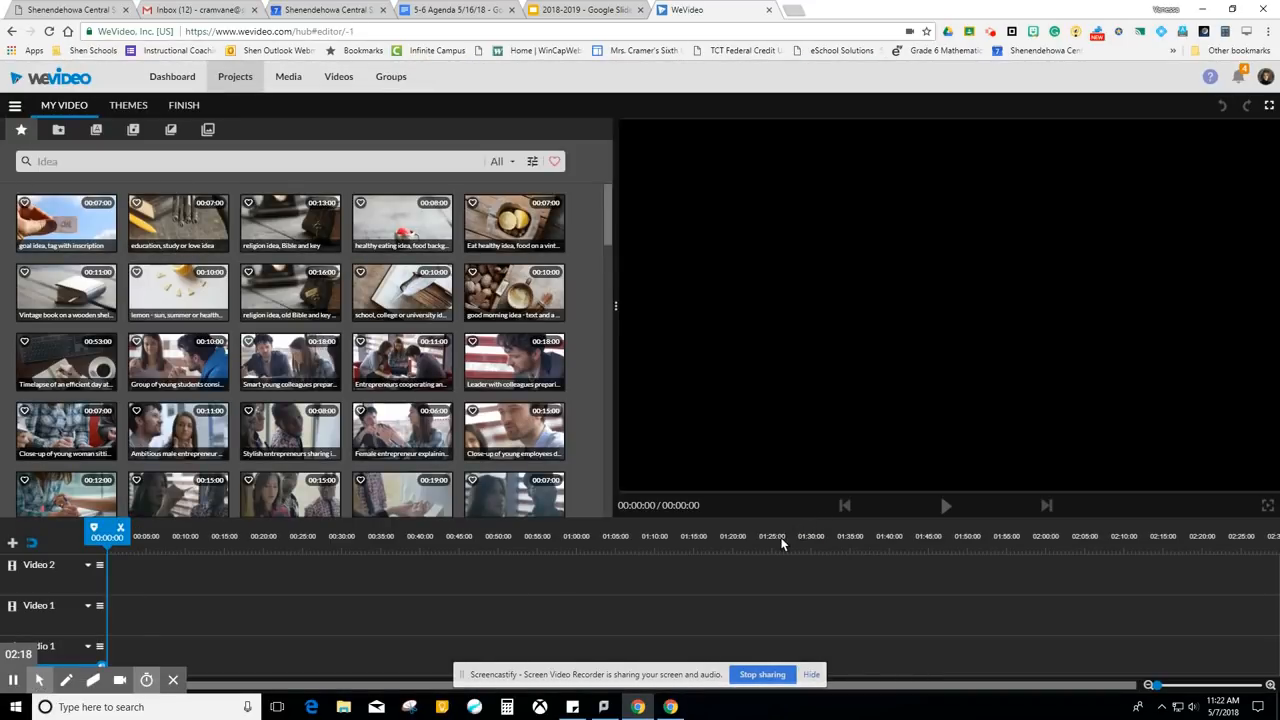
mouse_move(72, 326)
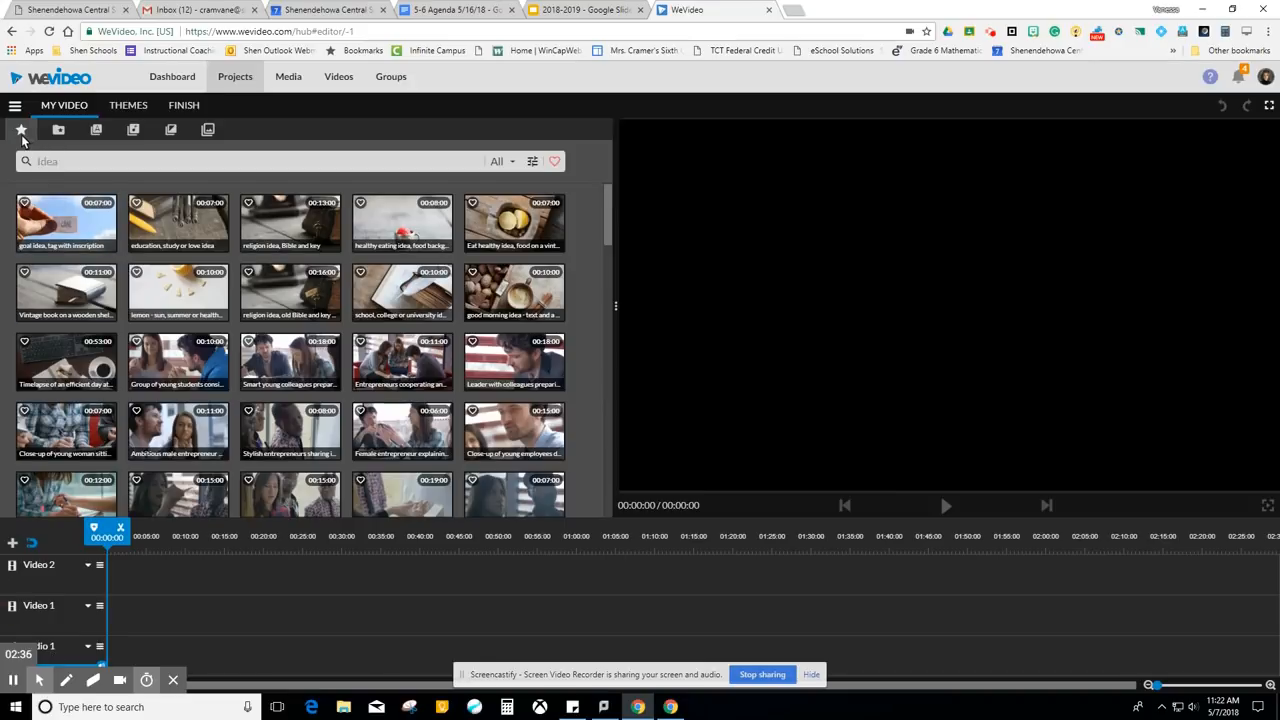
mouse_move(22, 130)
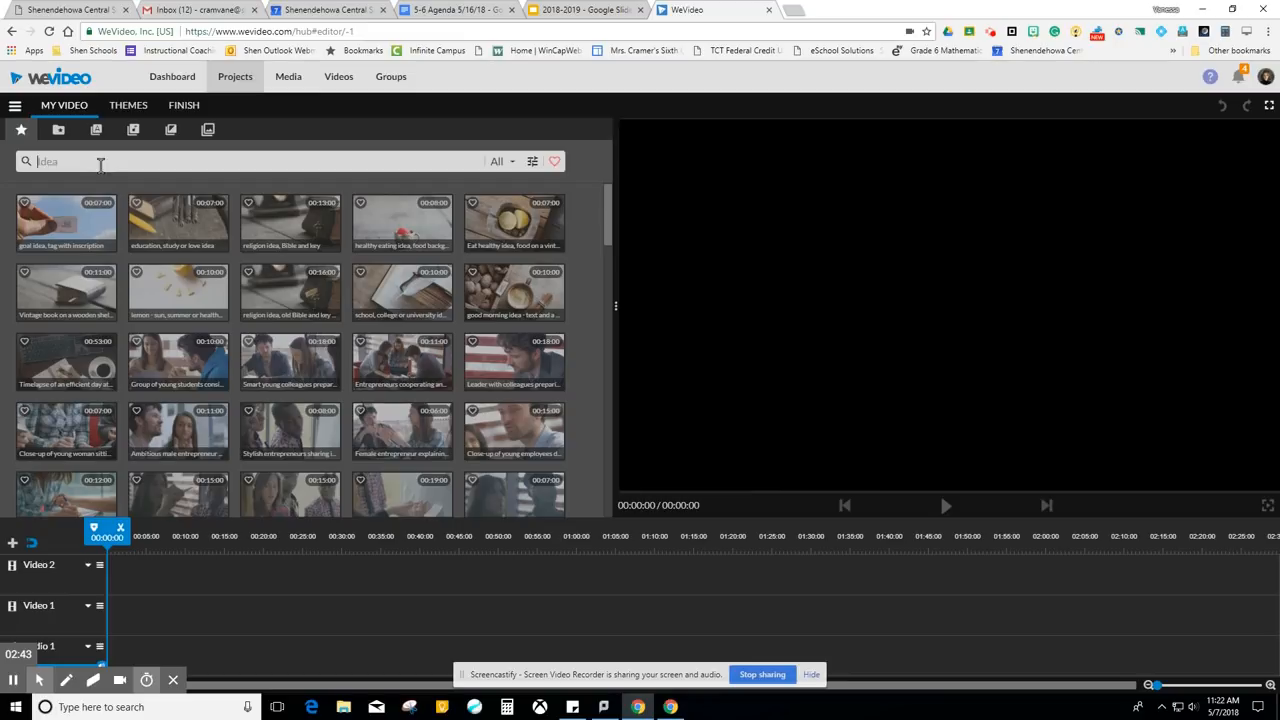
Search stock media for 'camera' and place the vintage film camera image on Video 1.
type("camera")
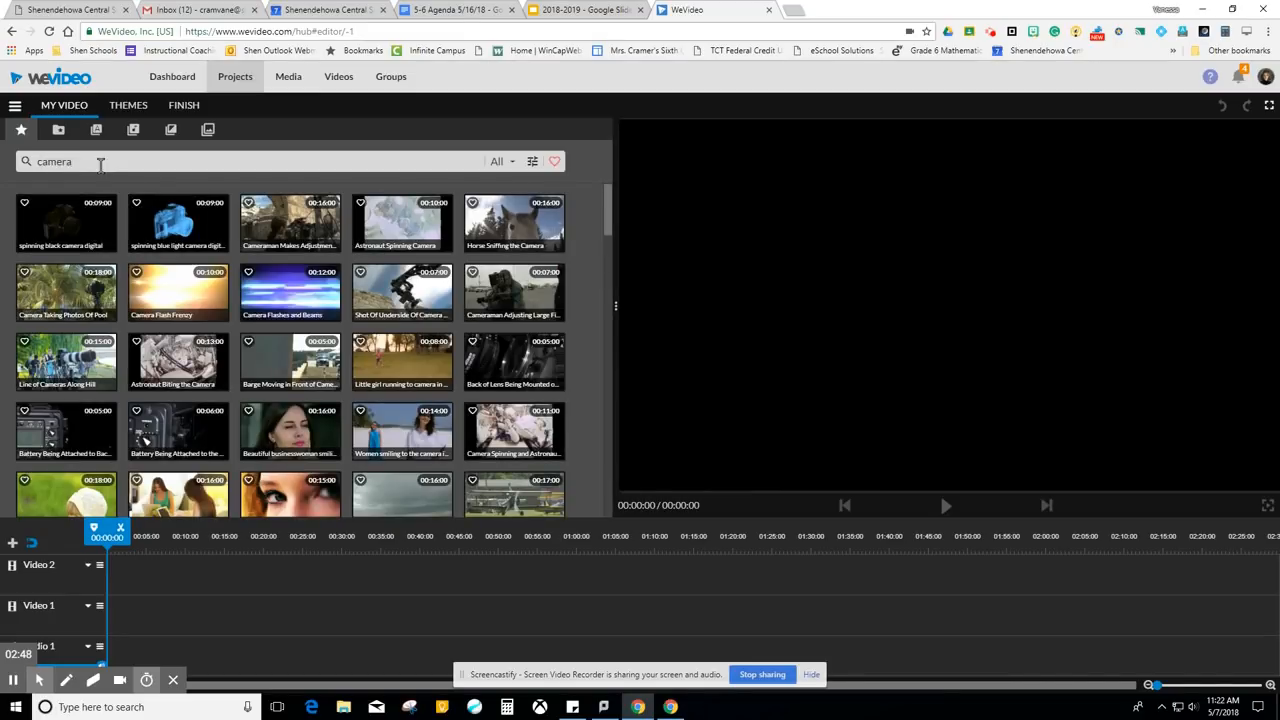
scroll("down", 3)
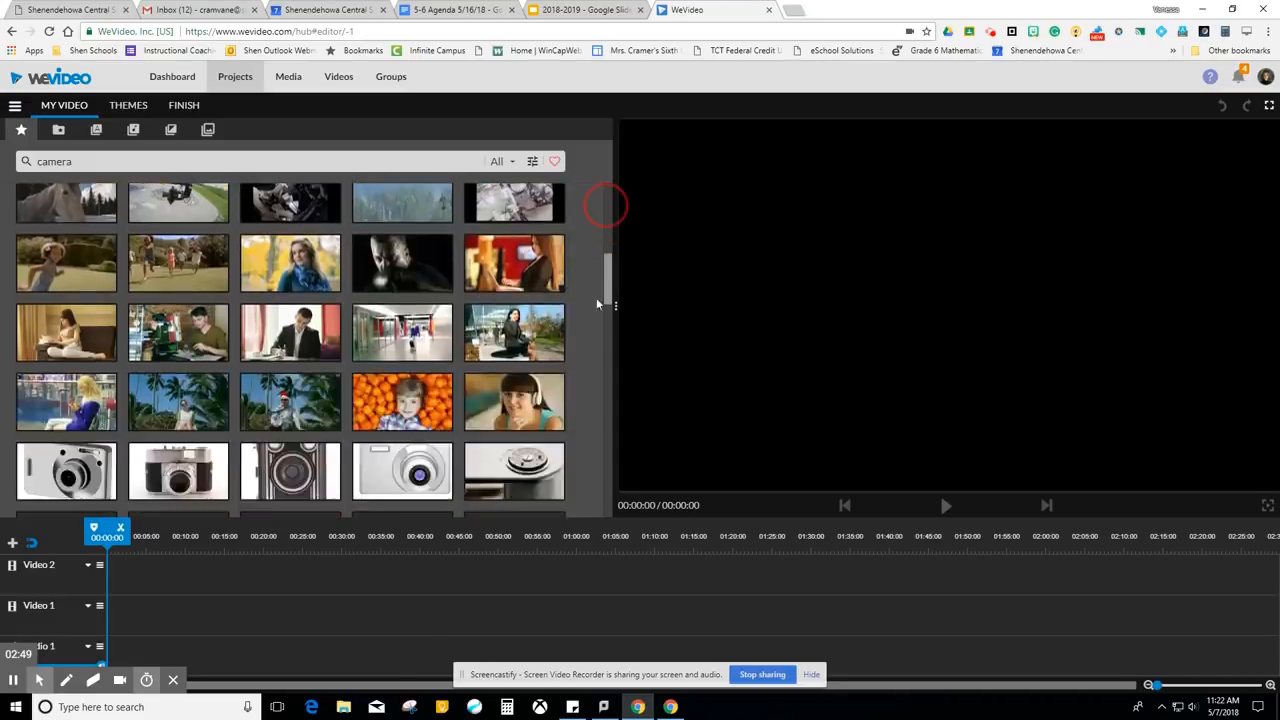
scroll("down", 3)
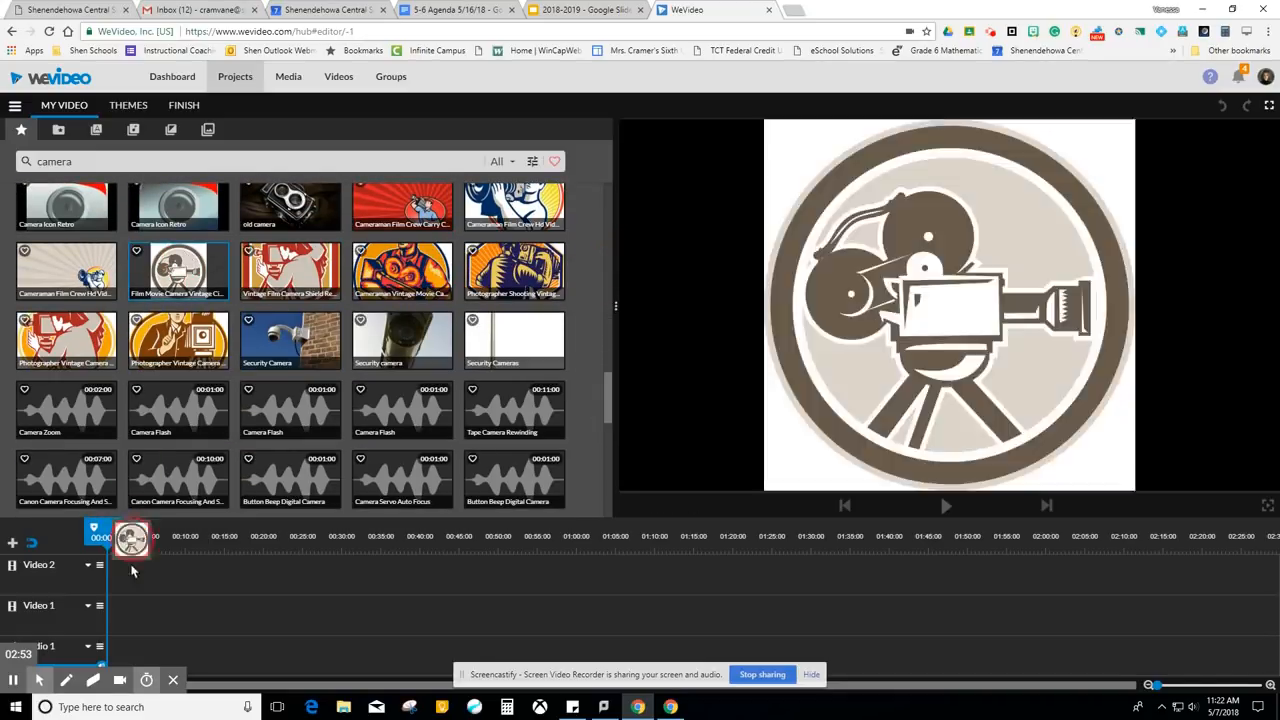
left_click_drag(132, 536, 126, 616)
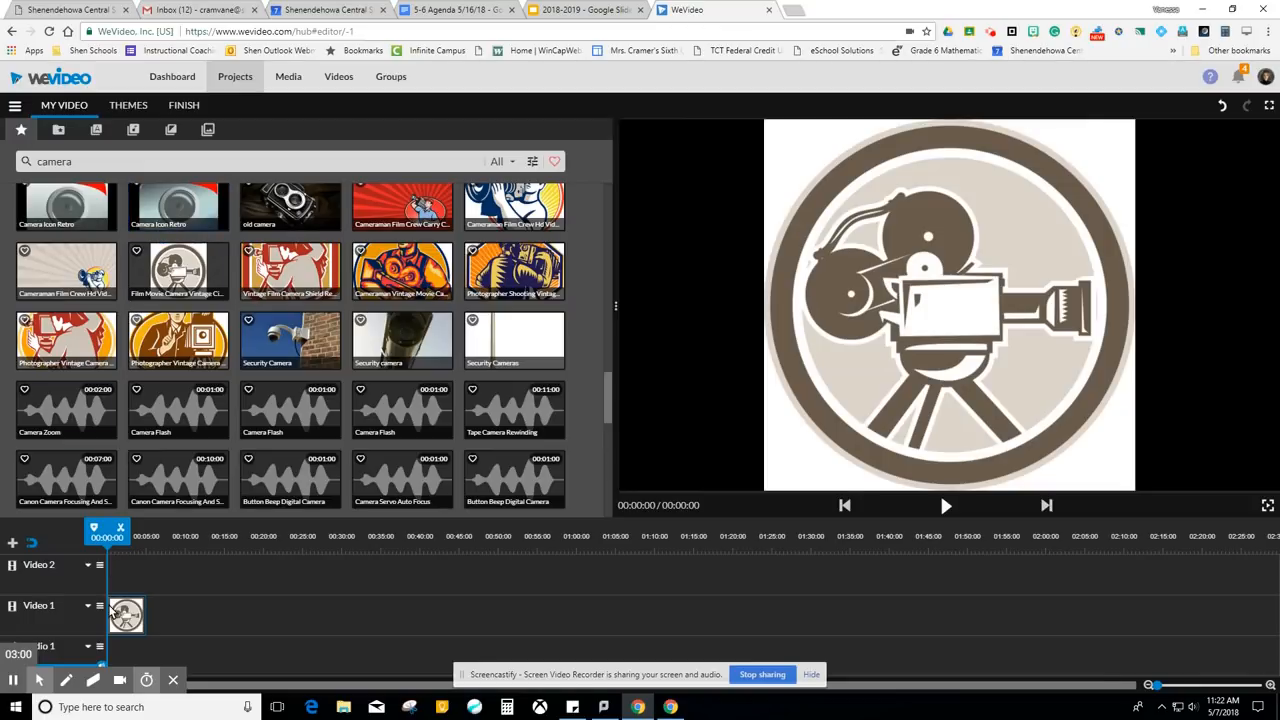
mouse_move(240, 644)
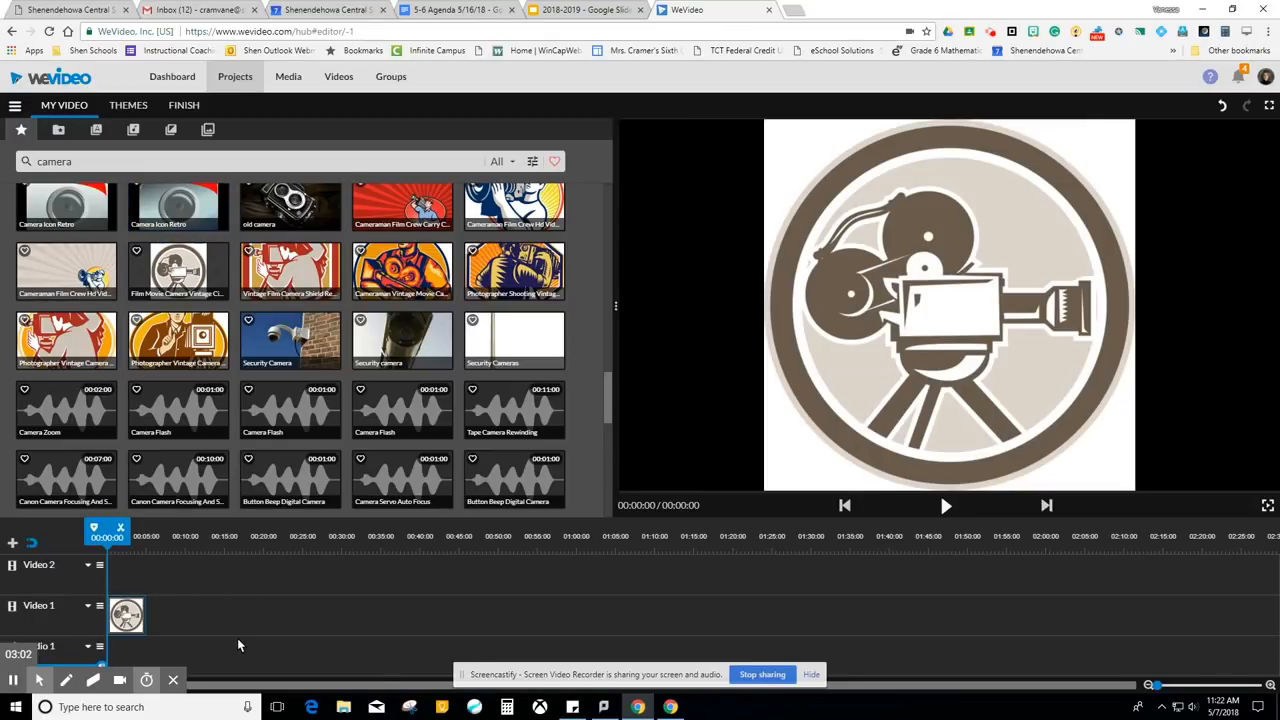
mouse_move(60, 130)
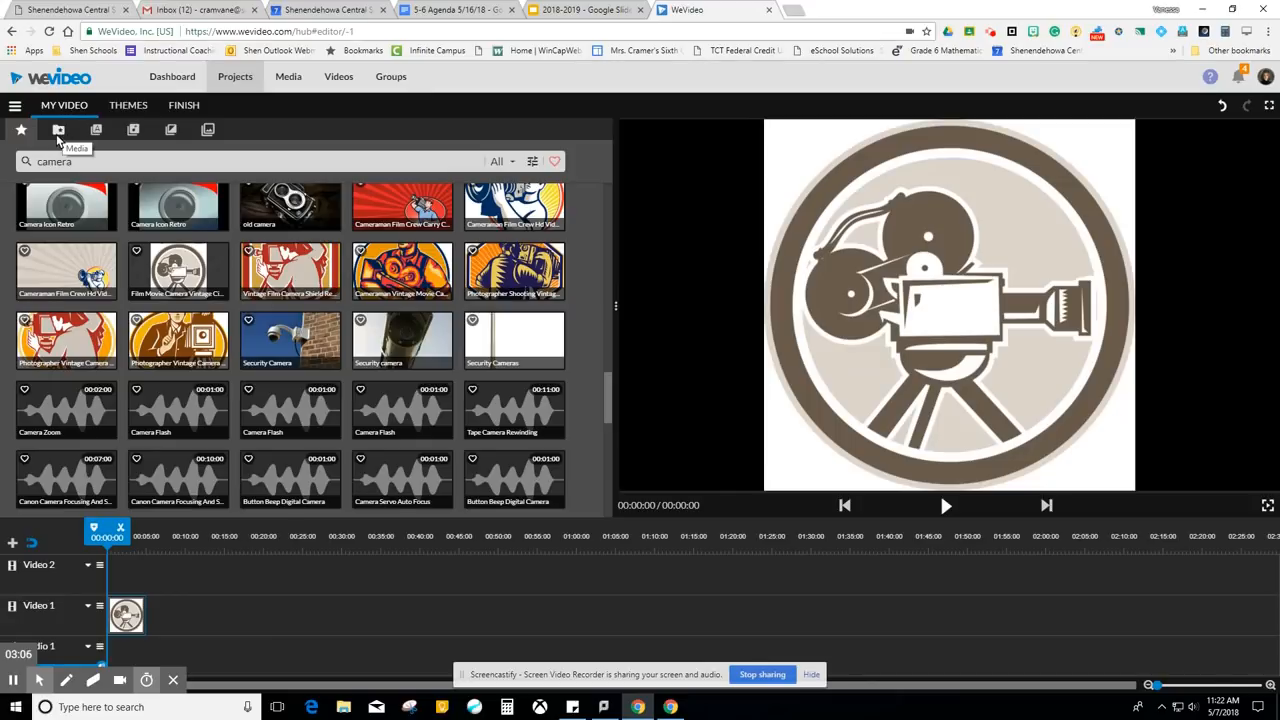
Switch the media panel to My Media and browse the uploaded files.
left_click(60, 128)
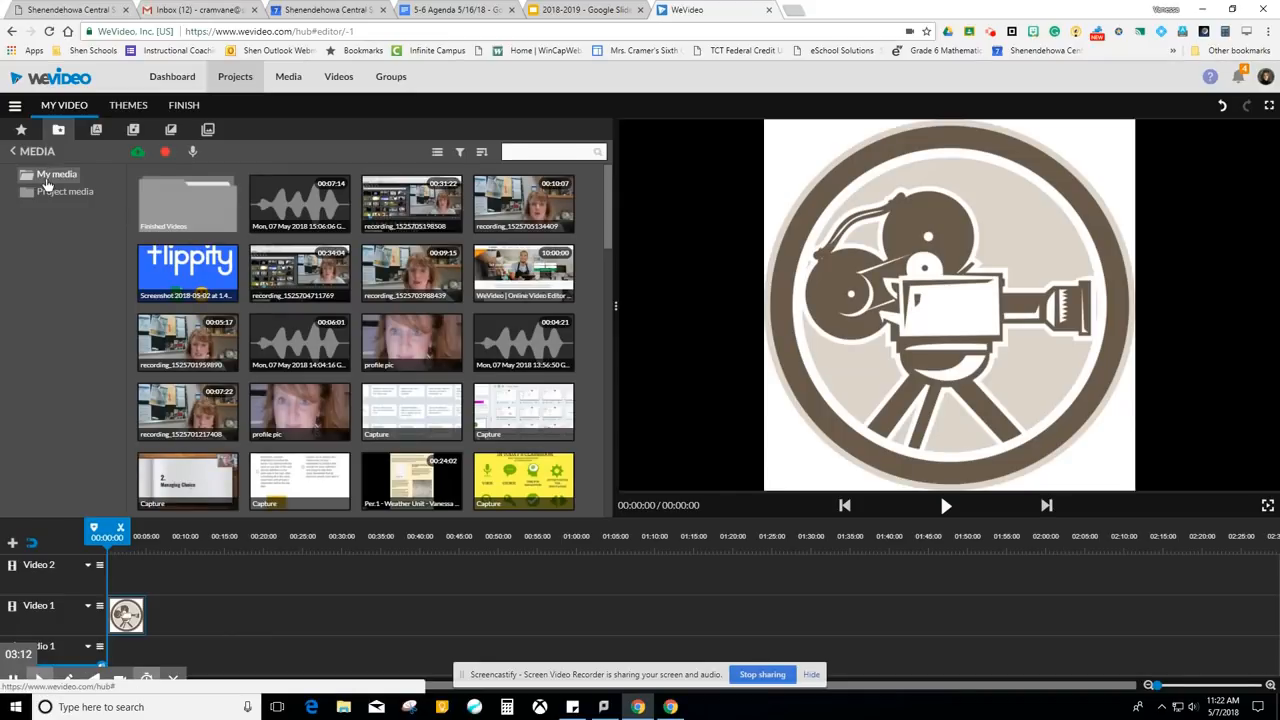
scroll("down", 3)
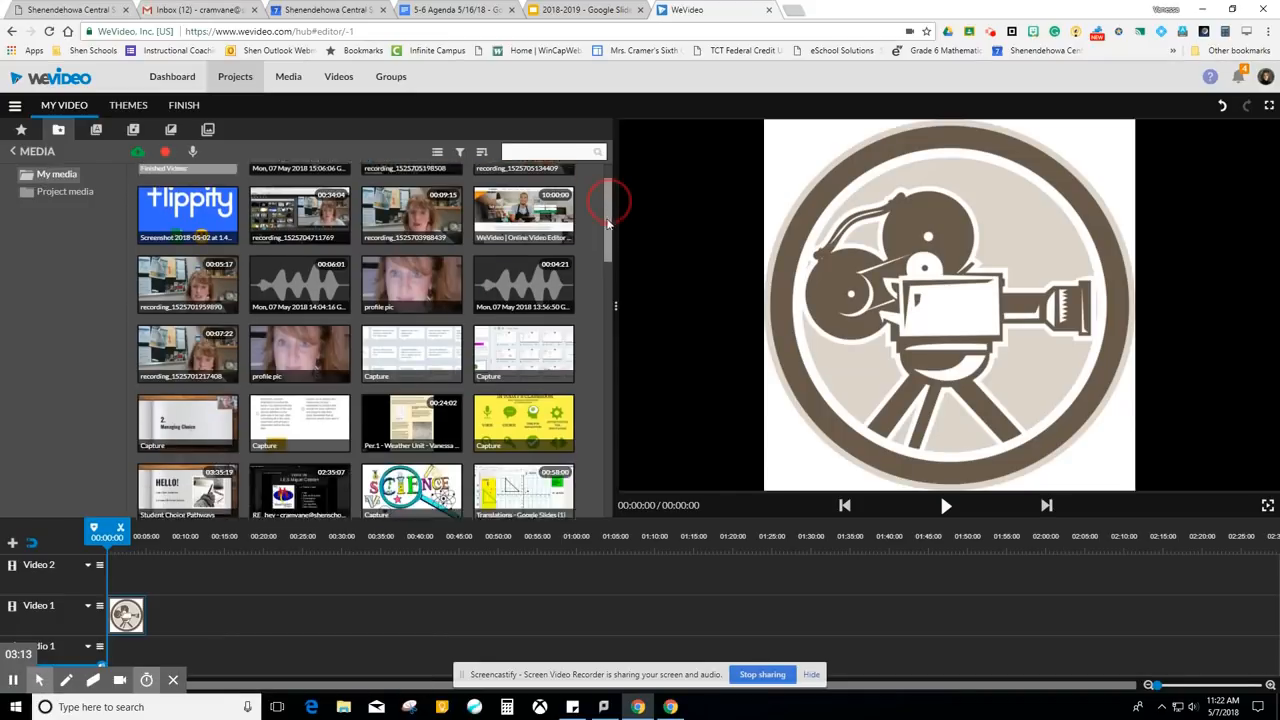
scroll("down", 3)
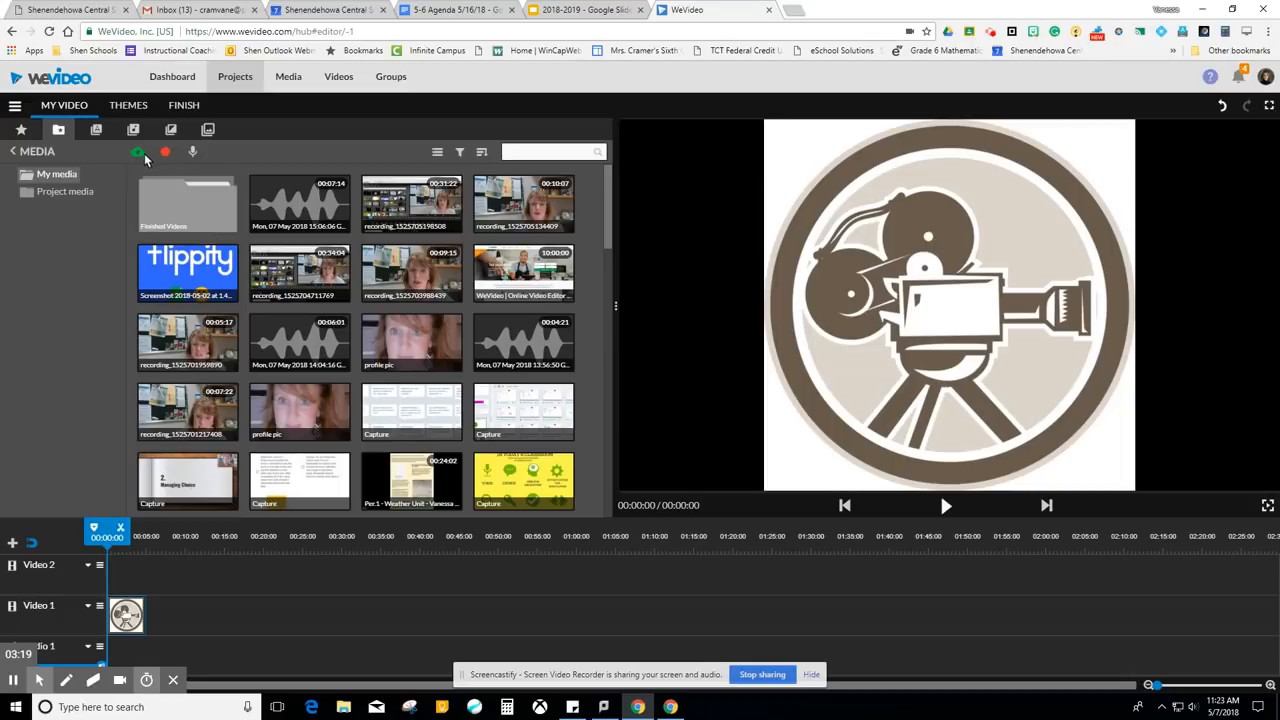
mouse_move(140, 152)
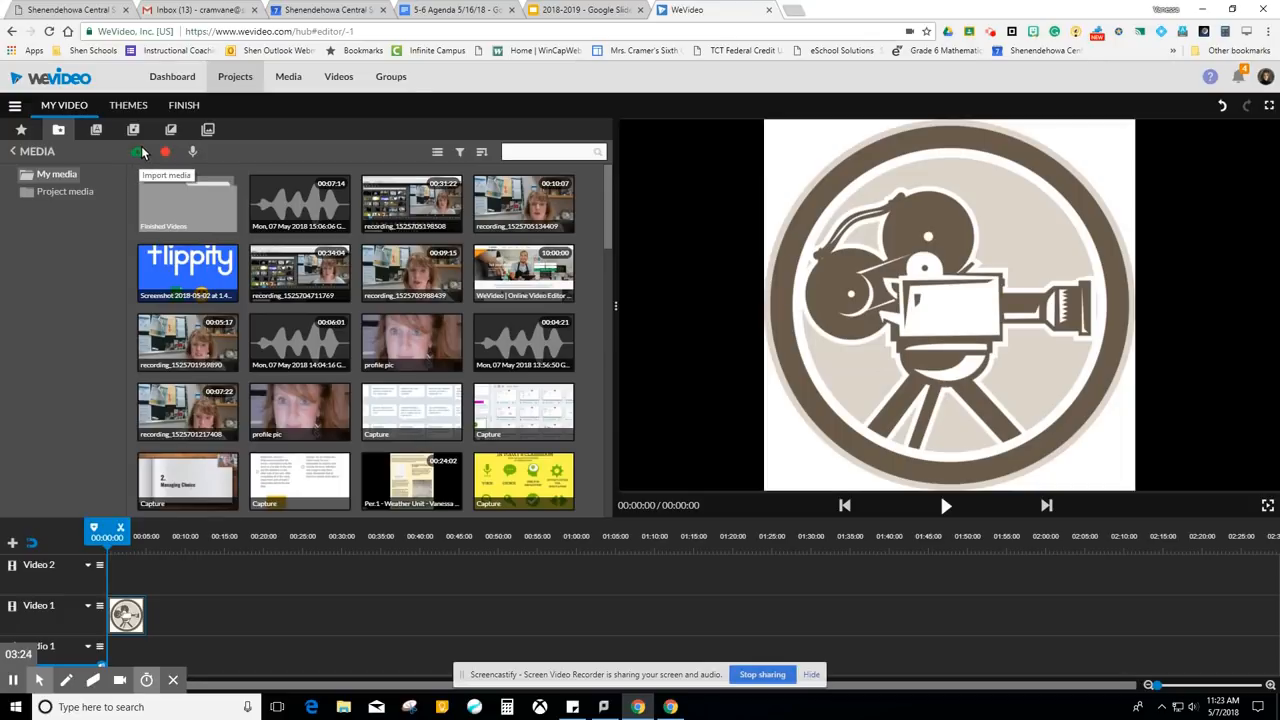
left_click(136, 152)
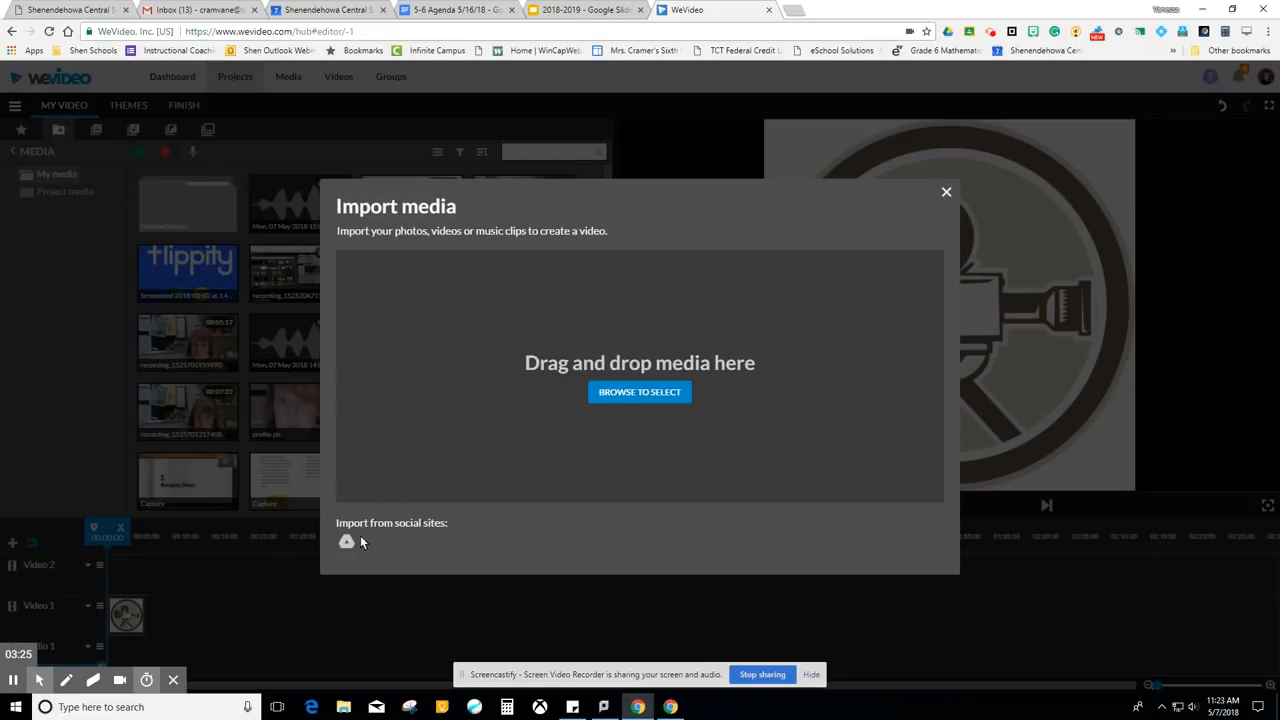
left_click(346, 542)
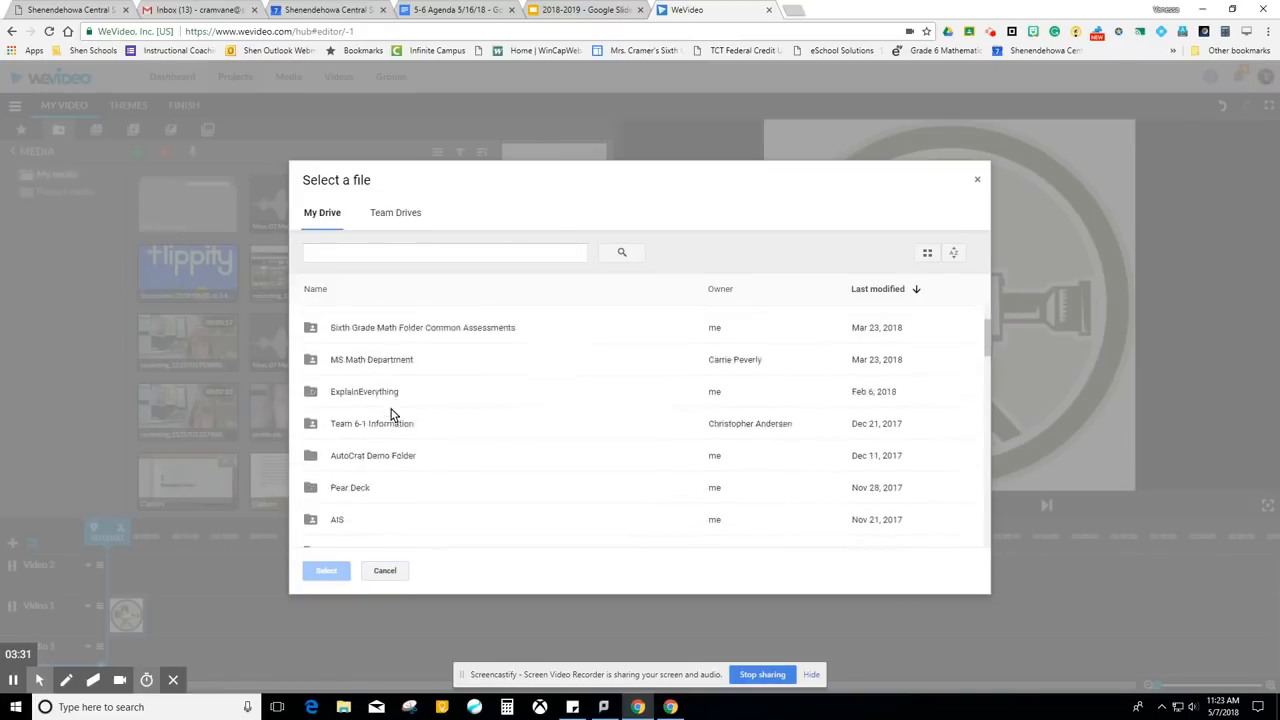
scroll("down", 3)
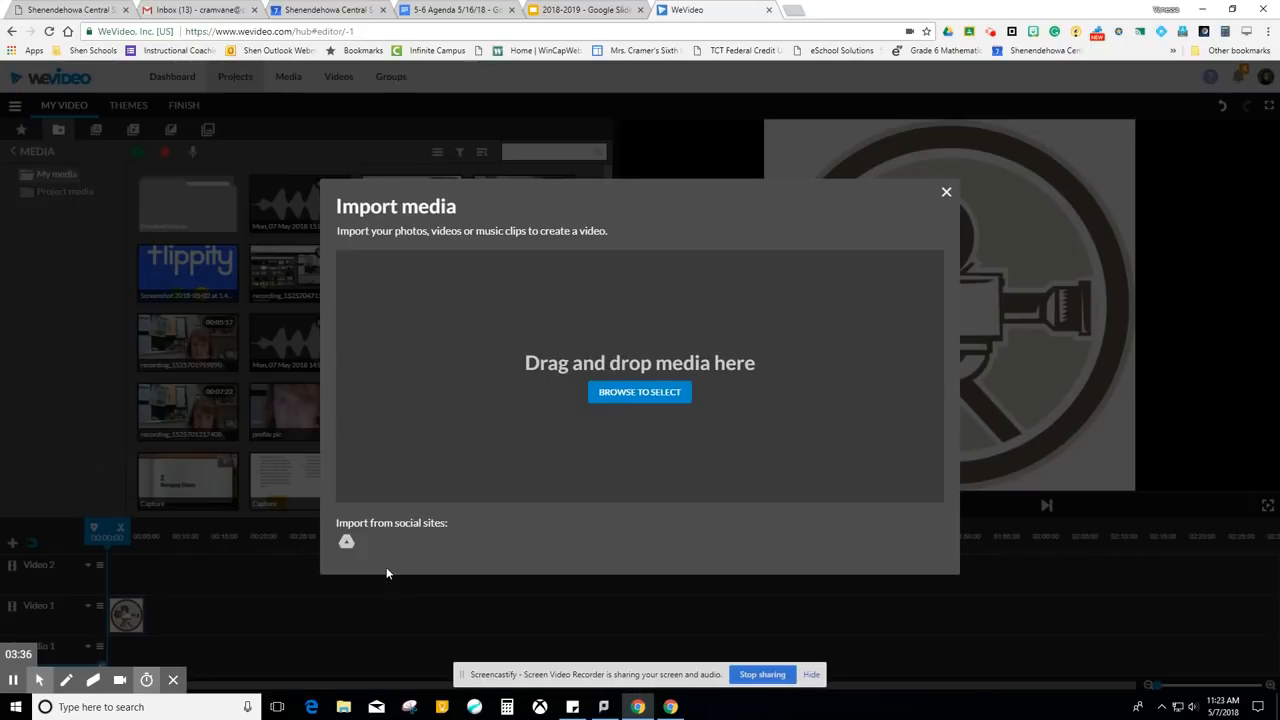
left_click(946, 192)
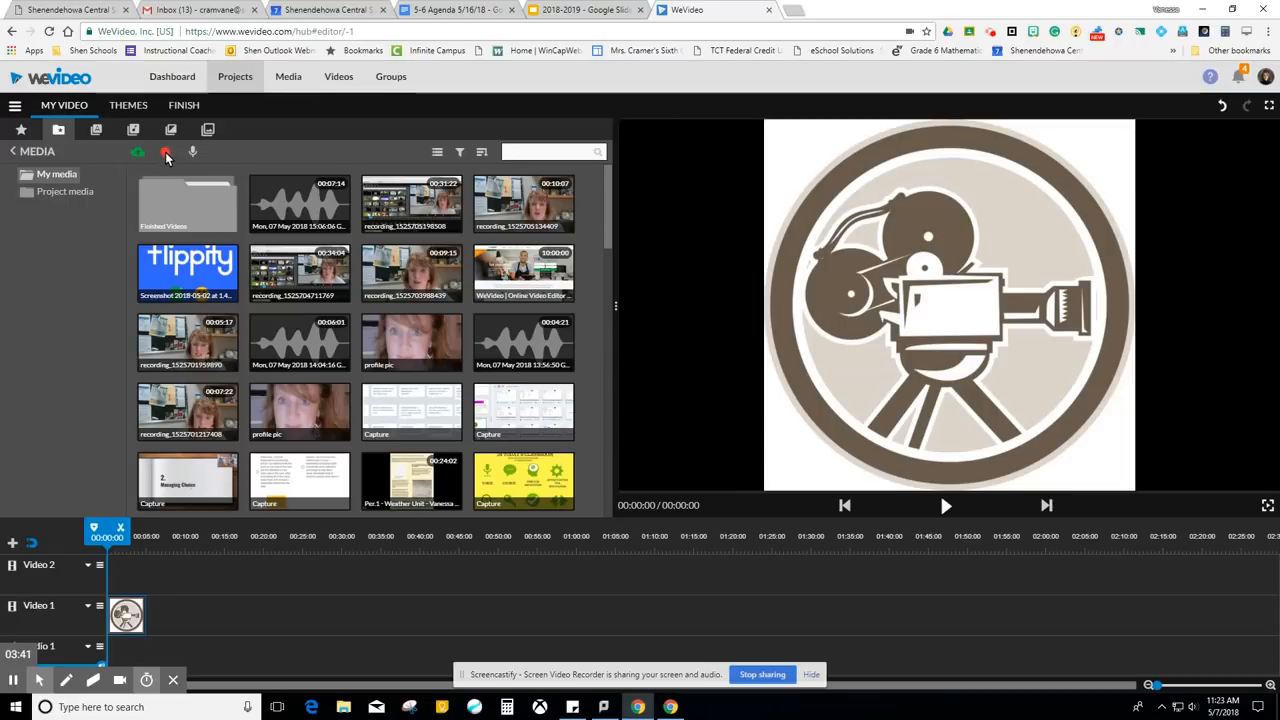
mouse_move(164, 152)
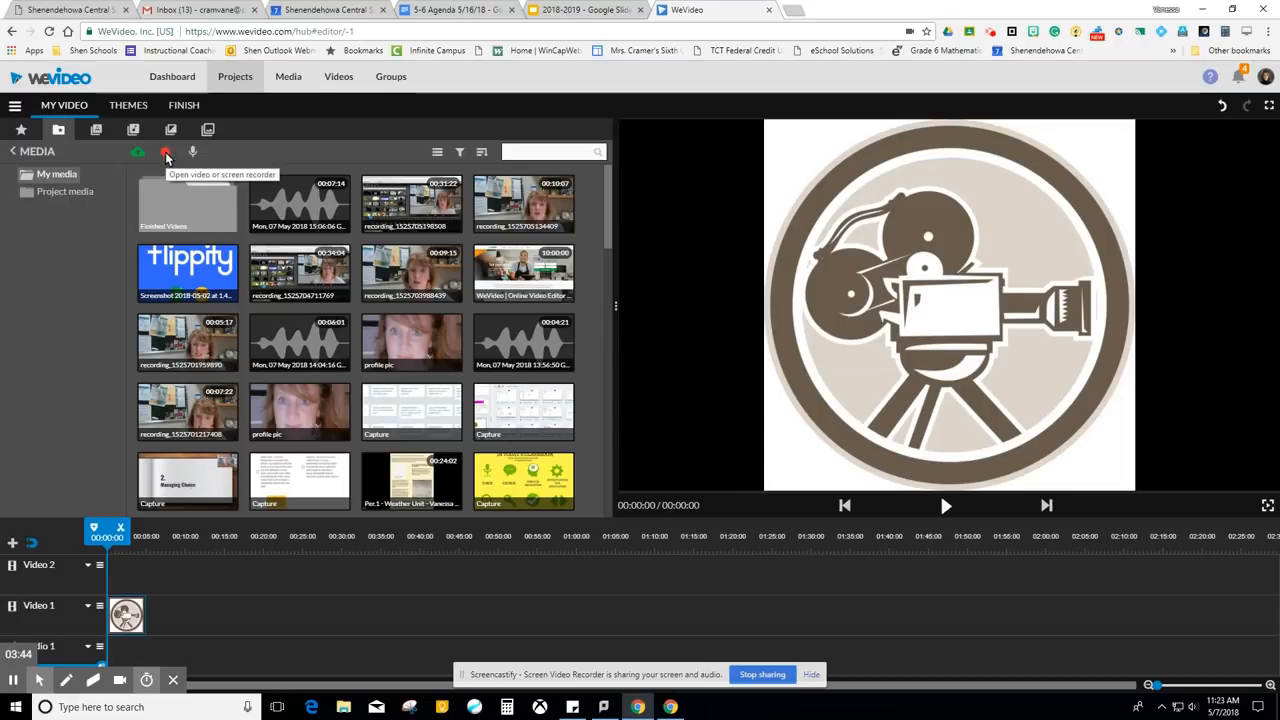
Start the recorder with the Webcam option to get the live camera feed.
left_click(164, 152)
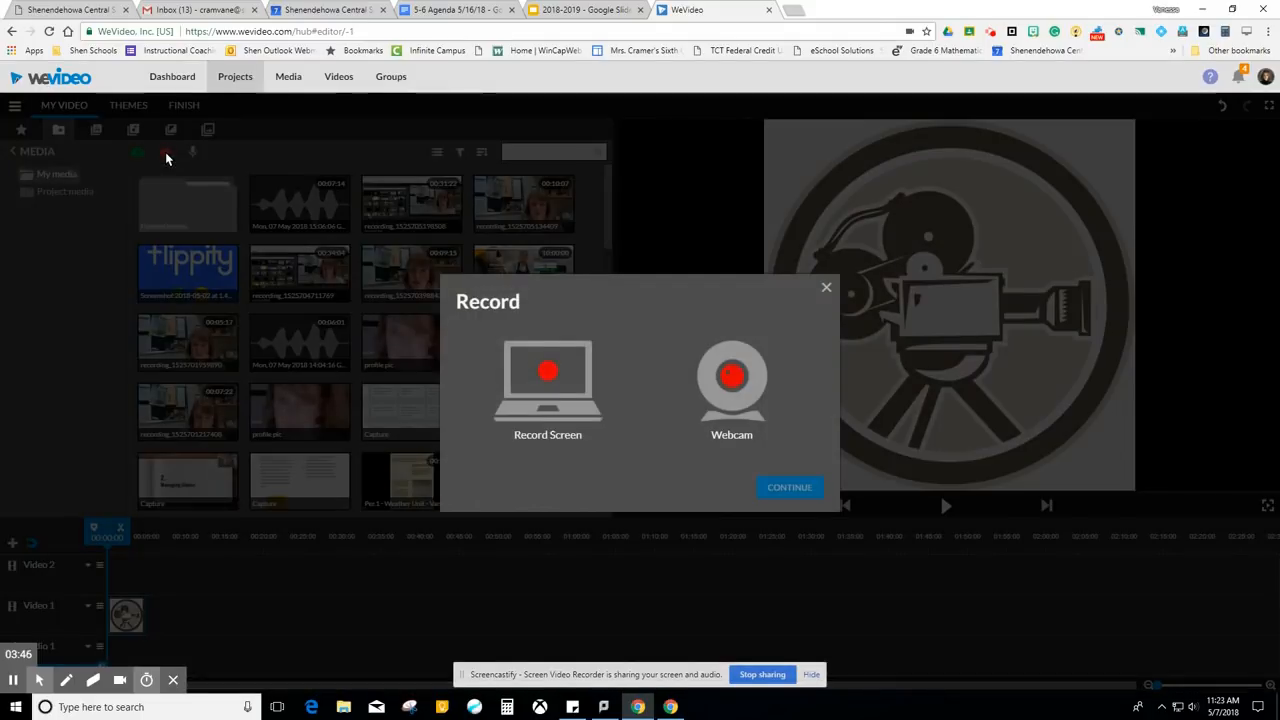
mouse_move(544, 410)
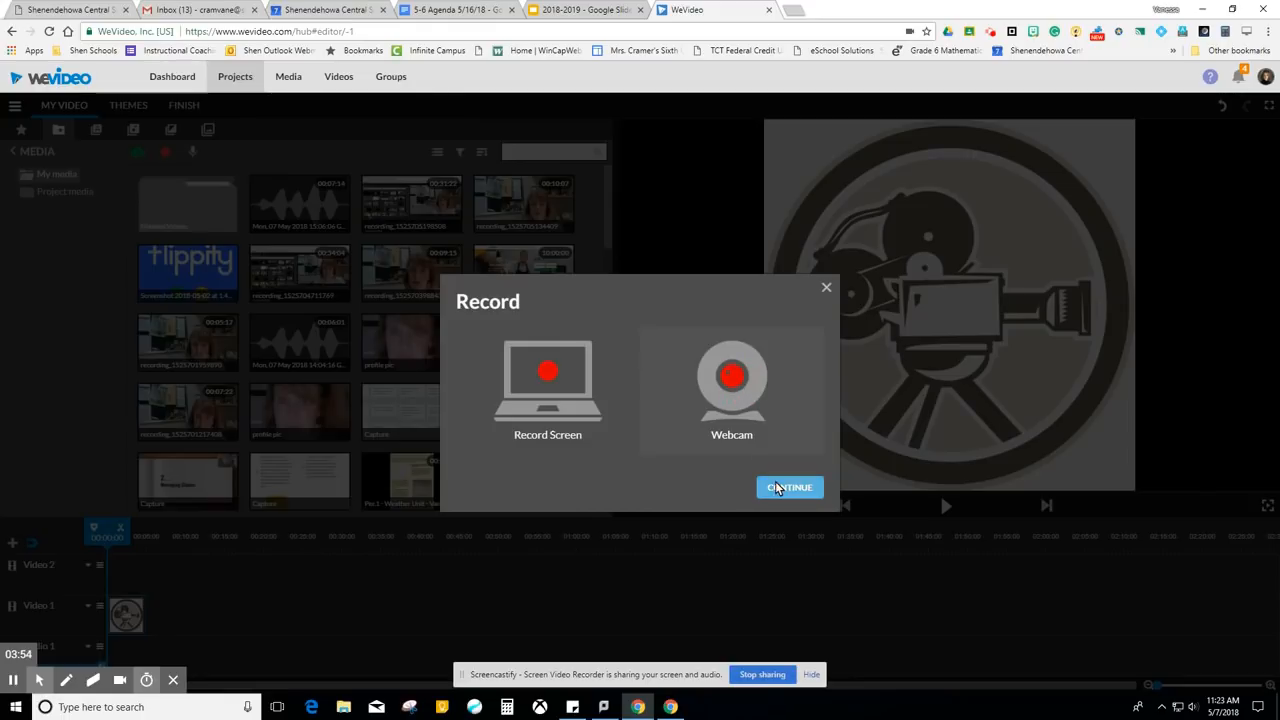
left_click(788, 488)
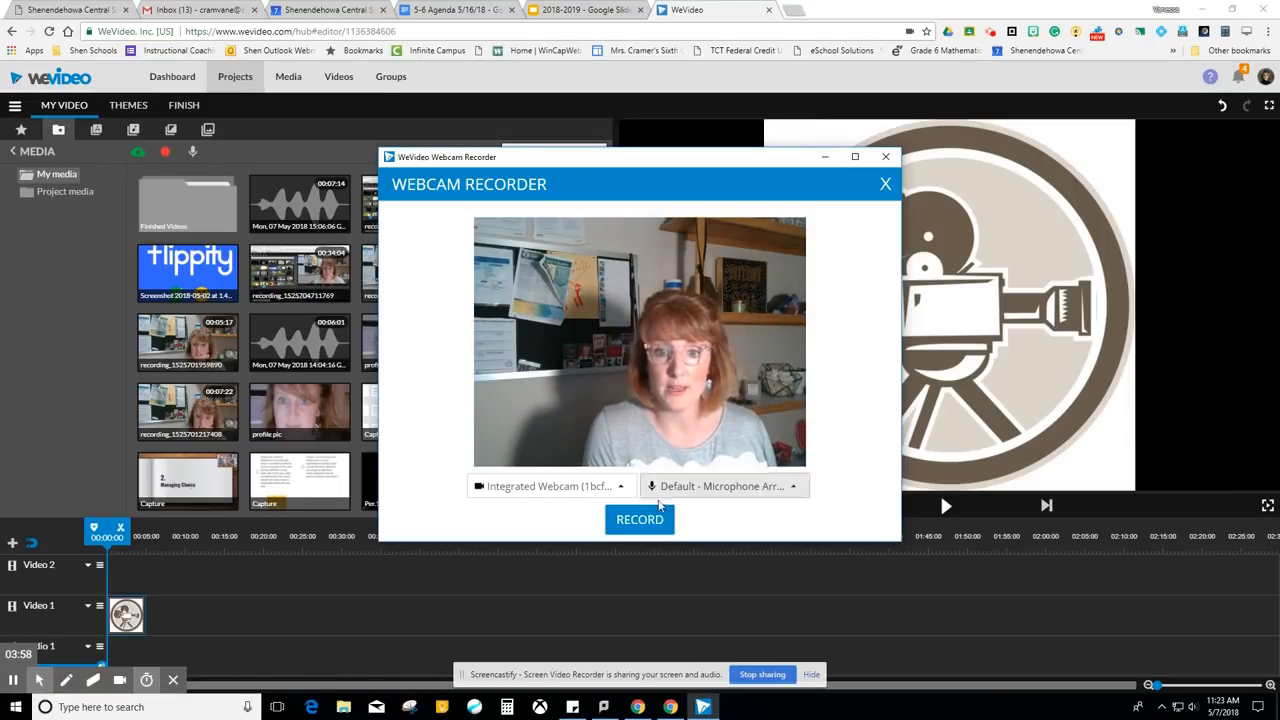
Record a short webcam clip, stop it and save it to the media collection.
left_click(640, 520)
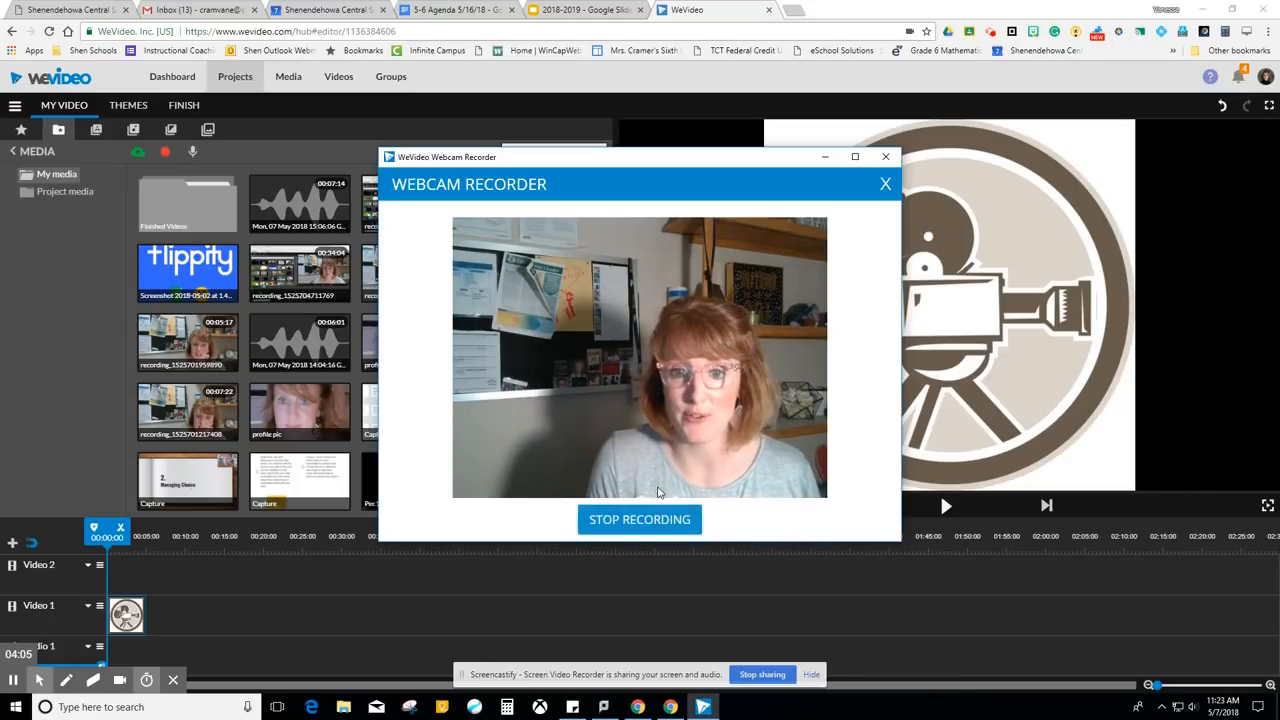
left_click(640, 520)
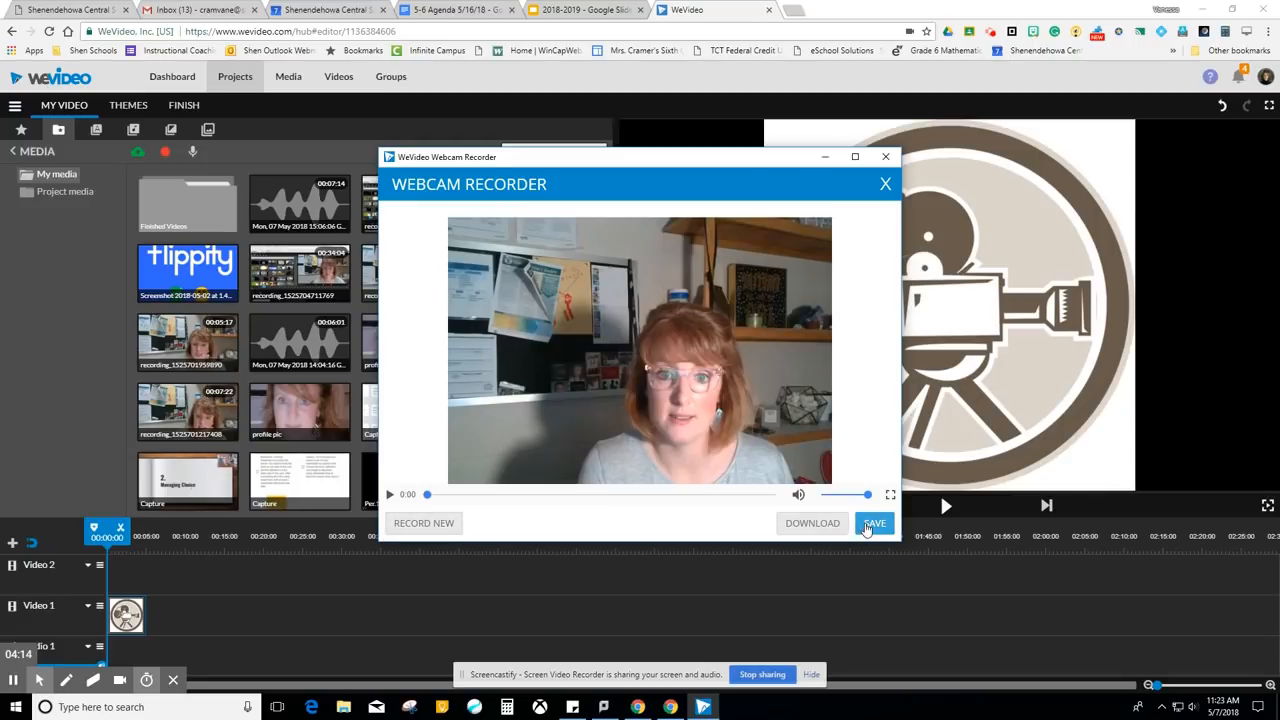
left_click(874, 524)
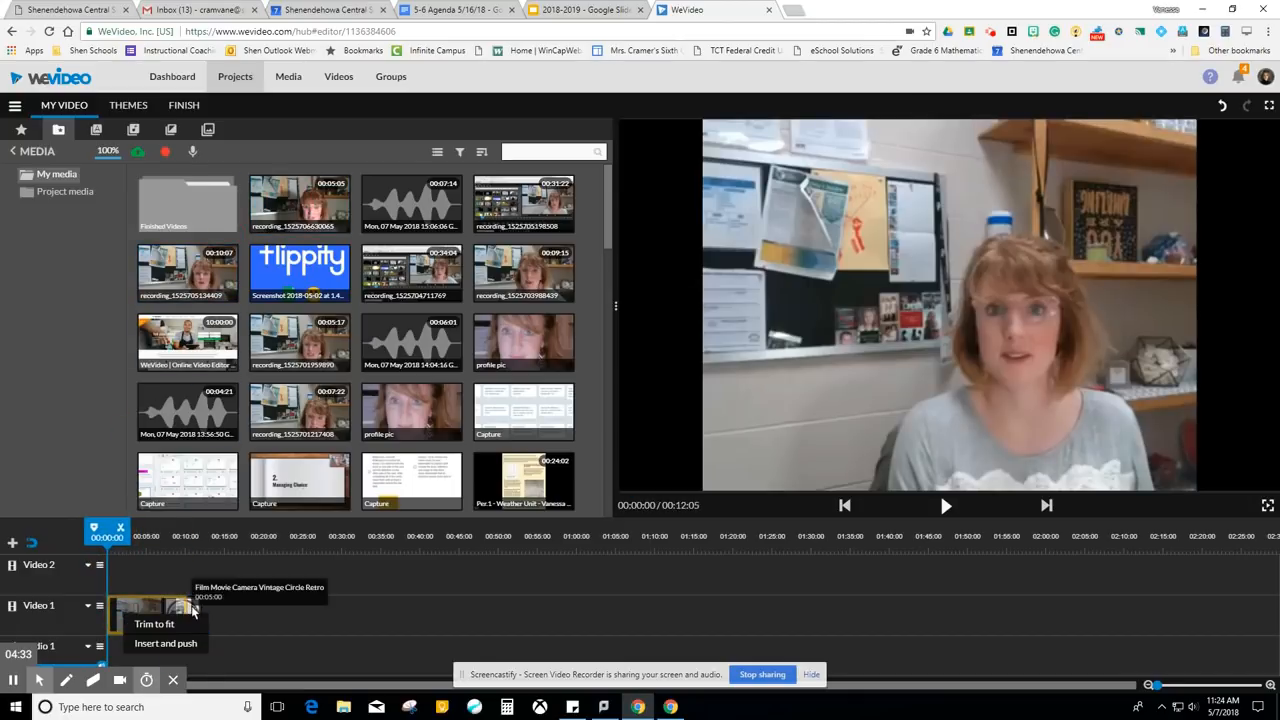
mouse_move(176, 644)
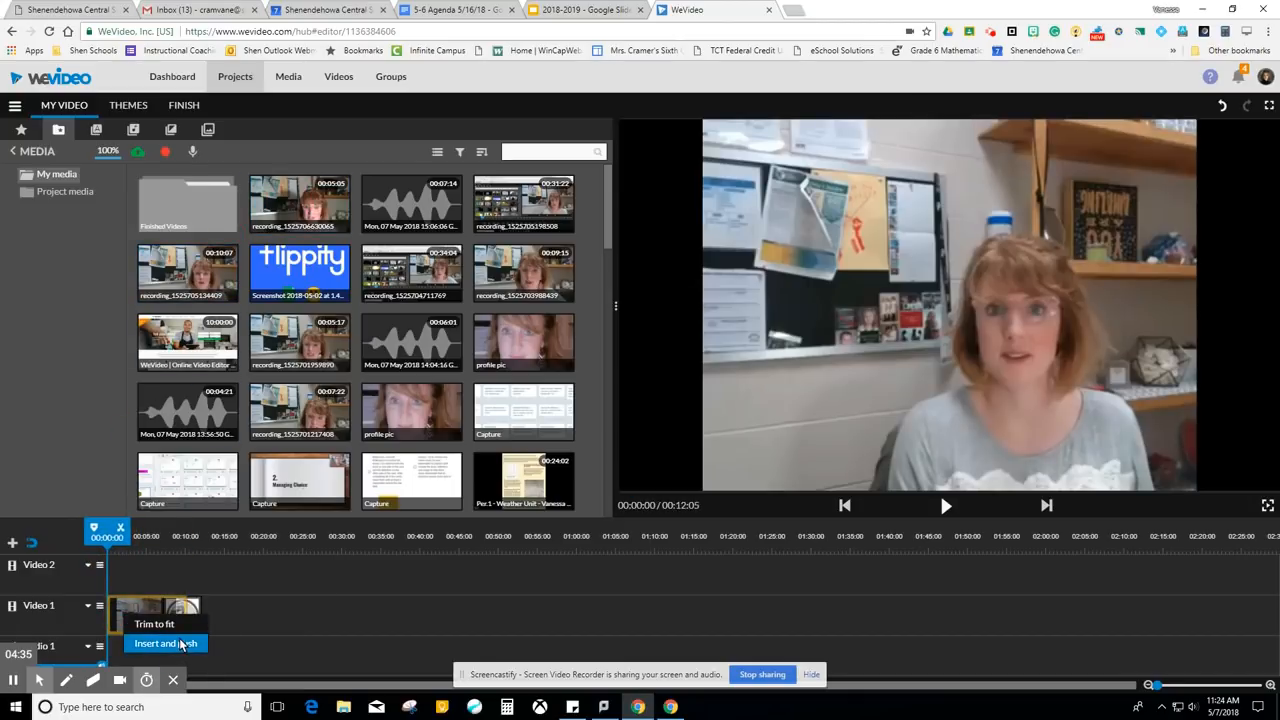
Insert the webcam clip on Video 1 with Insert and push, shifting the camera image.
left_click(166, 644)
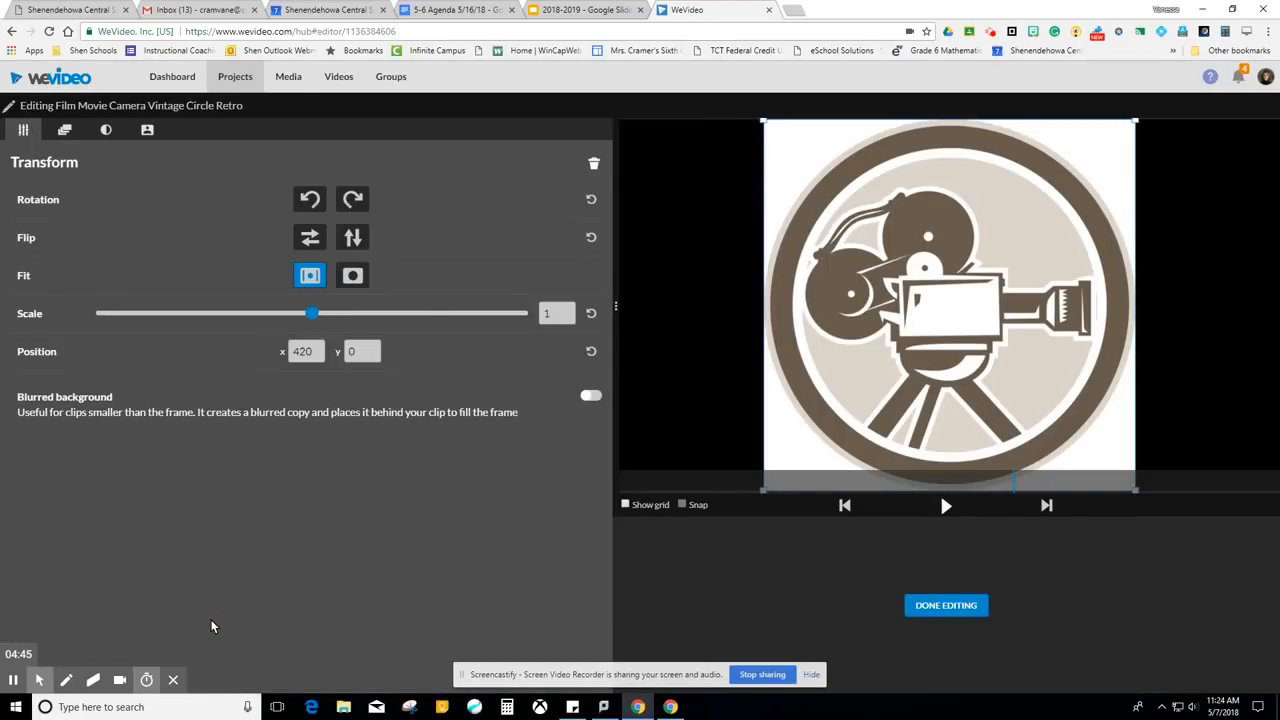
mouse_move(452, 278)
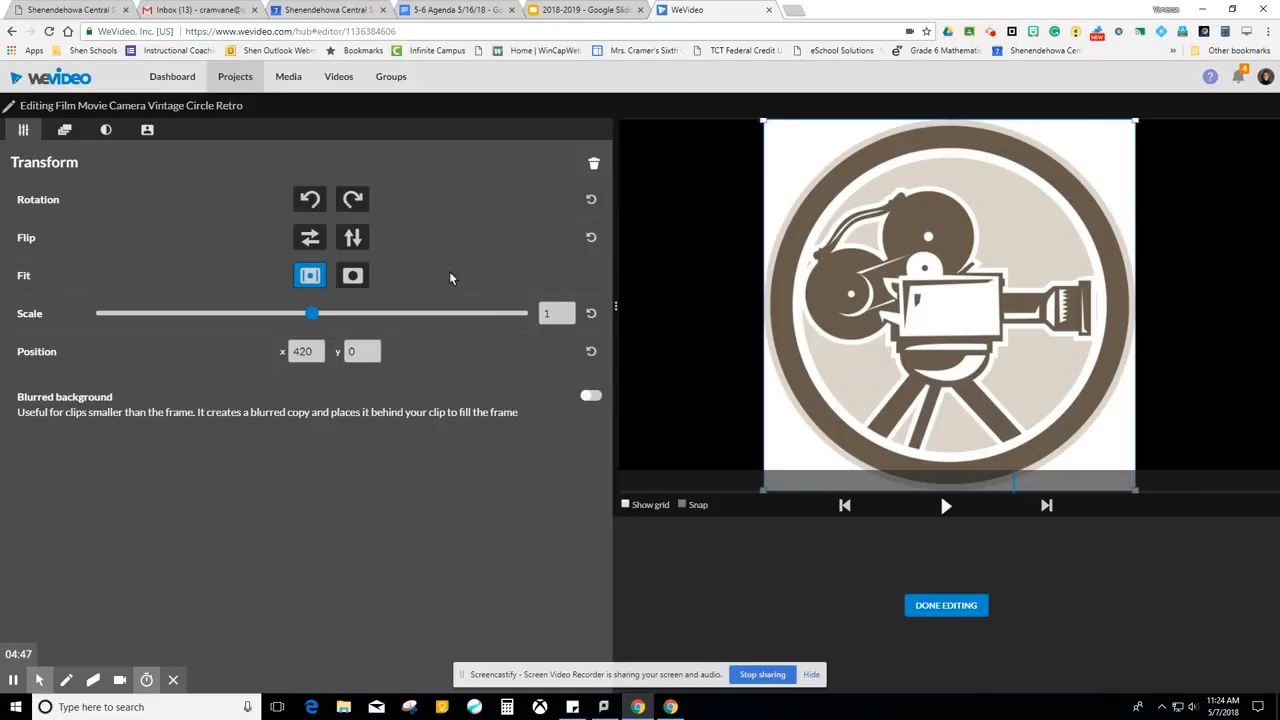
Rotate the camera image and back upright, then set it to Fill at about 1.72 scale.
left_click(352, 200)
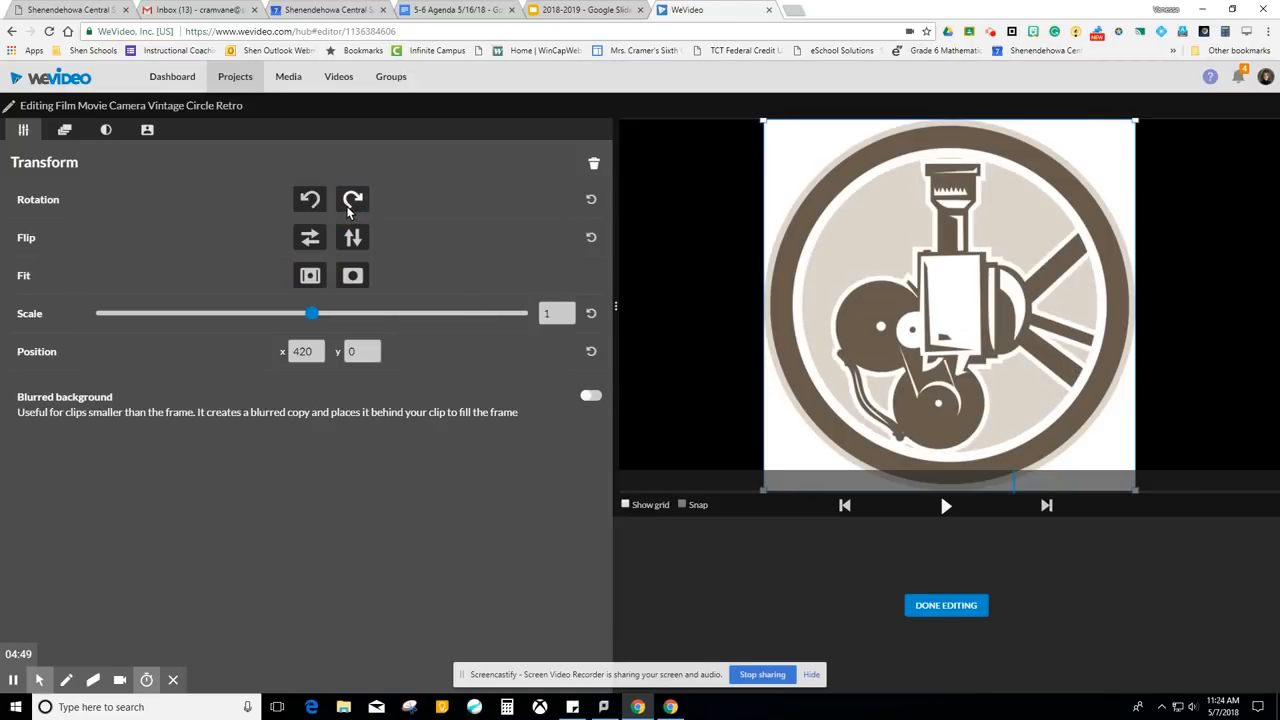
left_click(308, 236)
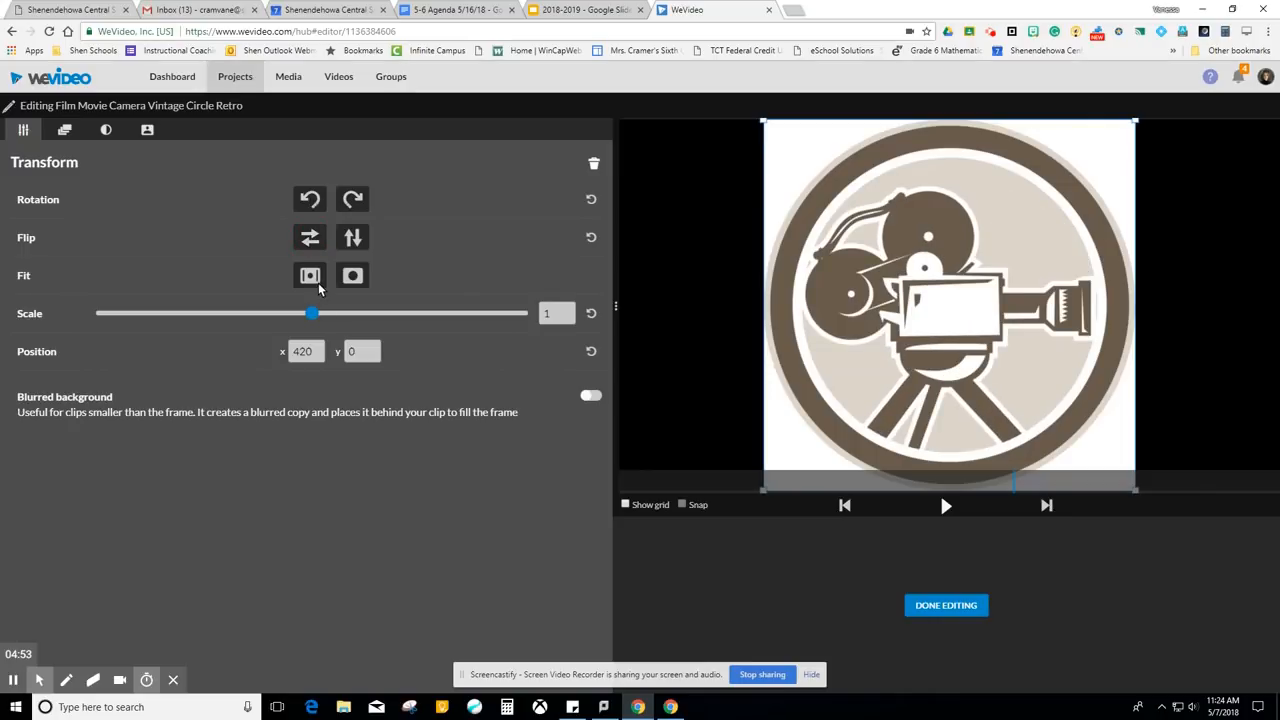
left_click(310, 276)
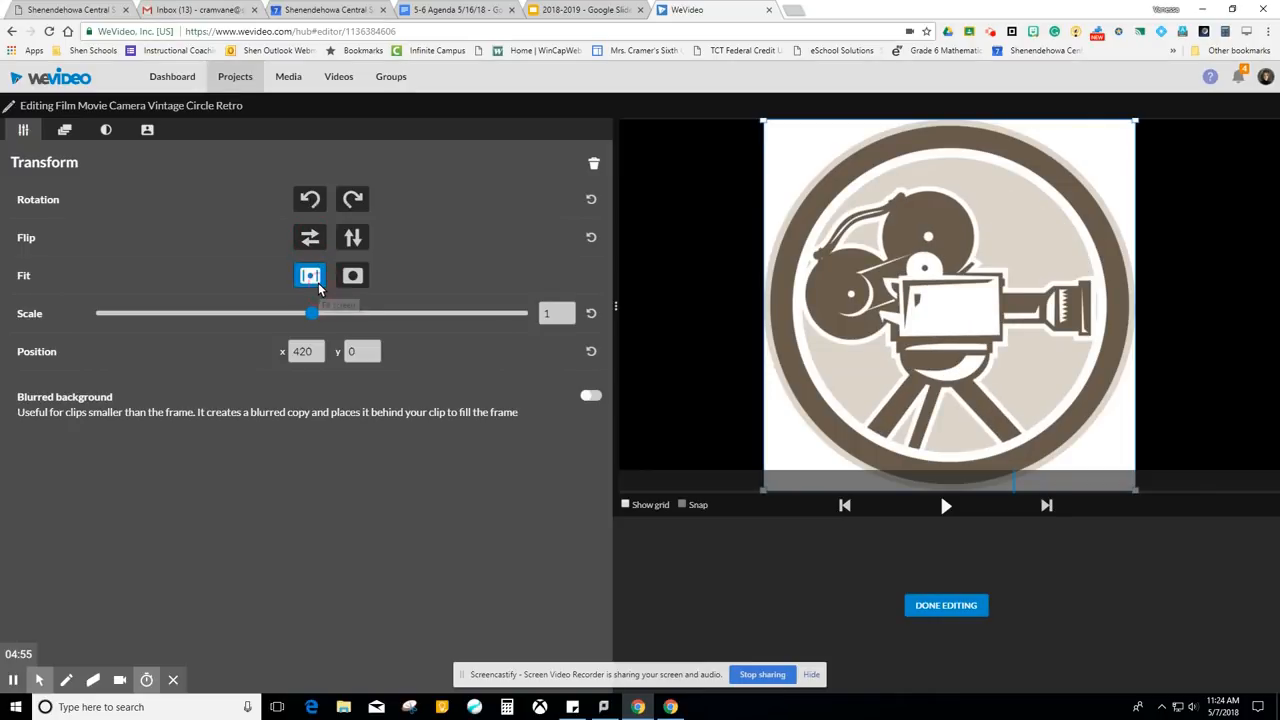
left_click(352, 276)
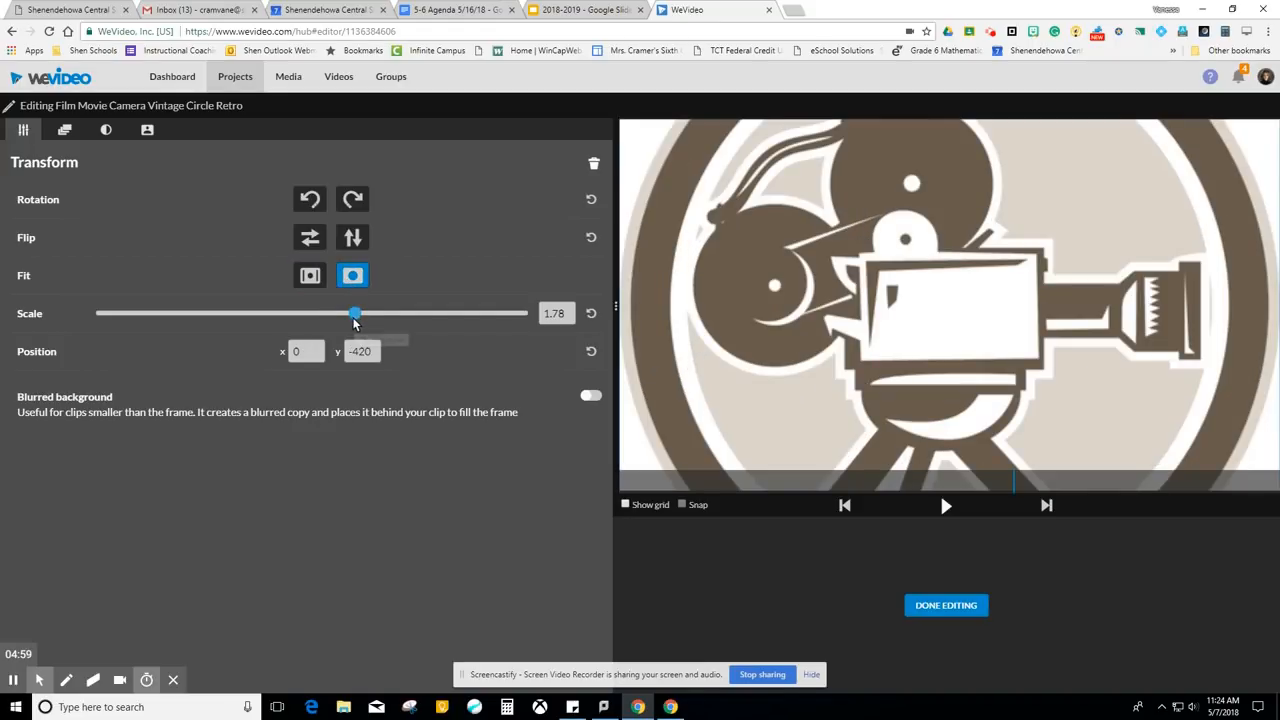
left_click_drag(356, 312, 350, 312)
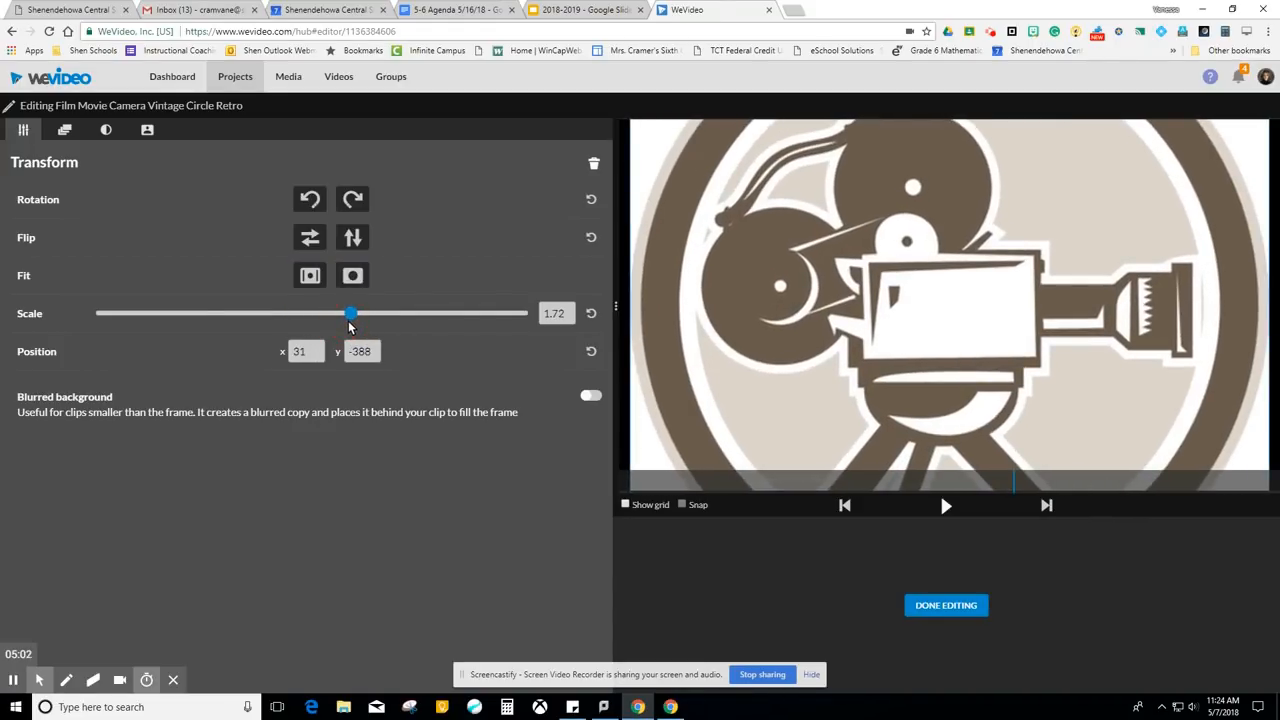
left_click(64, 130)
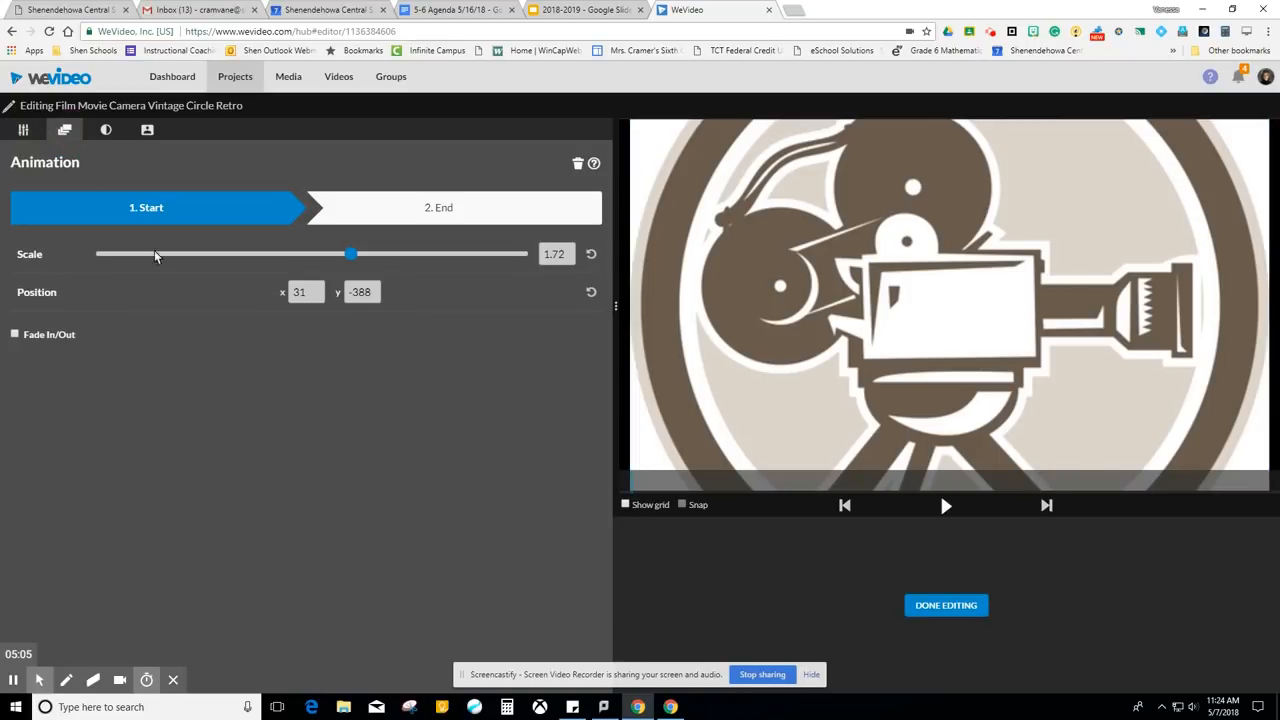
mouse_move(52, 404)
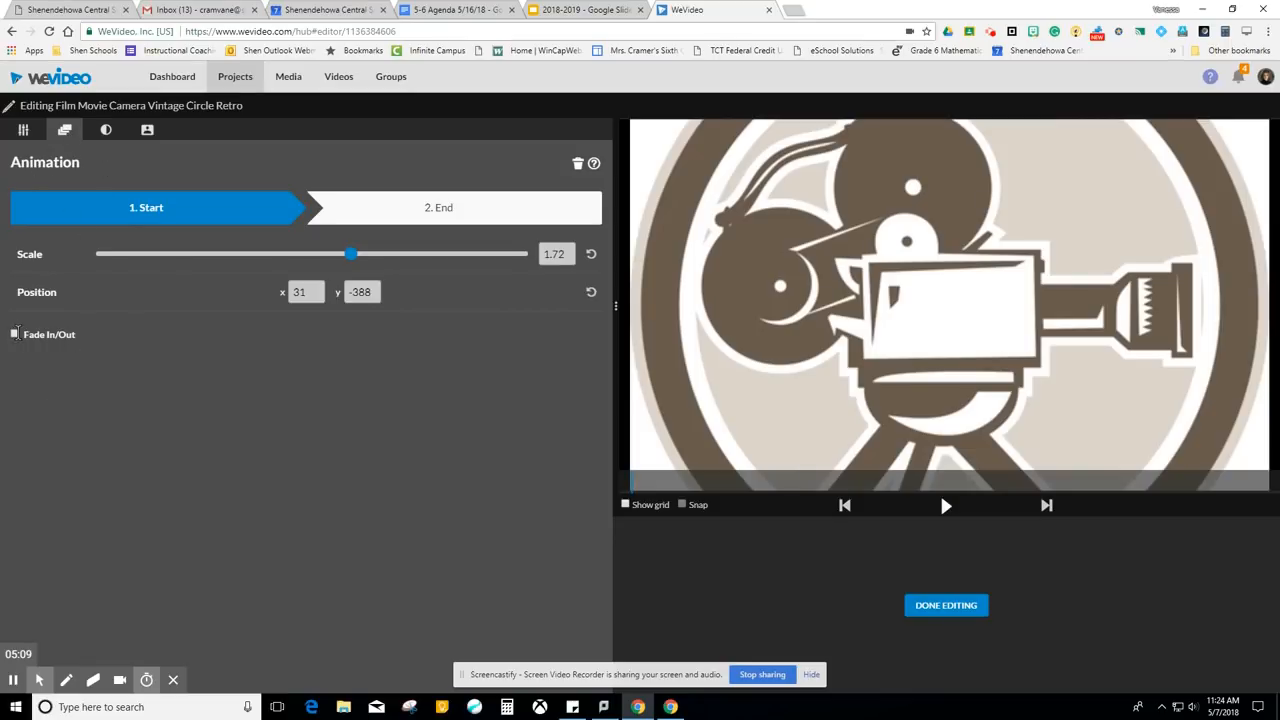
Review the Color and Color Keying settings, then finish editing the film camera clip.
left_click(108, 130)
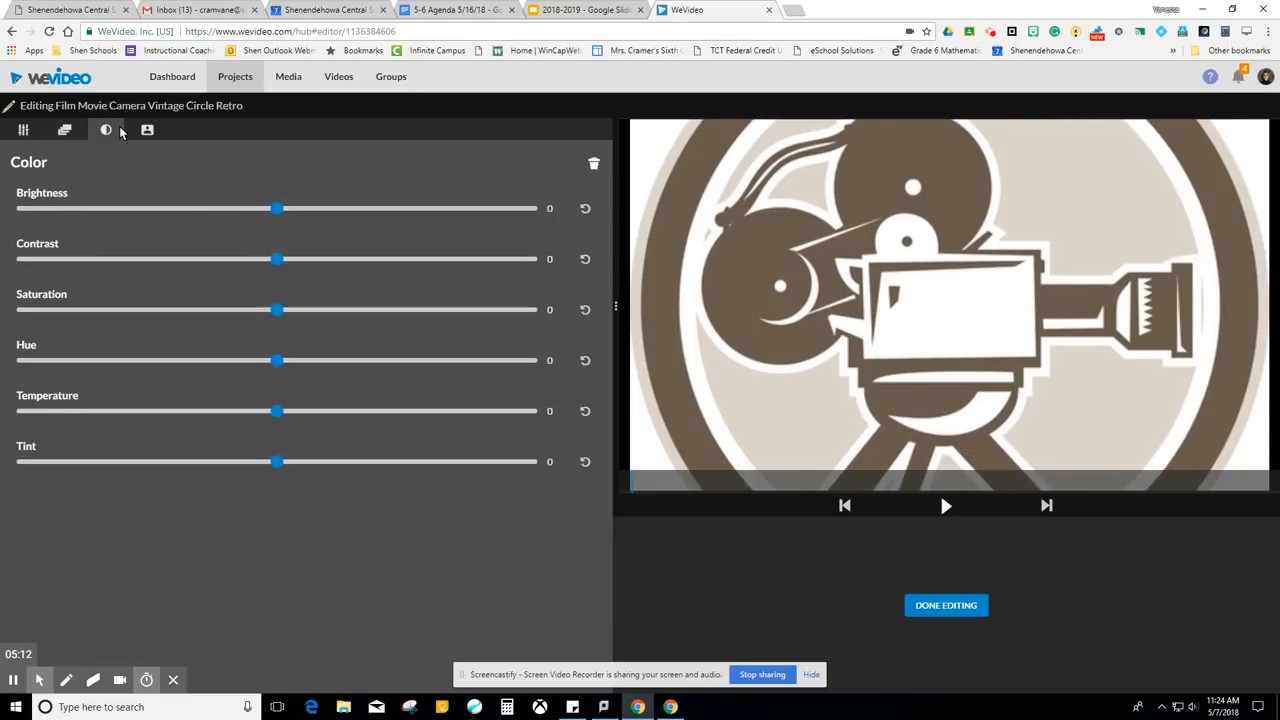
left_click(146, 130)
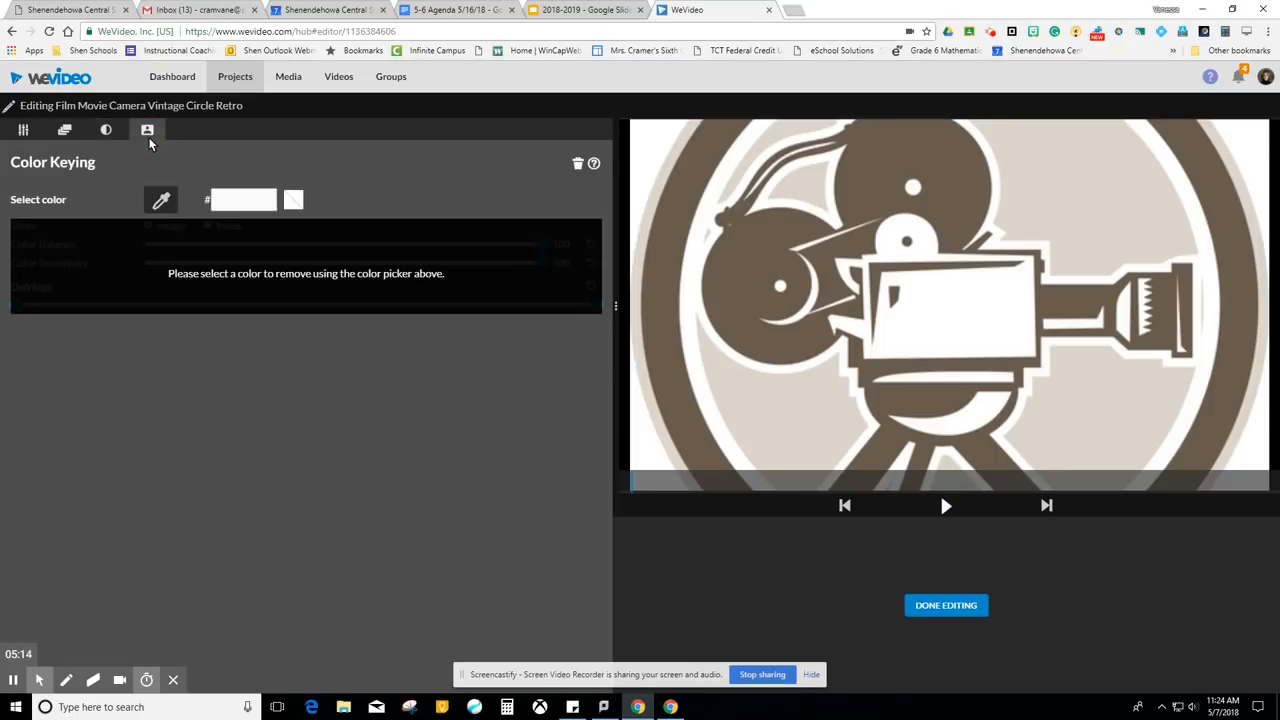
mouse_move(120, 168)
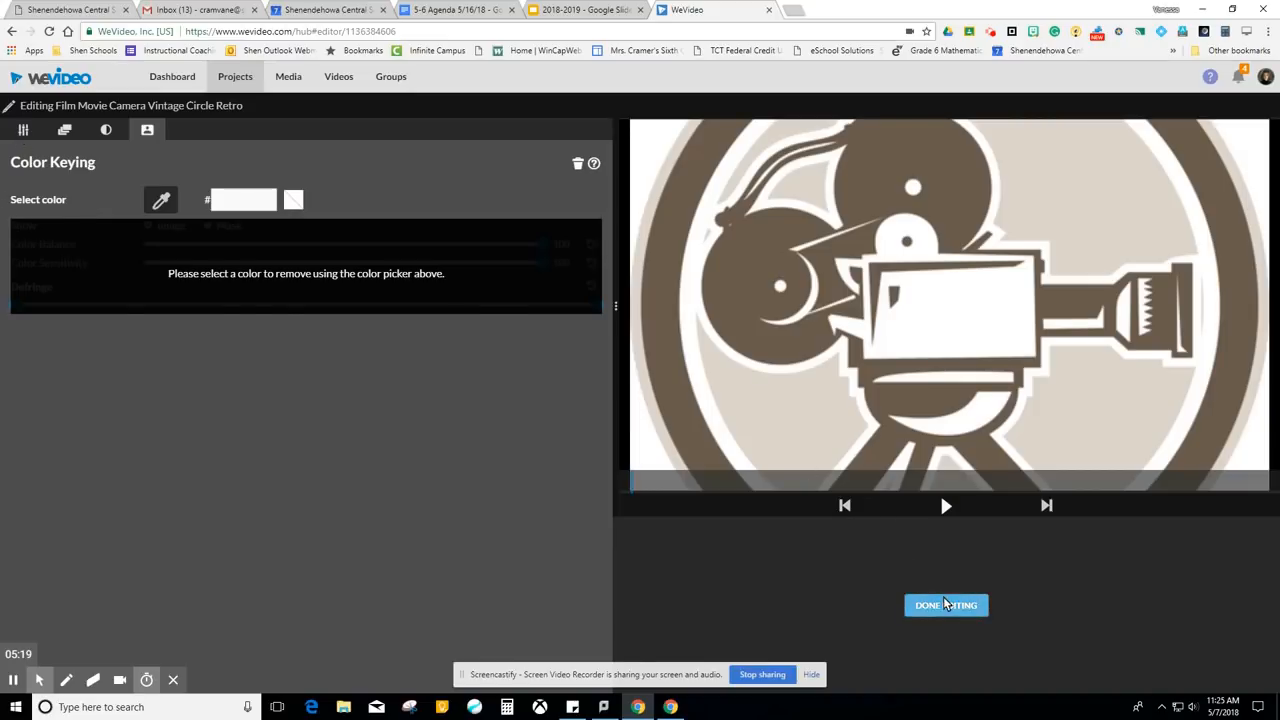
left_click(946, 604)
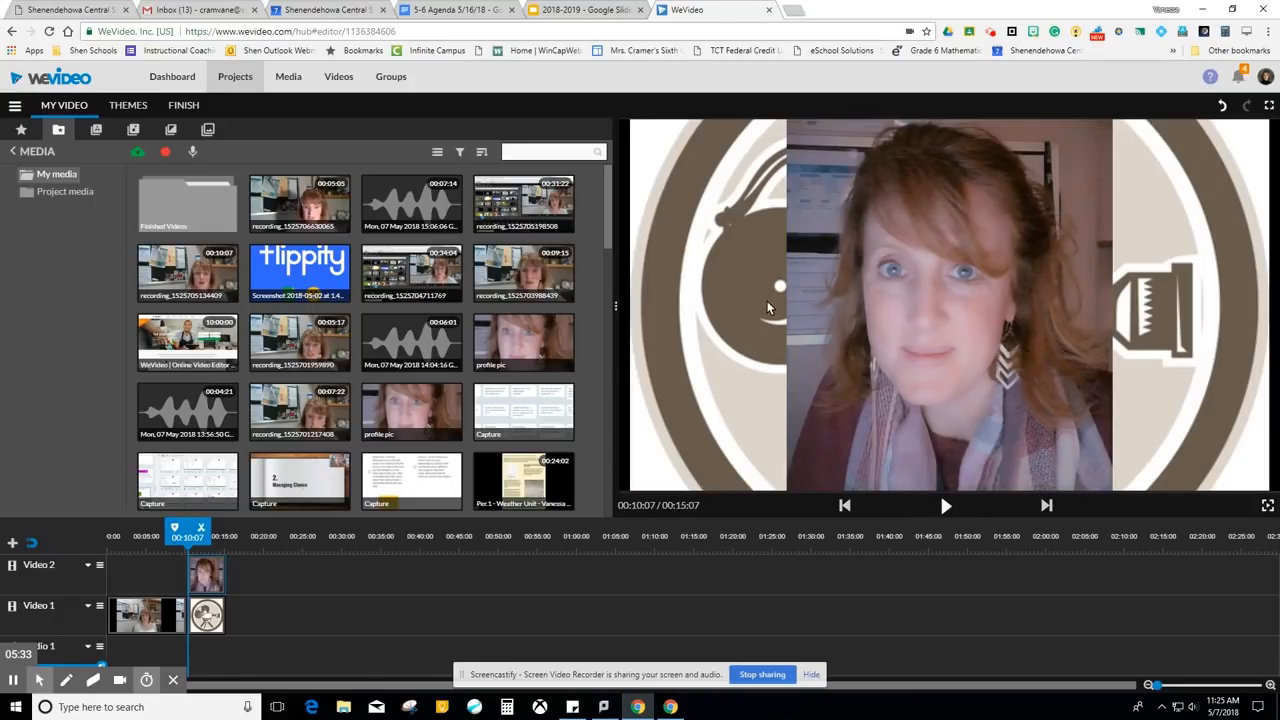
mouse_move(870, 442)
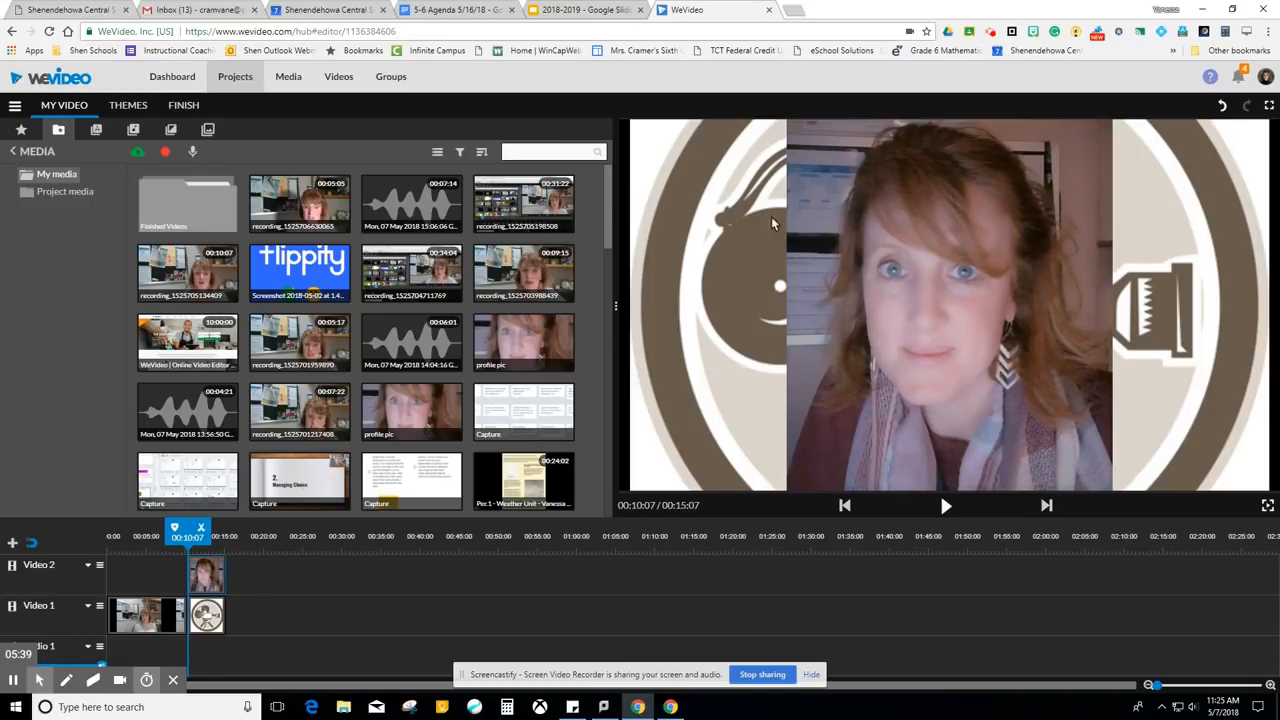
mouse_move(624, 370)
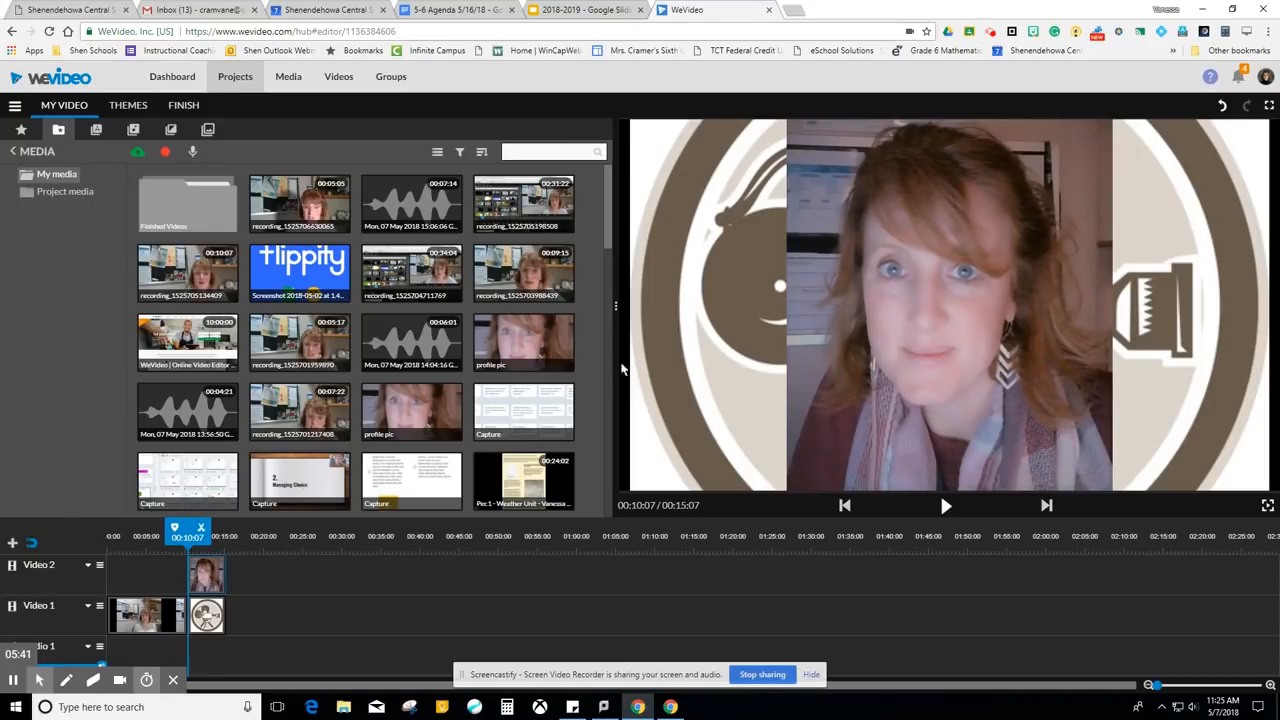
mouse_move(258, 586)
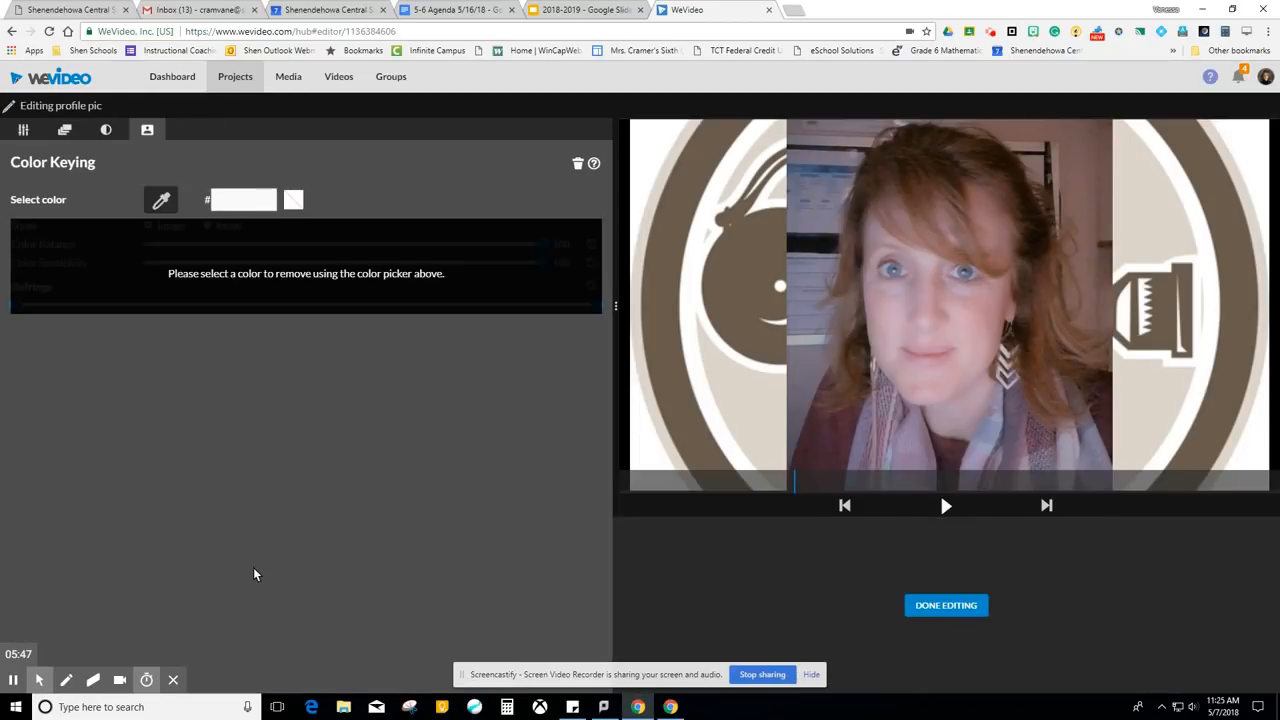
Scale the portrait down to about 0.32, place it top-right, and finish editing it.
left_click(18, 130)
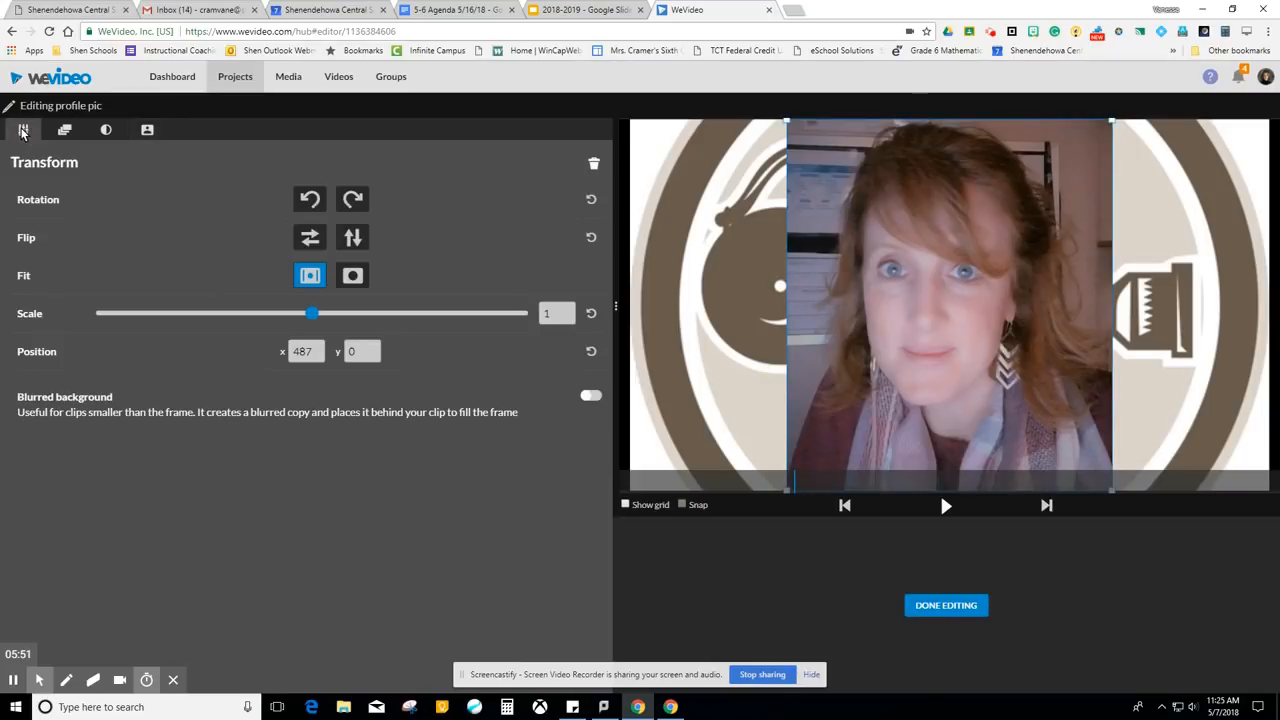
left_click_drag(312, 312, 240, 312)
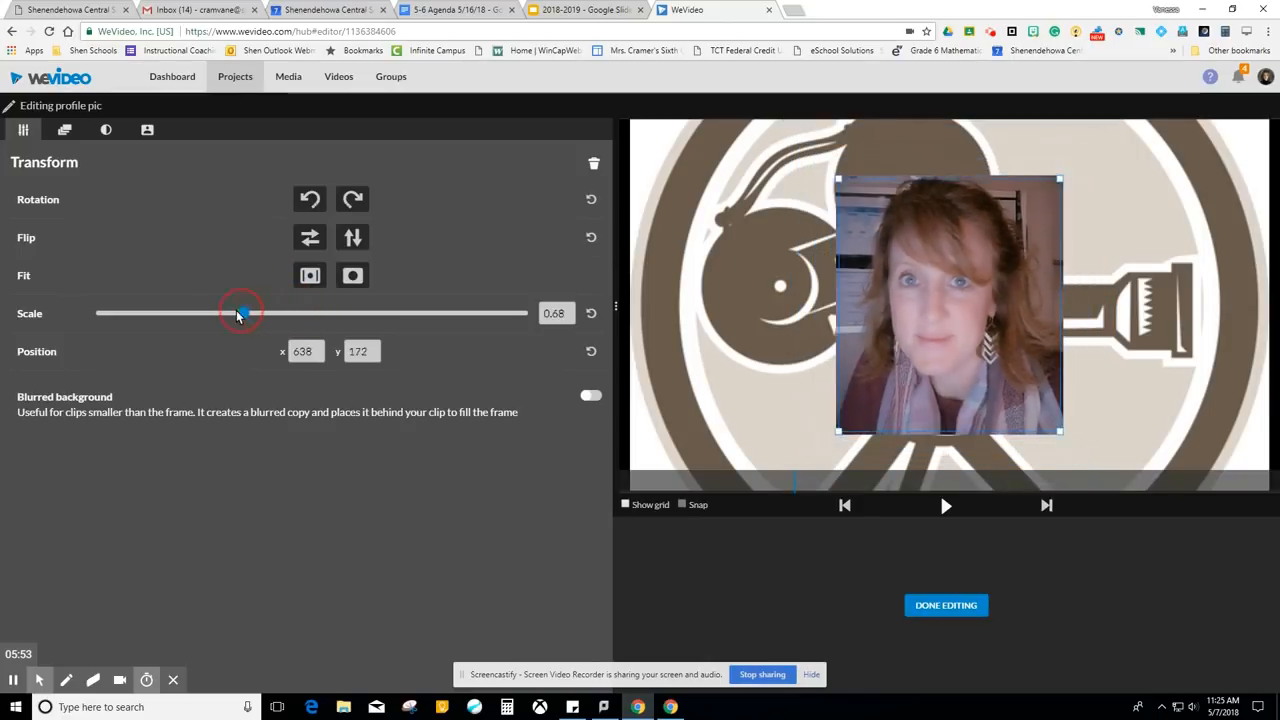
left_click_drag(240, 312, 150, 312)
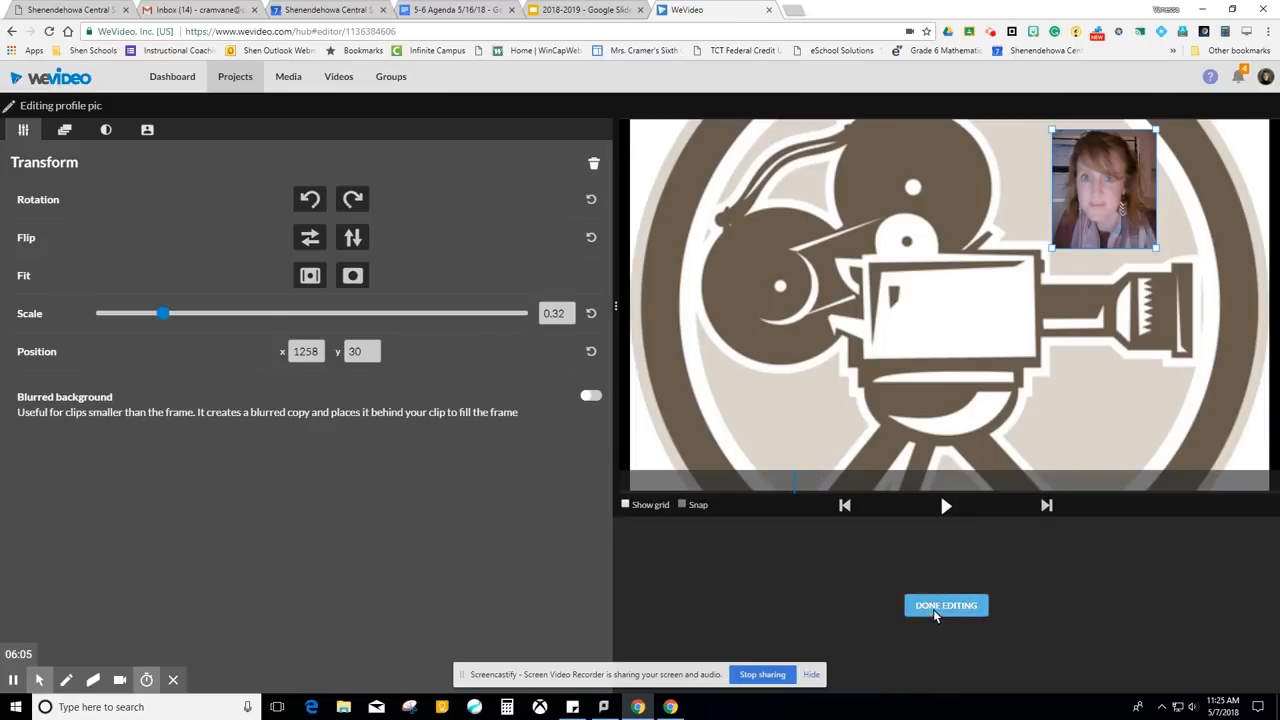
left_click(944, 604)
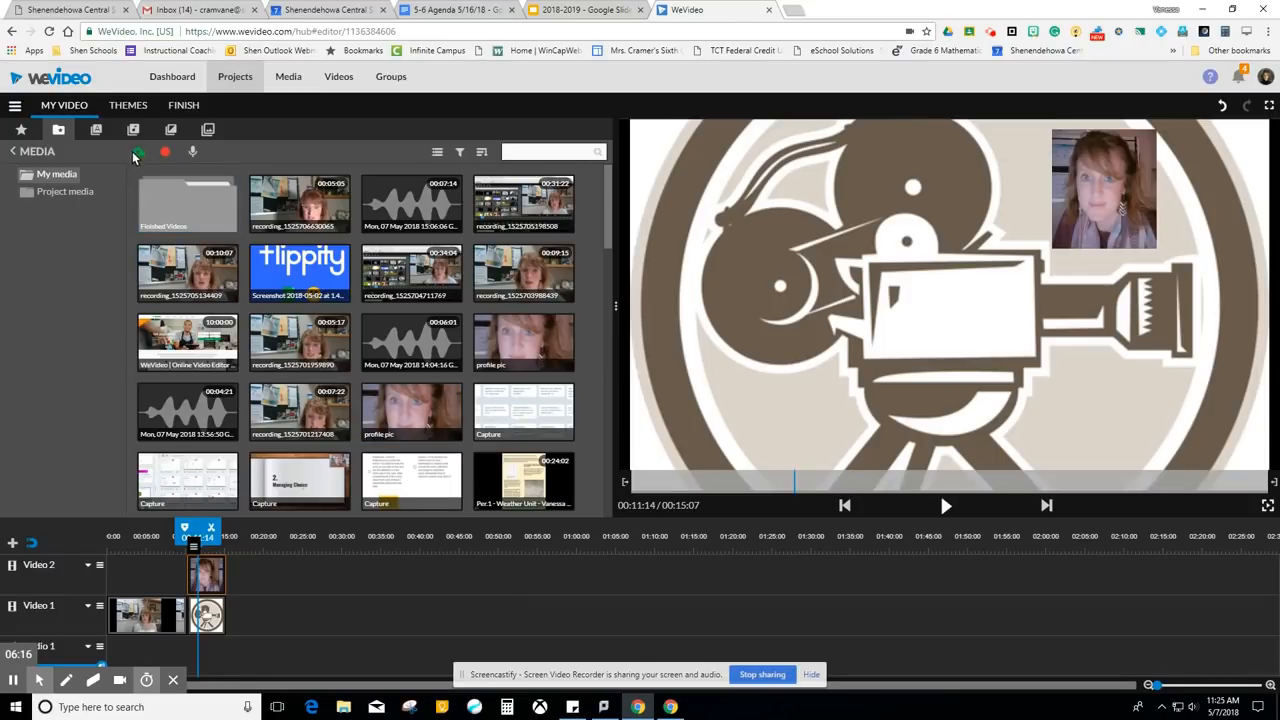
mouse_move(194, 156)
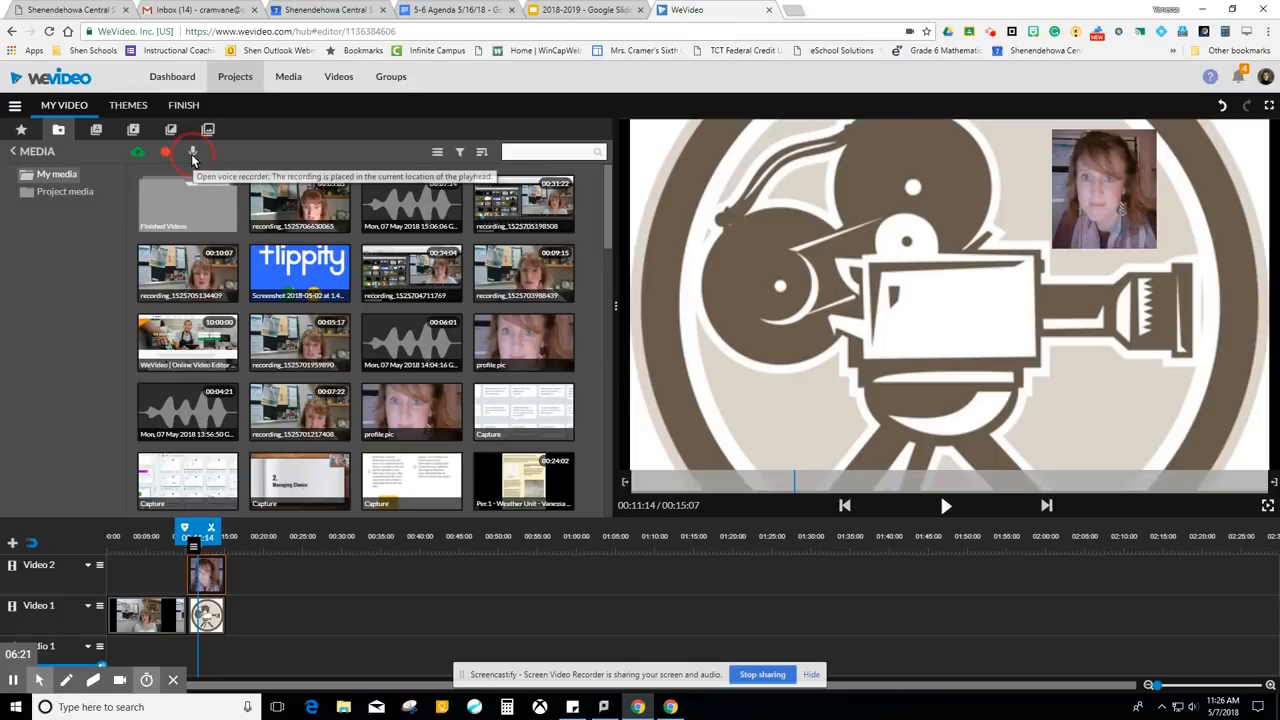
Record a short voice narration, play it back, and accept it into the media library.
left_click(192, 152)
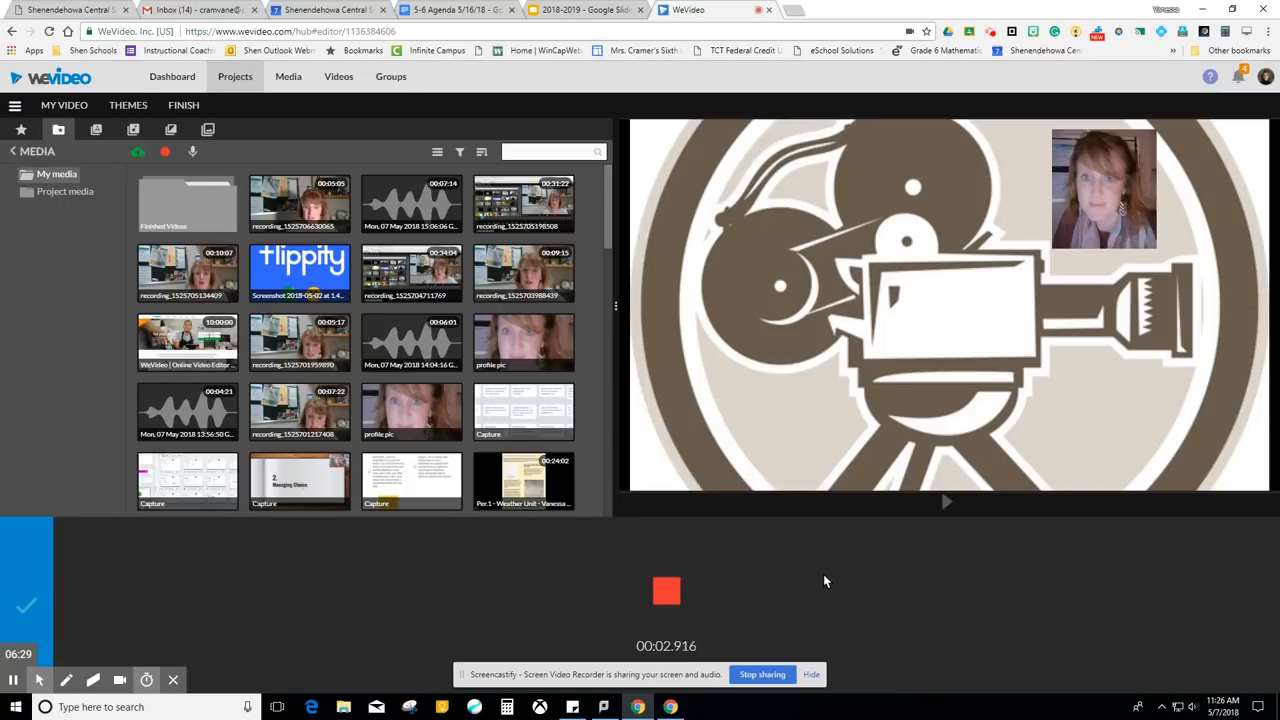
left_click(666, 590)
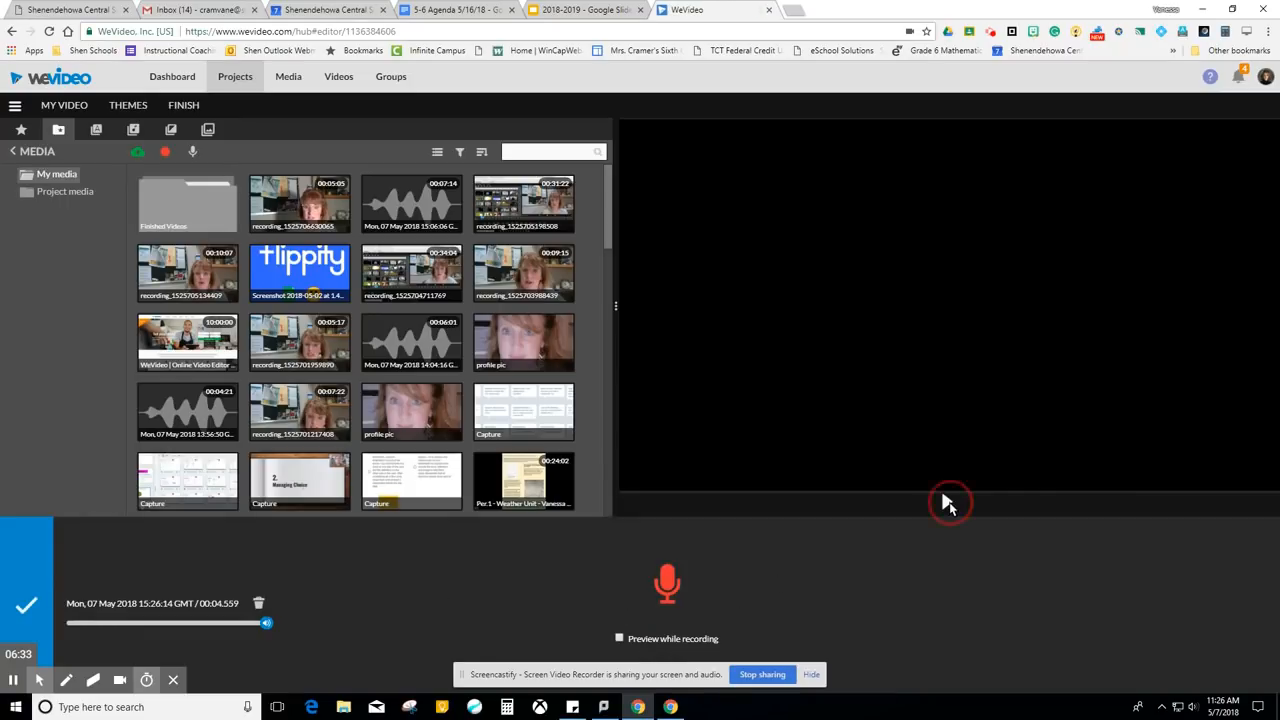
left_click(948, 504)
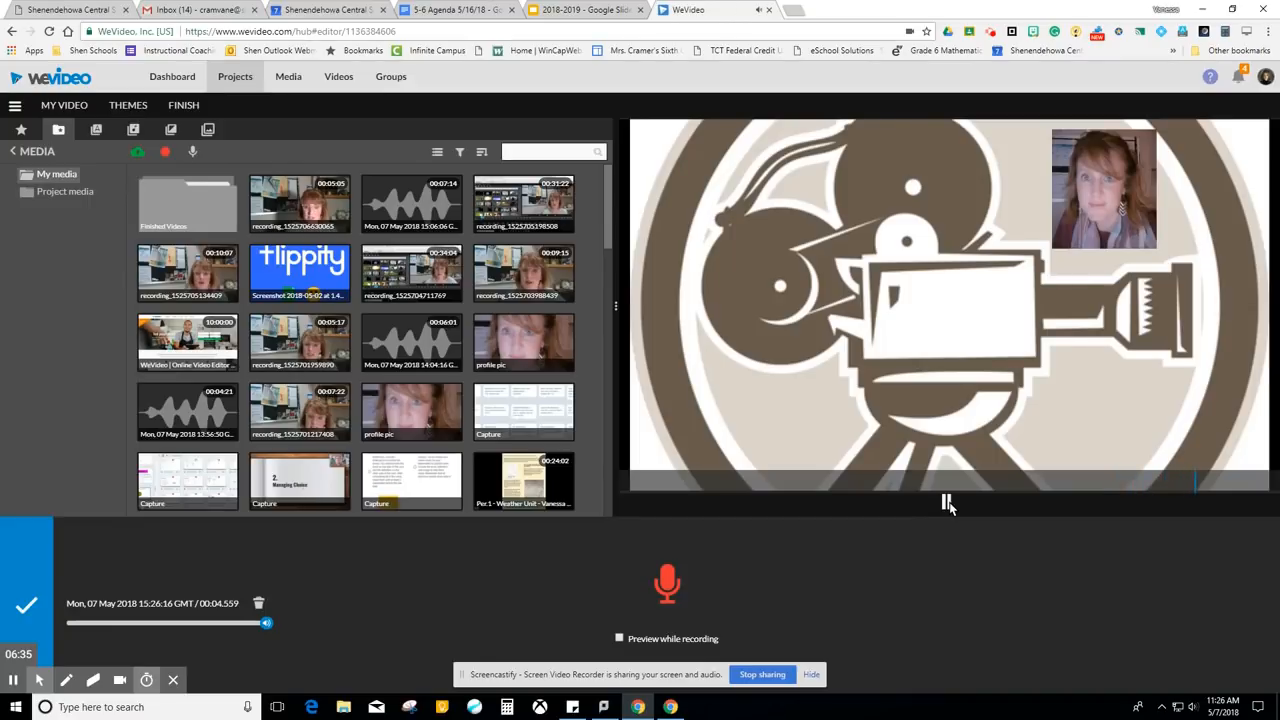
left_click(946, 504)
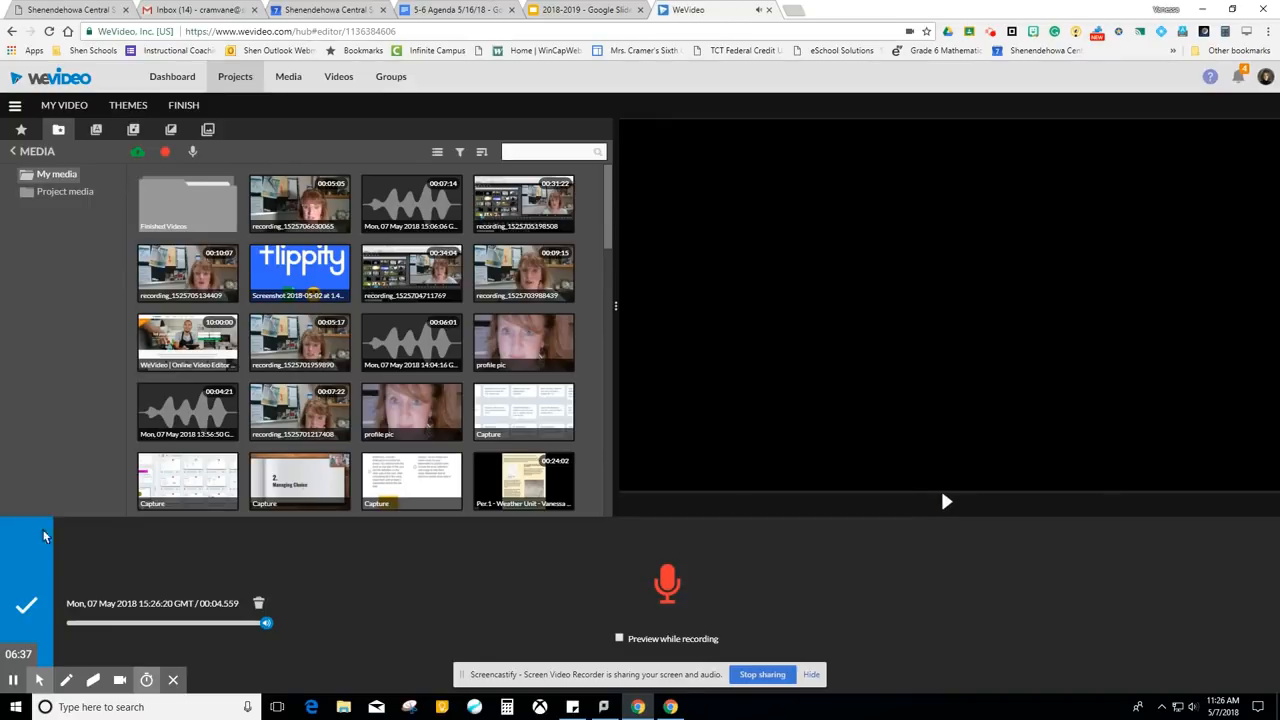
left_click(18, 612)
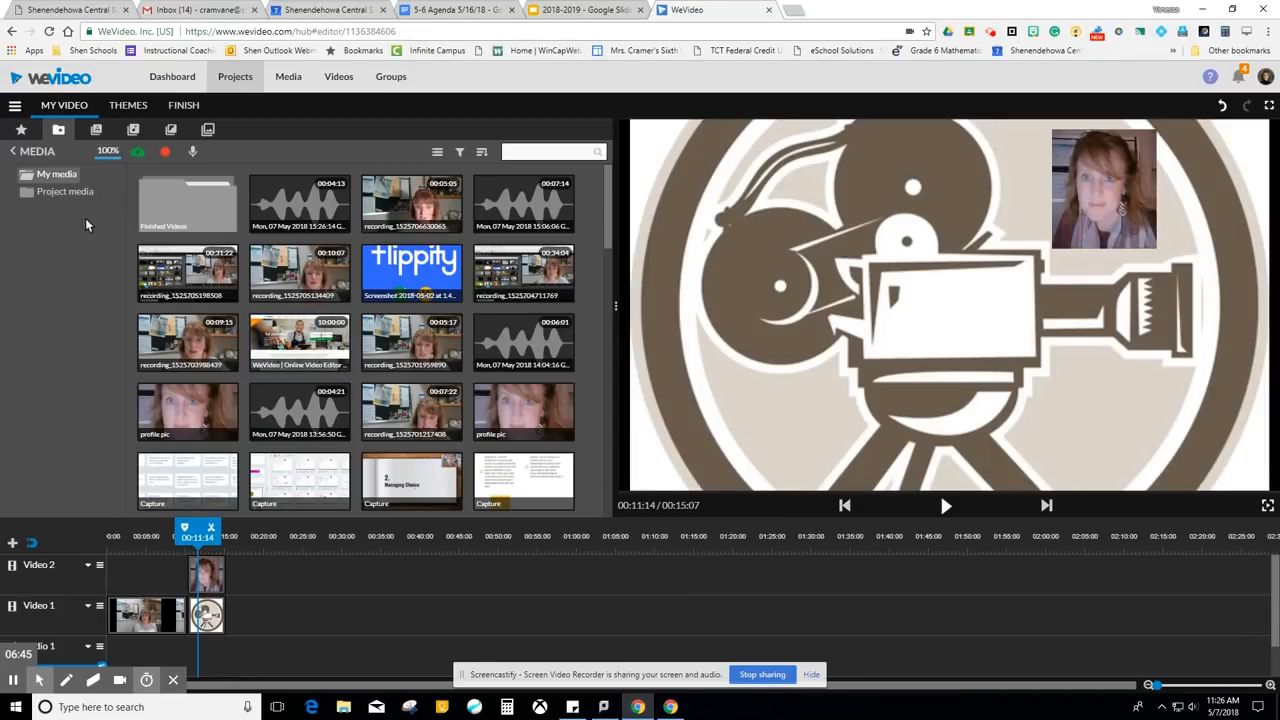
mouse_move(92, 128)
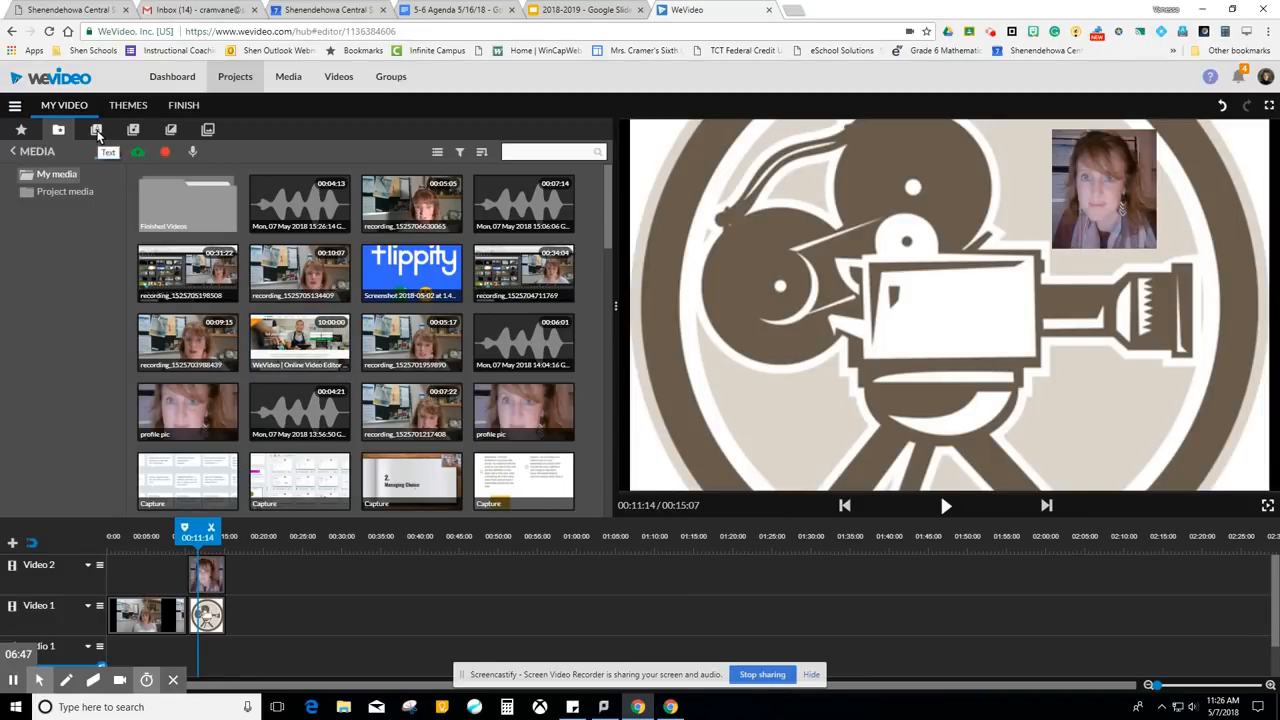
Browse the text library's Callouts, then show the Motion & more title templates.
left_click(94, 132)
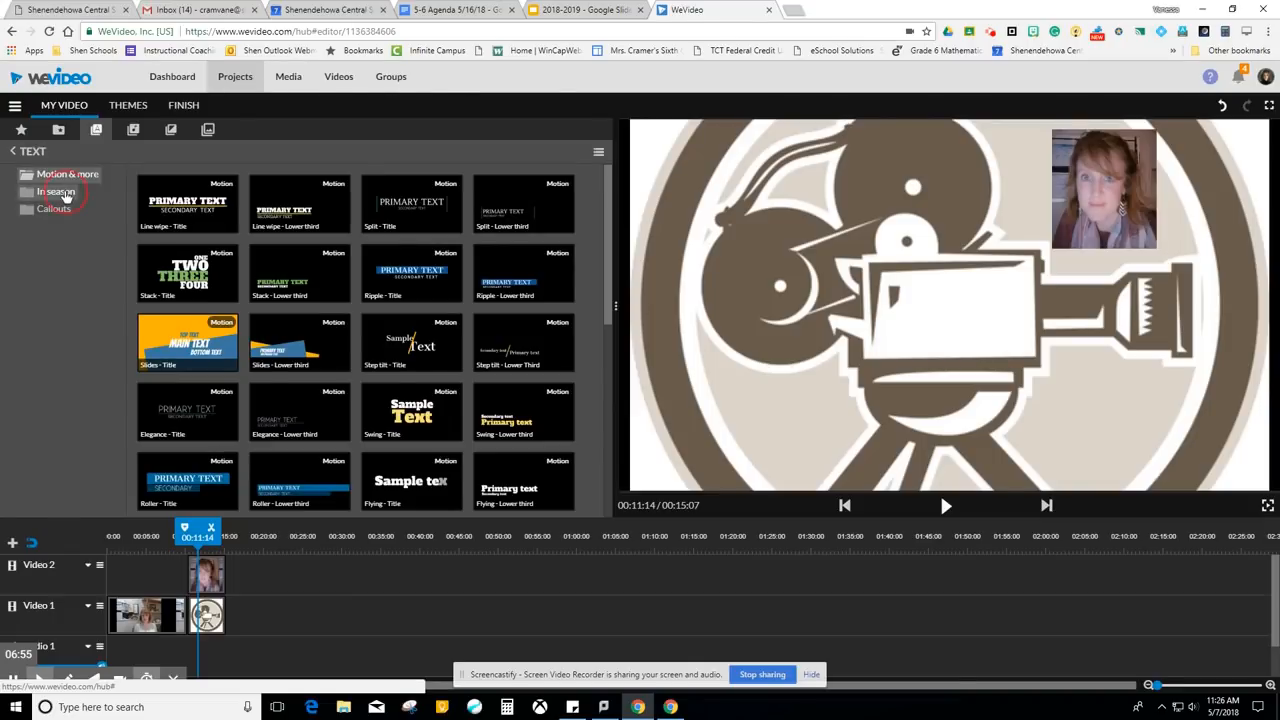
left_click(52, 208)
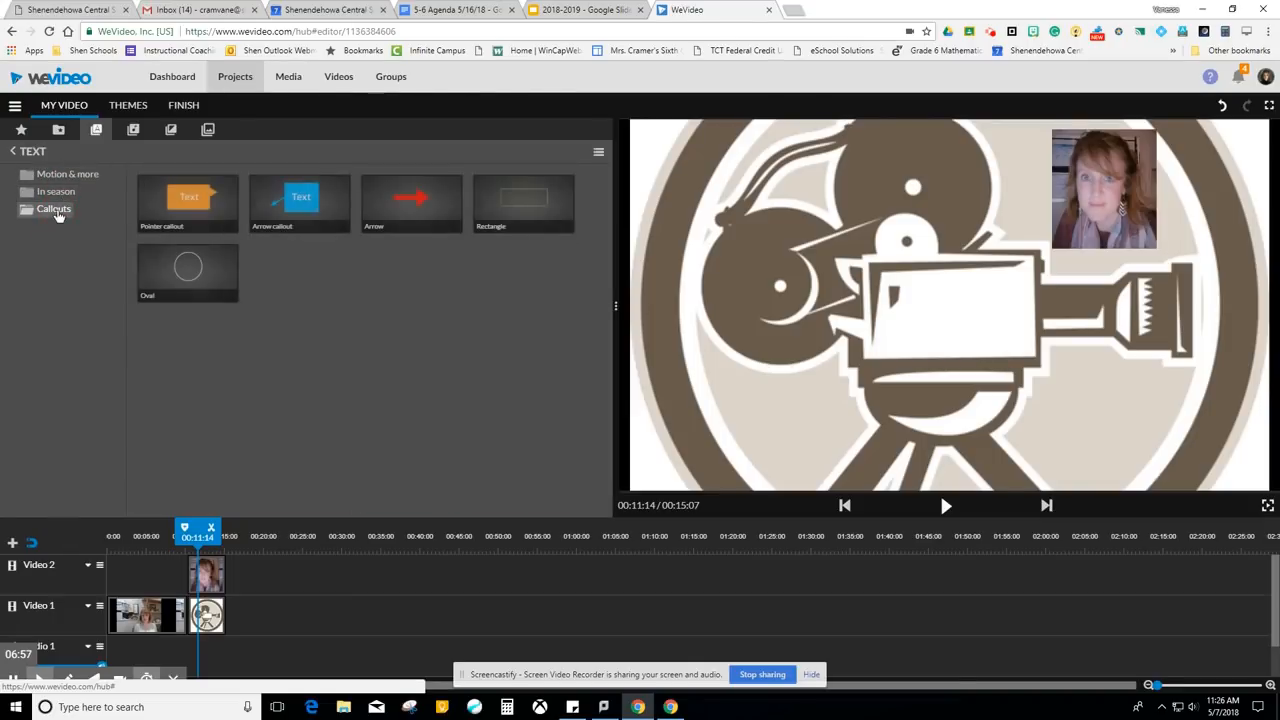
left_click(64, 174)
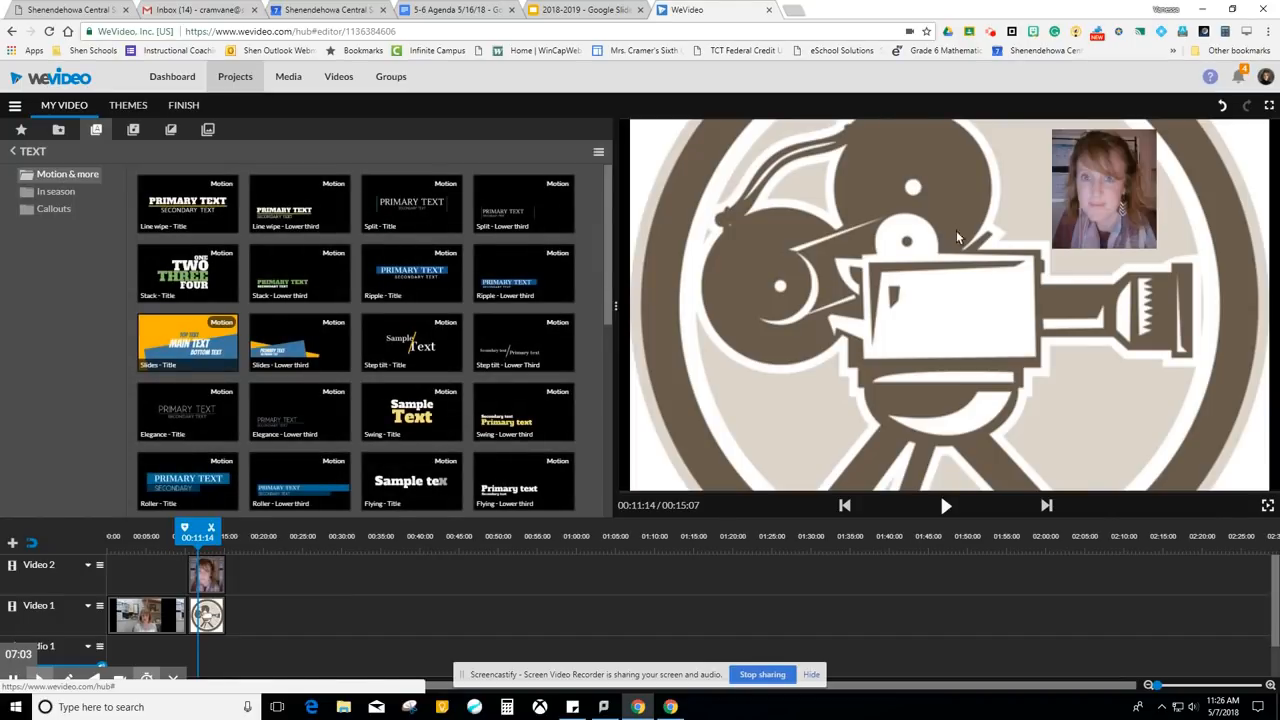
mouse_move(204, 570)
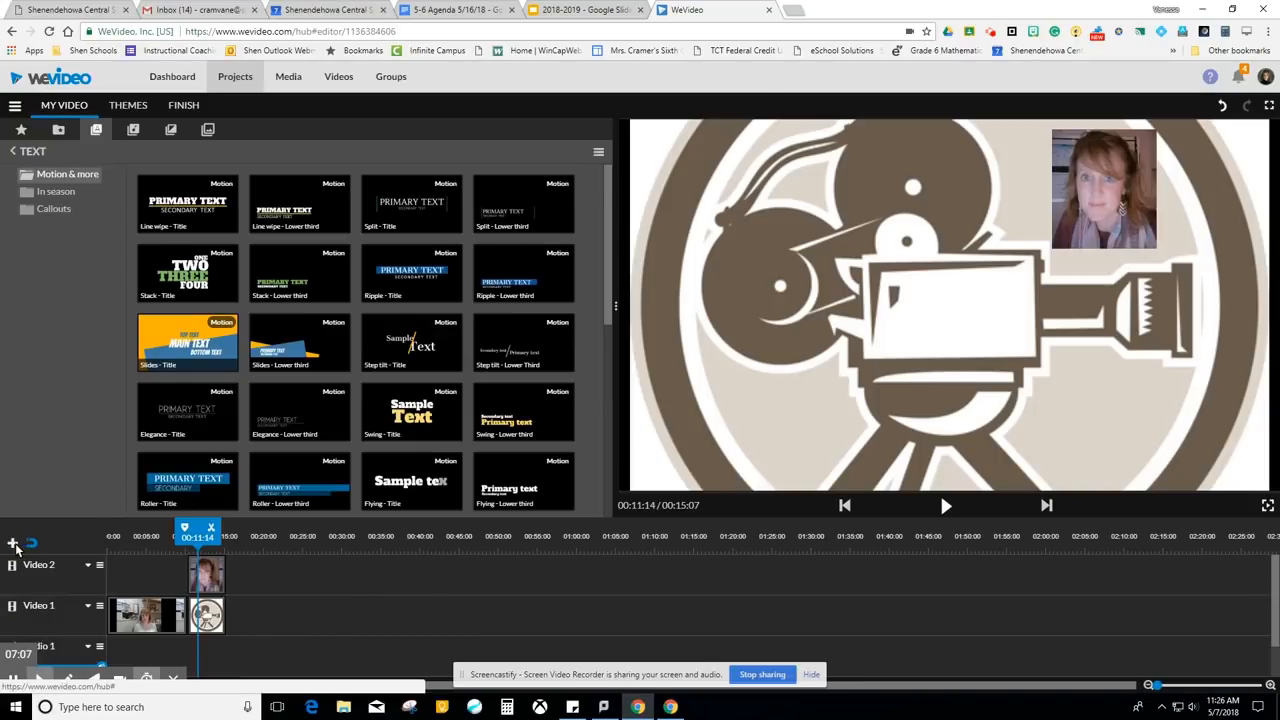
Add a new Video track titled Video 3 to the timeline.
left_click(12, 540)
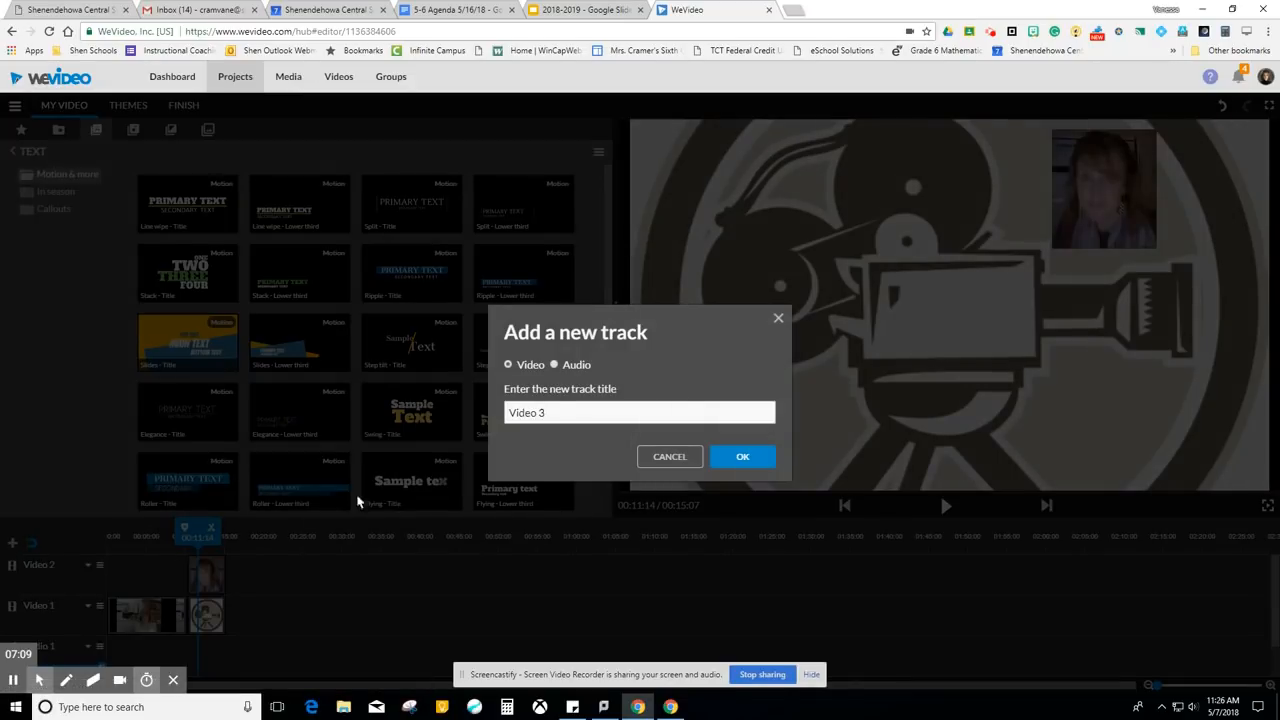
left_click(742, 456)
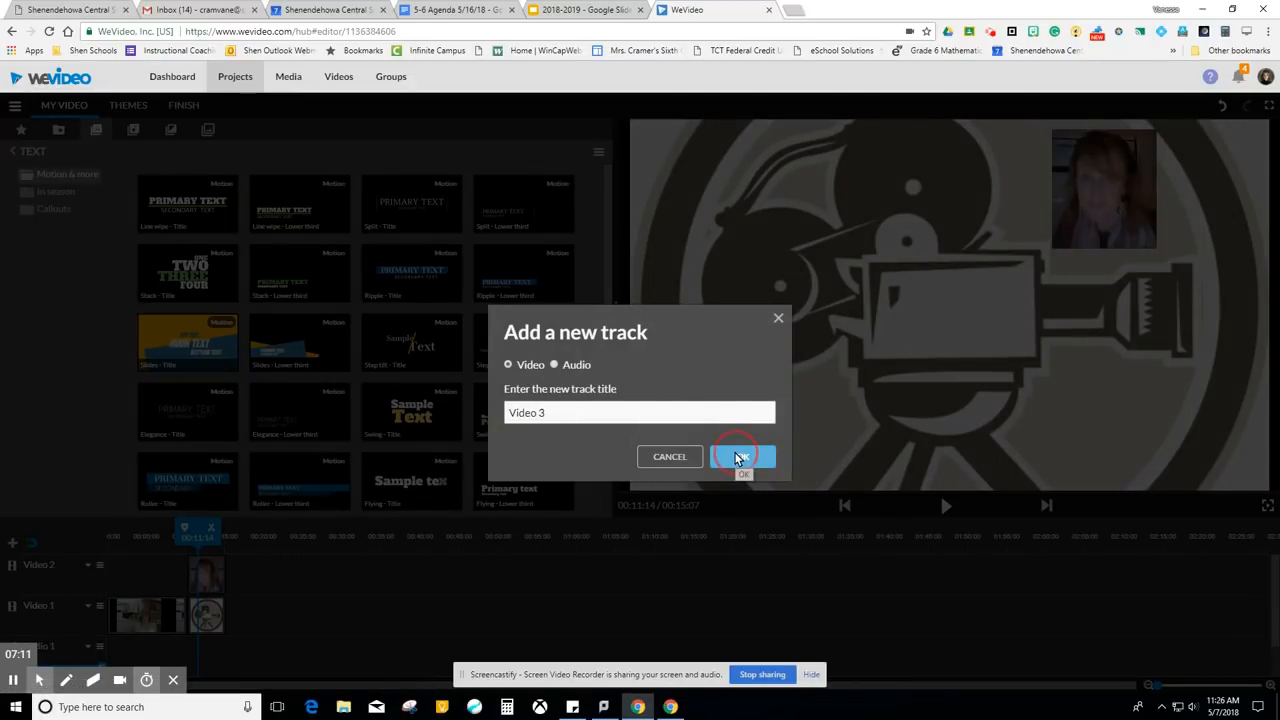
left_click(744, 456)
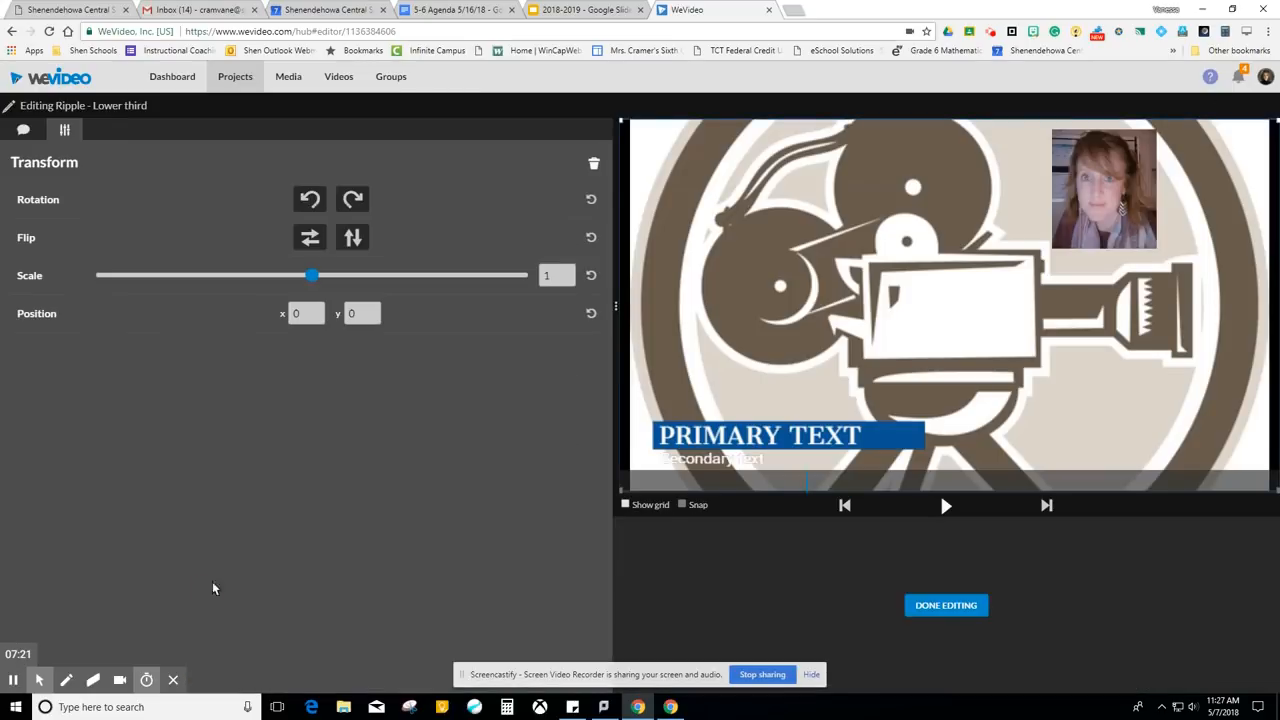
mouse_move(376, 294)
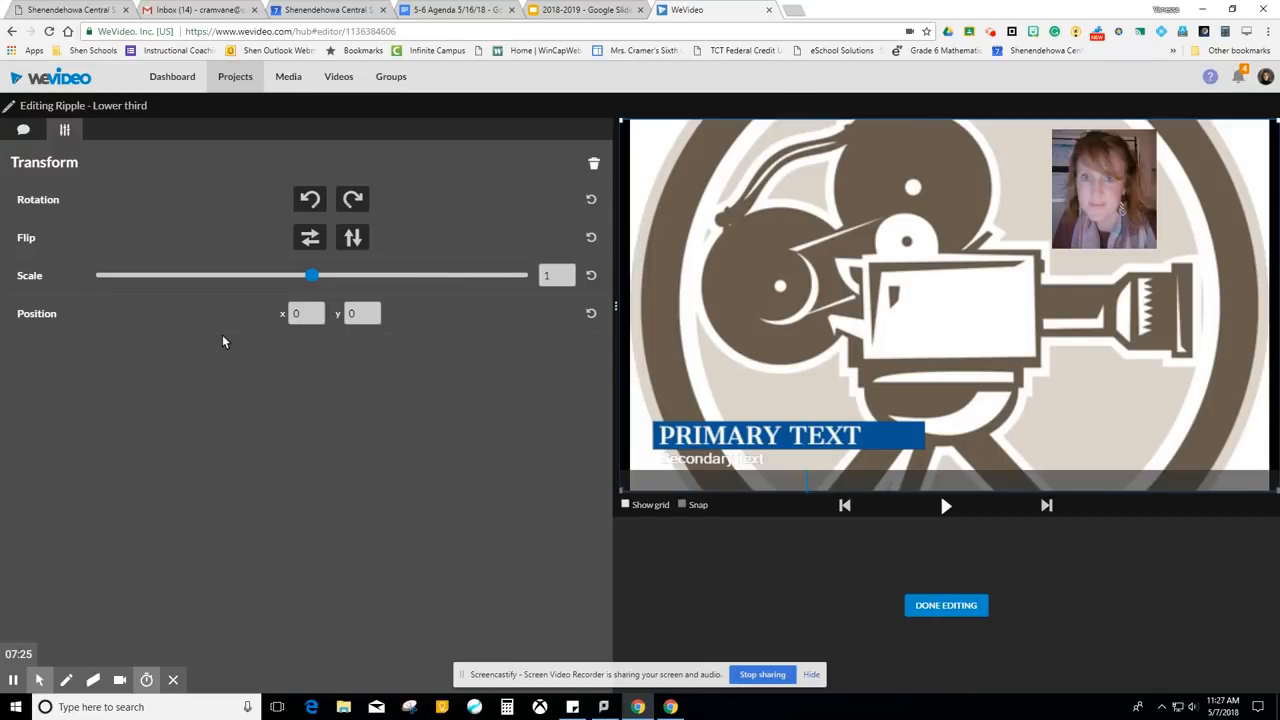
mouse_move(22, 130)
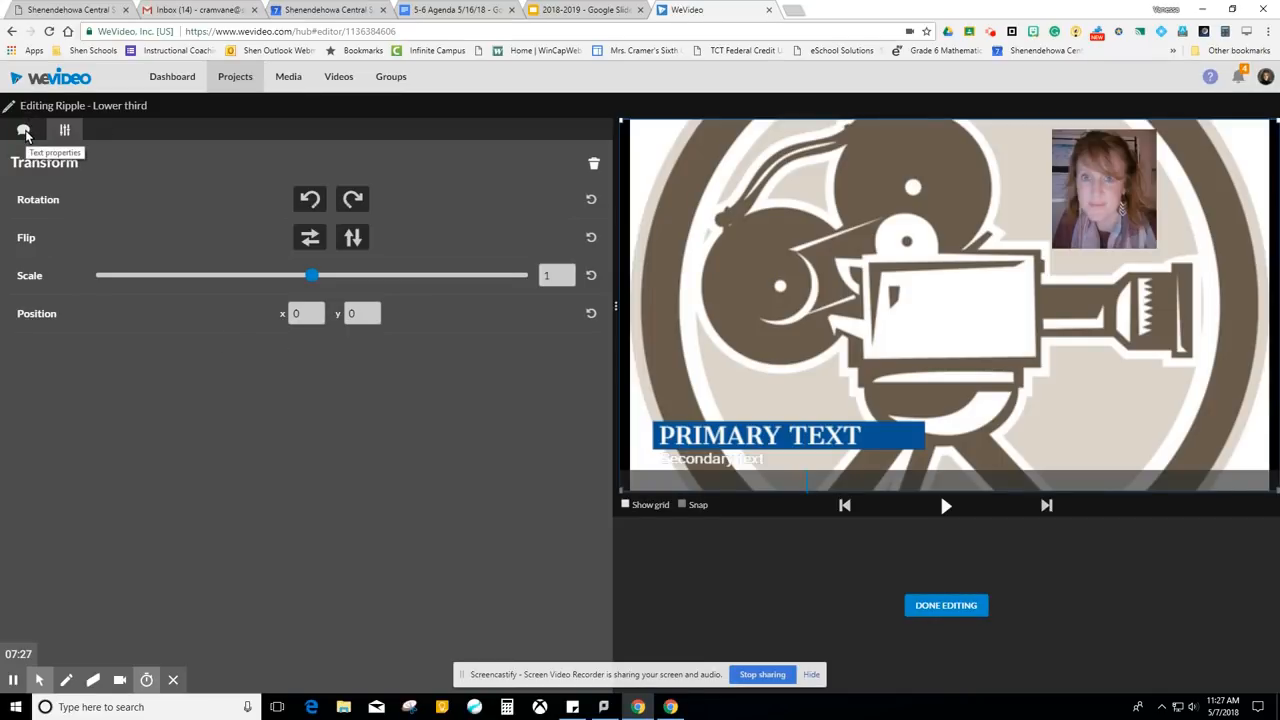
Enter 'WeV' as the lower third's primary text and 'Mrs. Cram' as its secondary line.
left_click(22, 130)
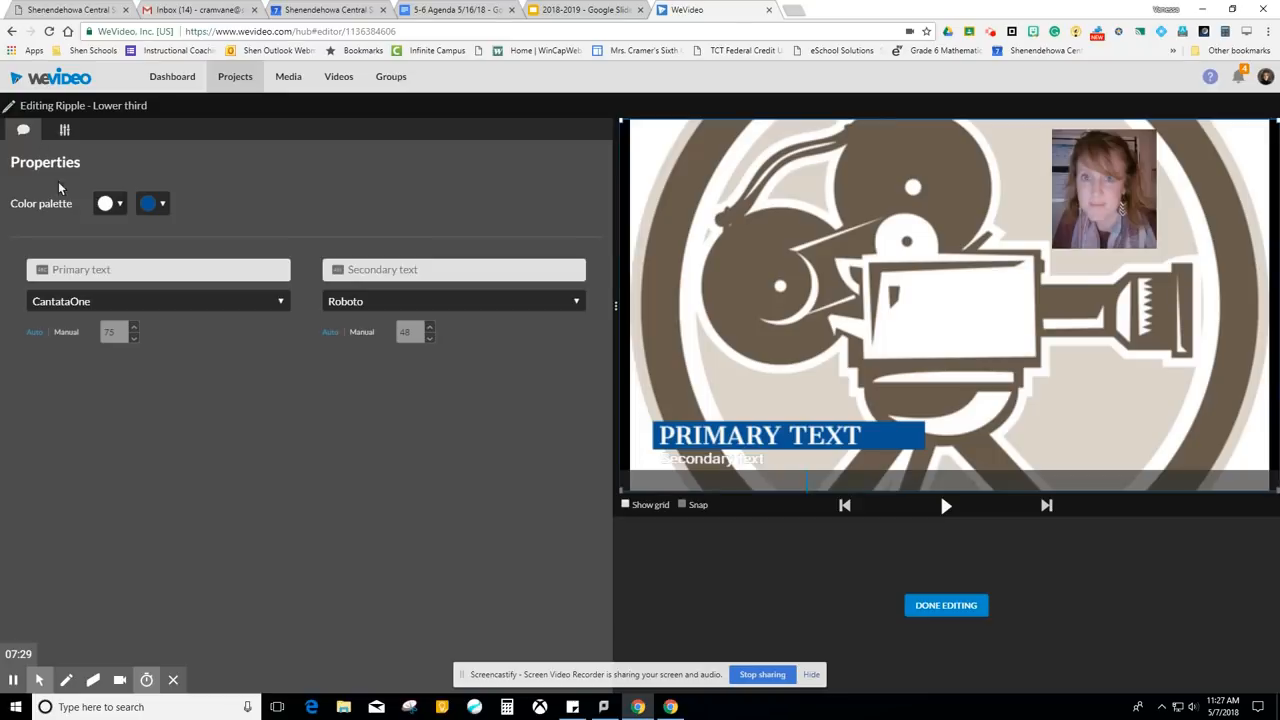
left_click(150, 268)
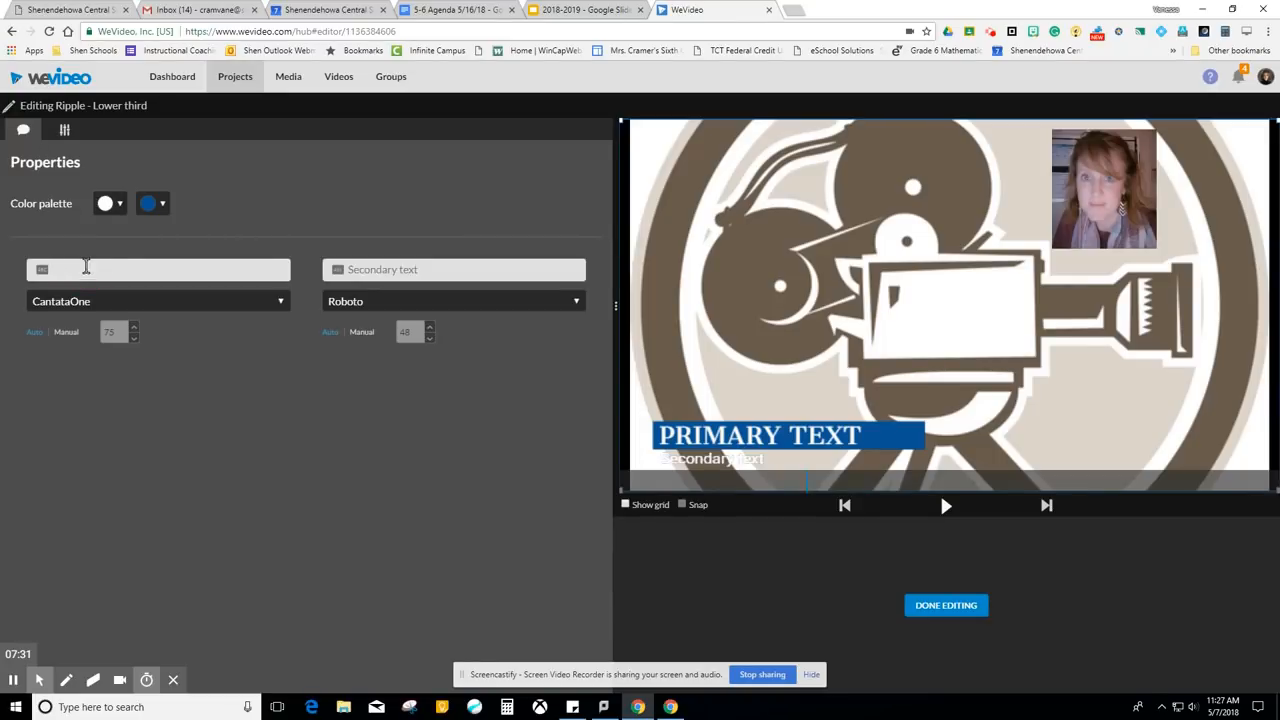
type("WeVideo")
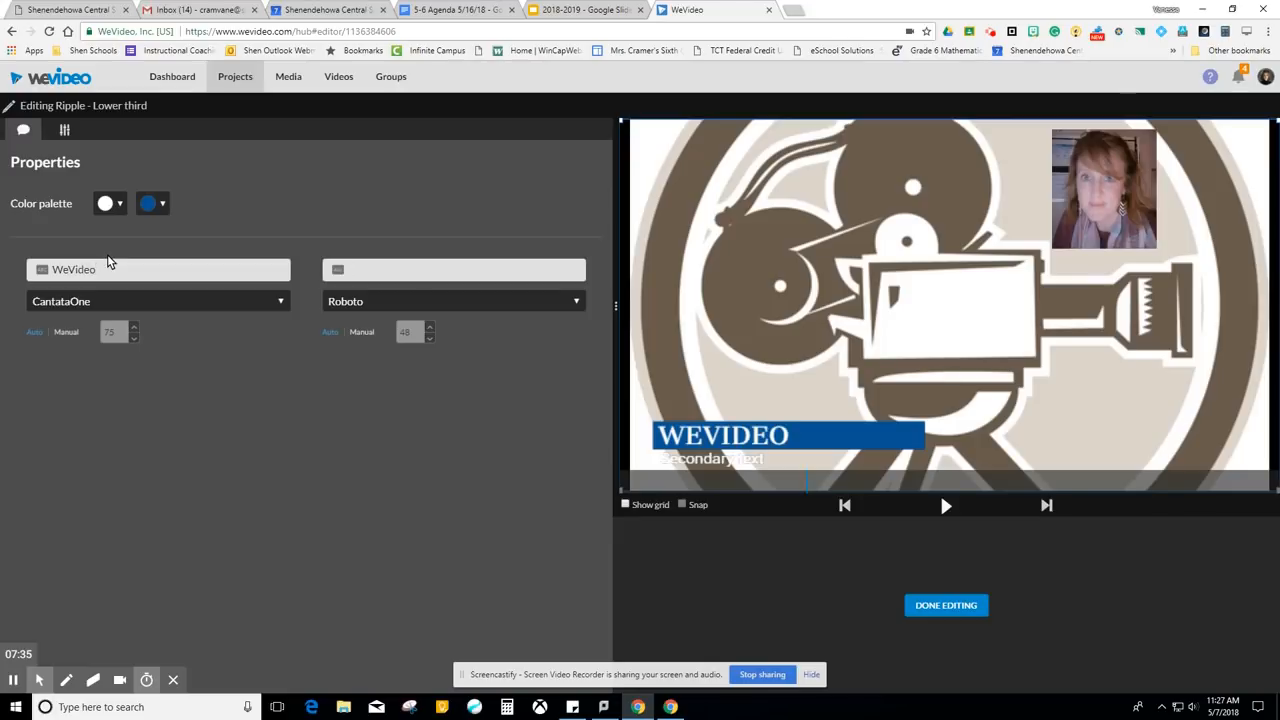
type("Mrs. Cramer")
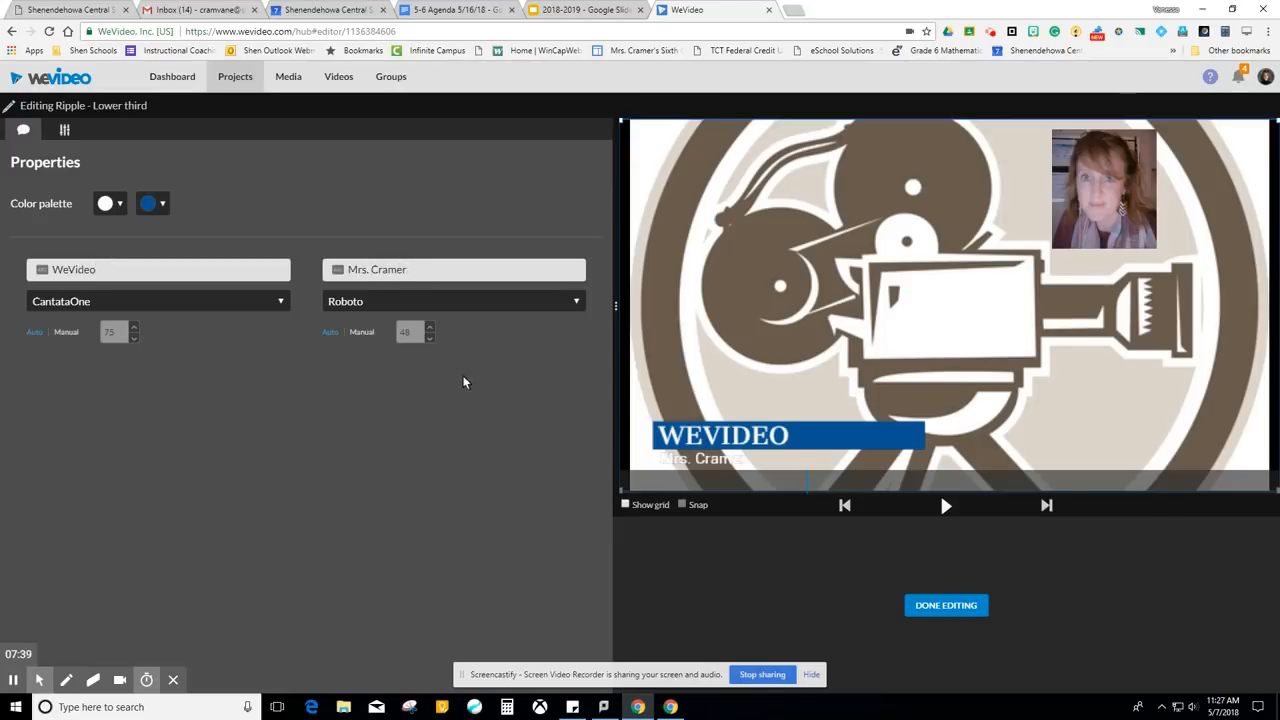
Nudge the lower third's scale slightly and finish editing the title.
left_click(68, 128)
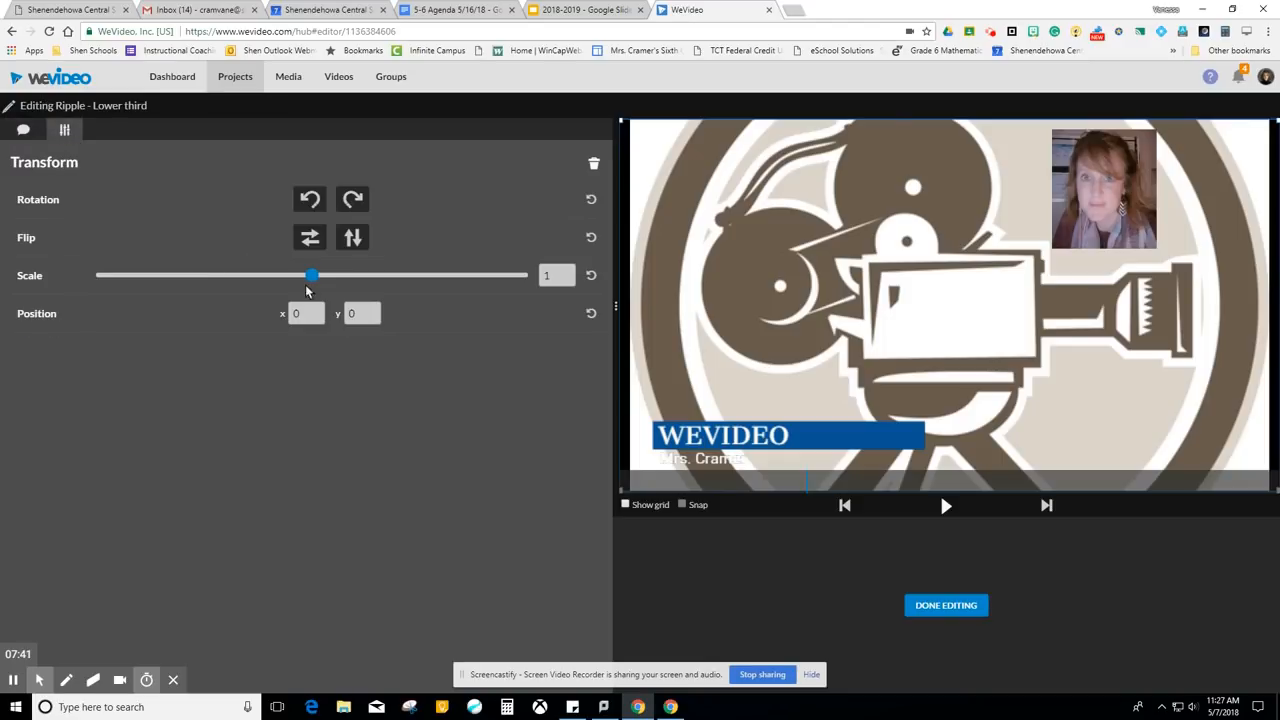
left_click_drag(312, 276, 308, 276)
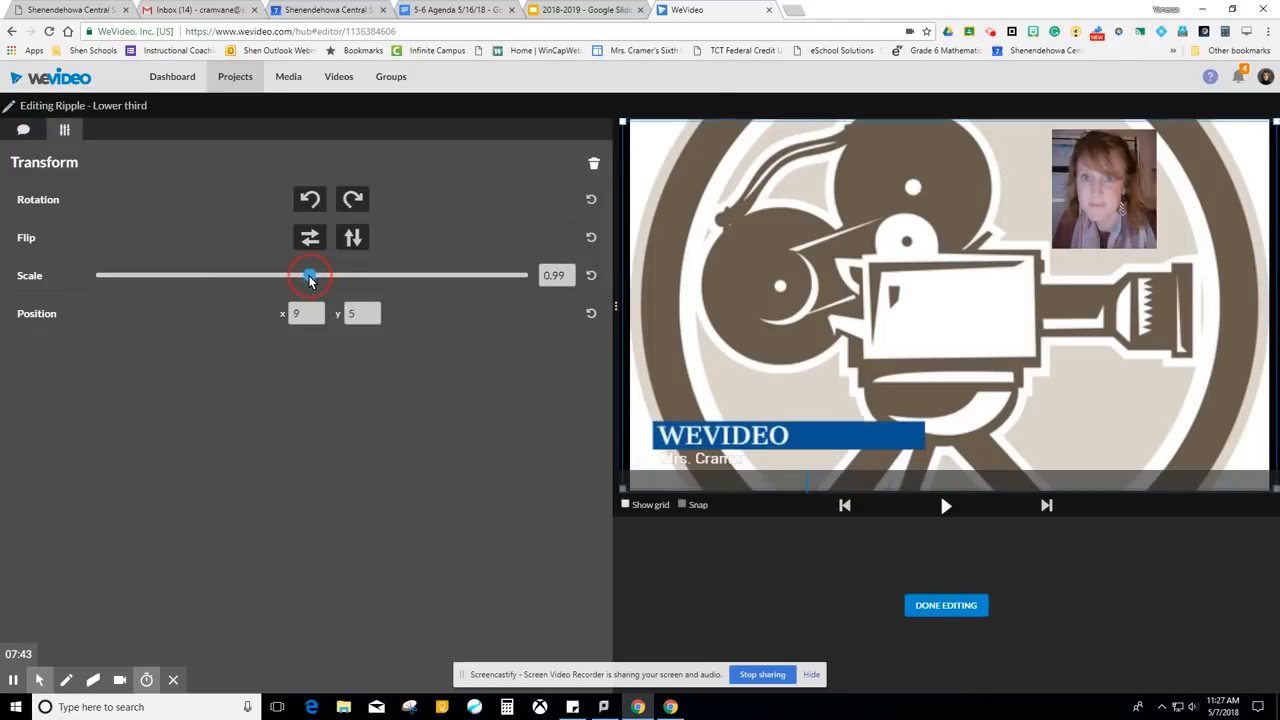
left_click(946, 604)
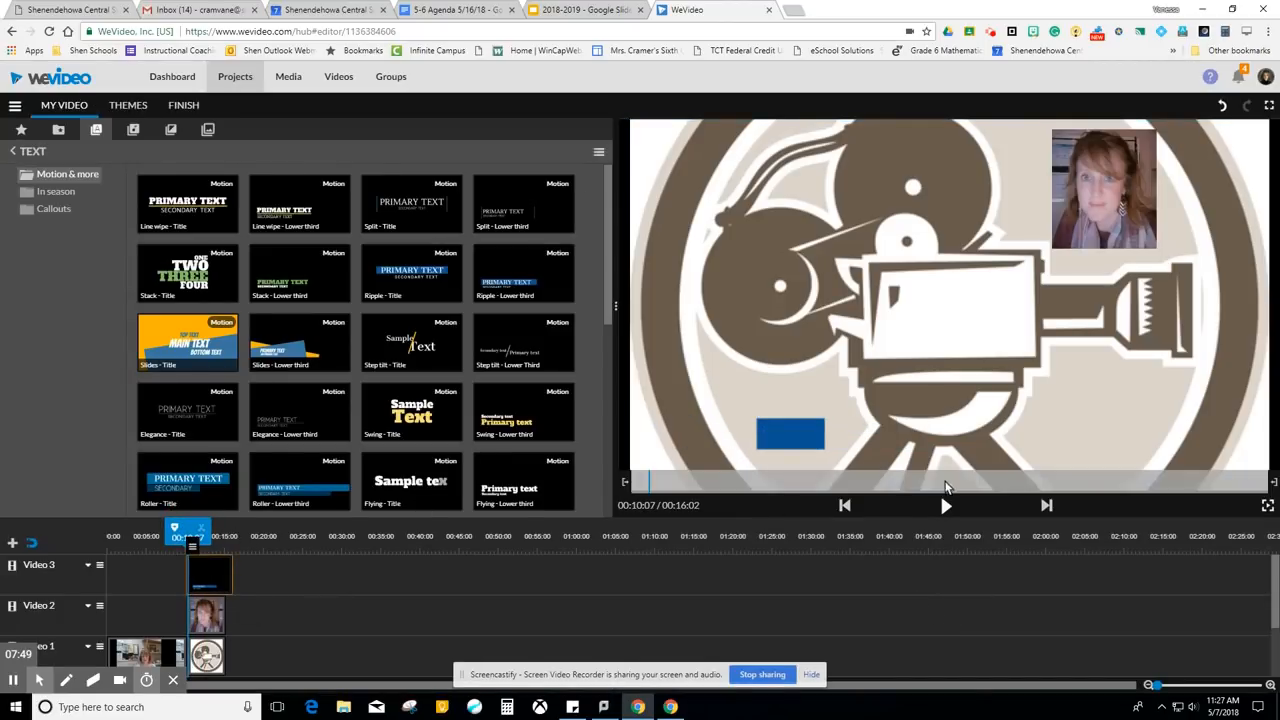
Stop playback and show the Free Music audio library.
left_click(944, 504)
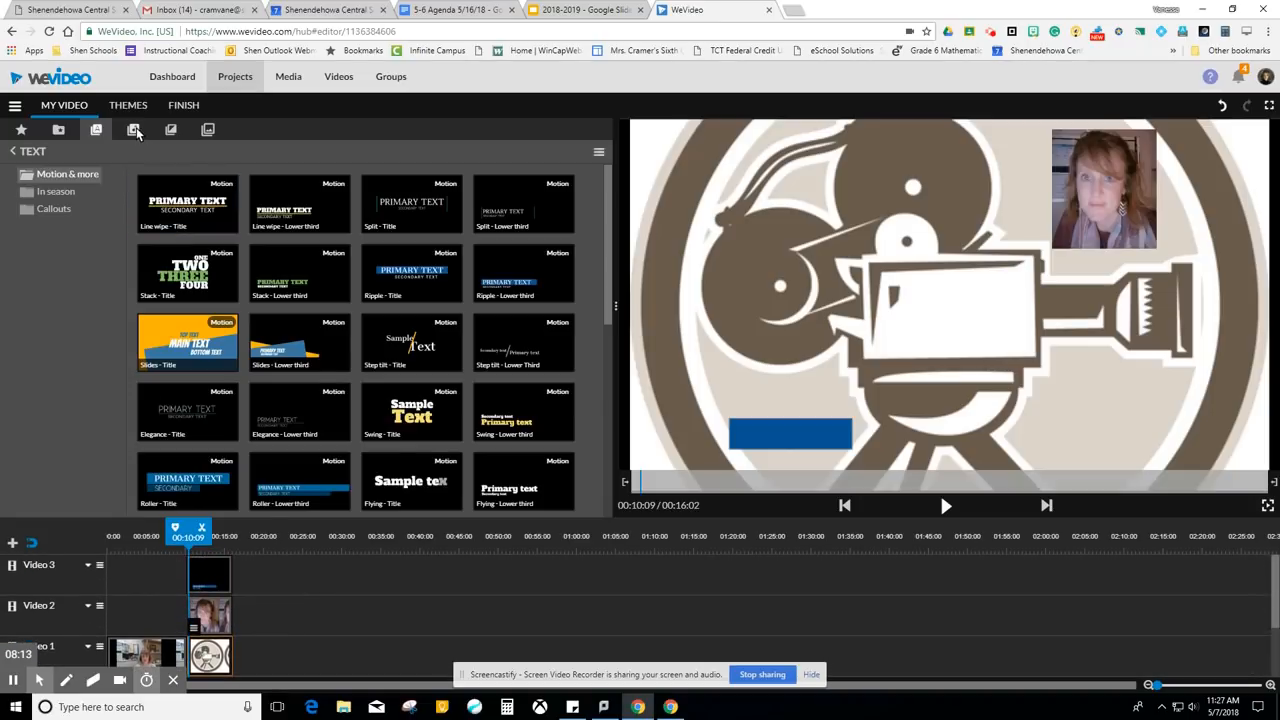
left_click(132, 132)
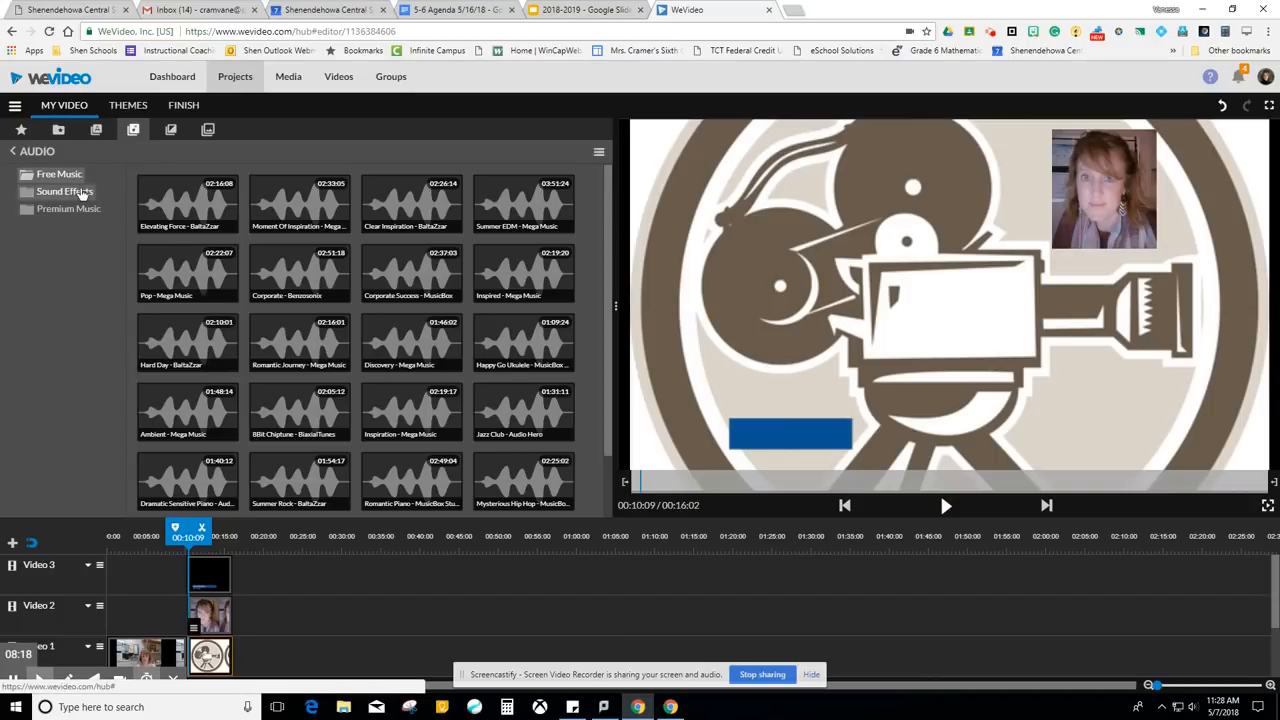
Browse Sound Effects, drag Summer Rock onto the audio track, and play it back briefly.
left_click(64, 192)
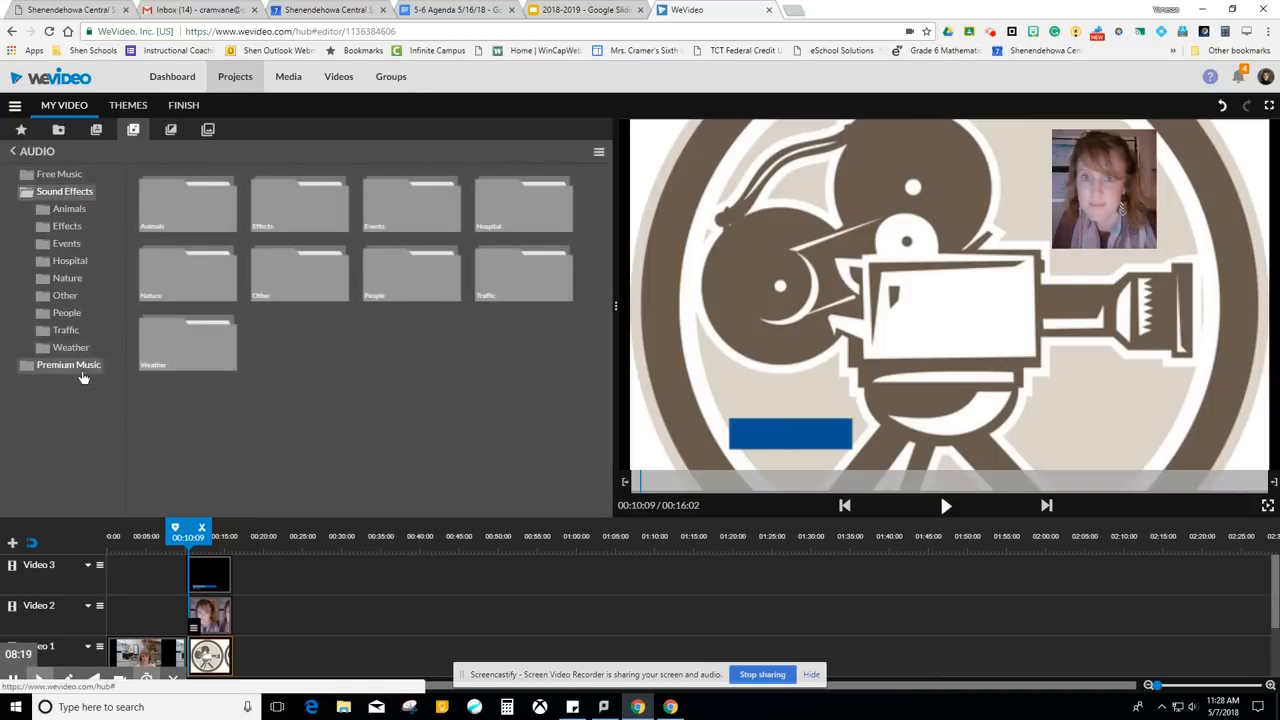
left_click(58, 172)
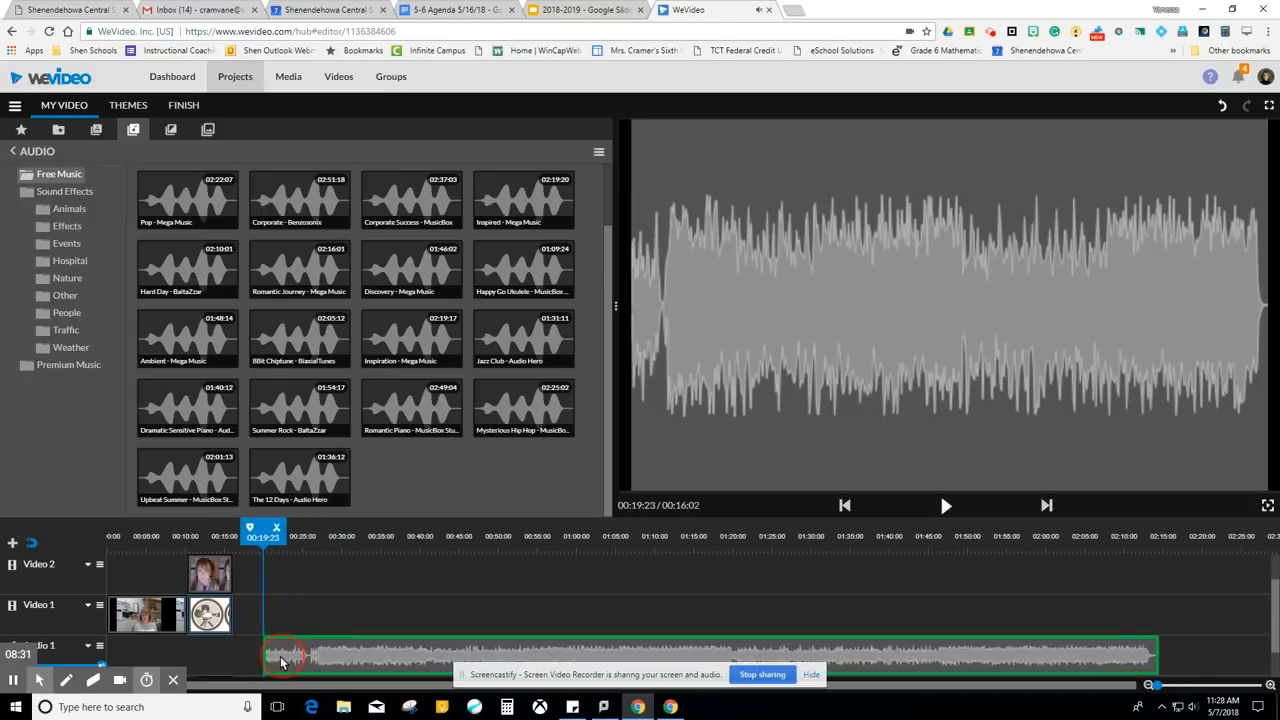
left_click_drag(284, 656, 250, 656)
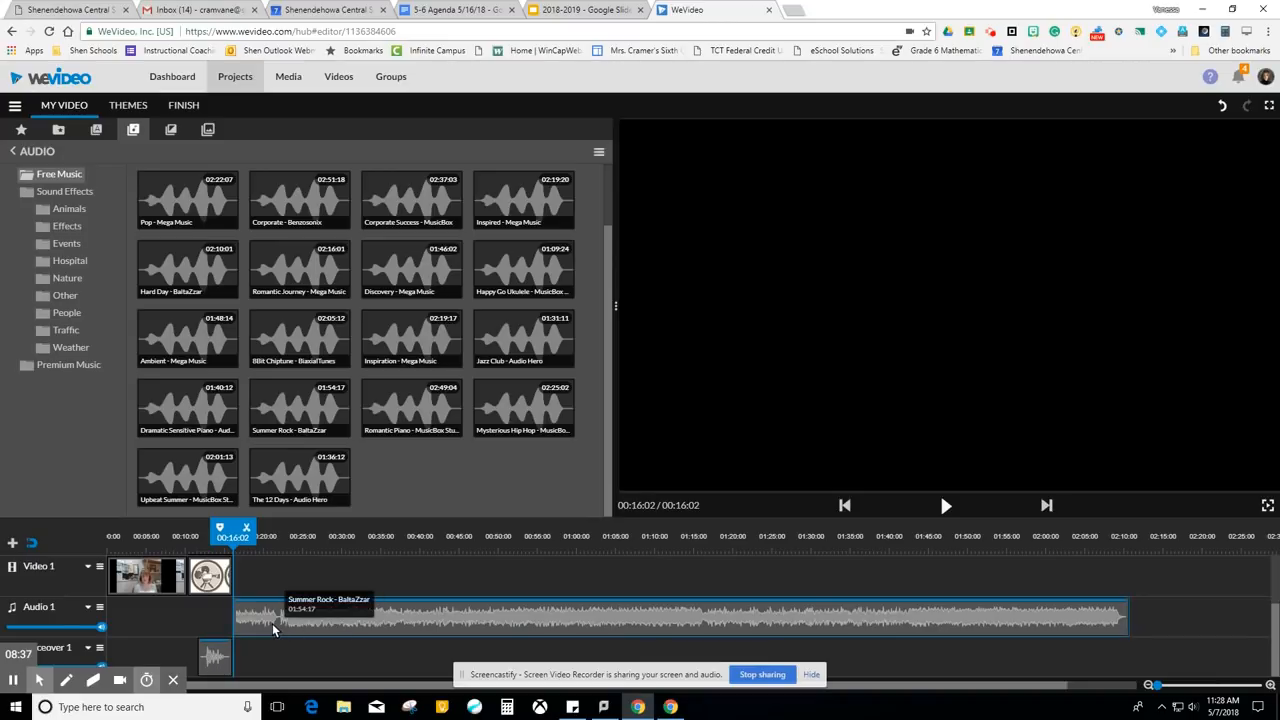
left_click(680, 630)
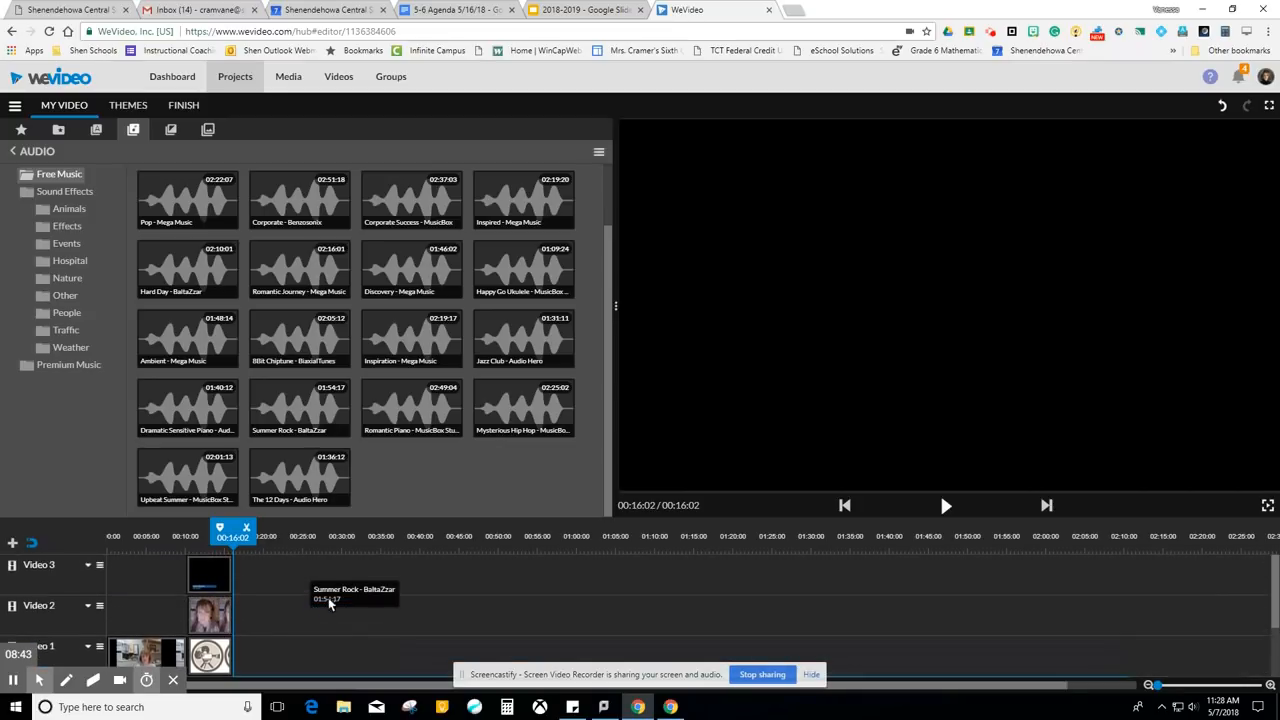
left_click(944, 506)
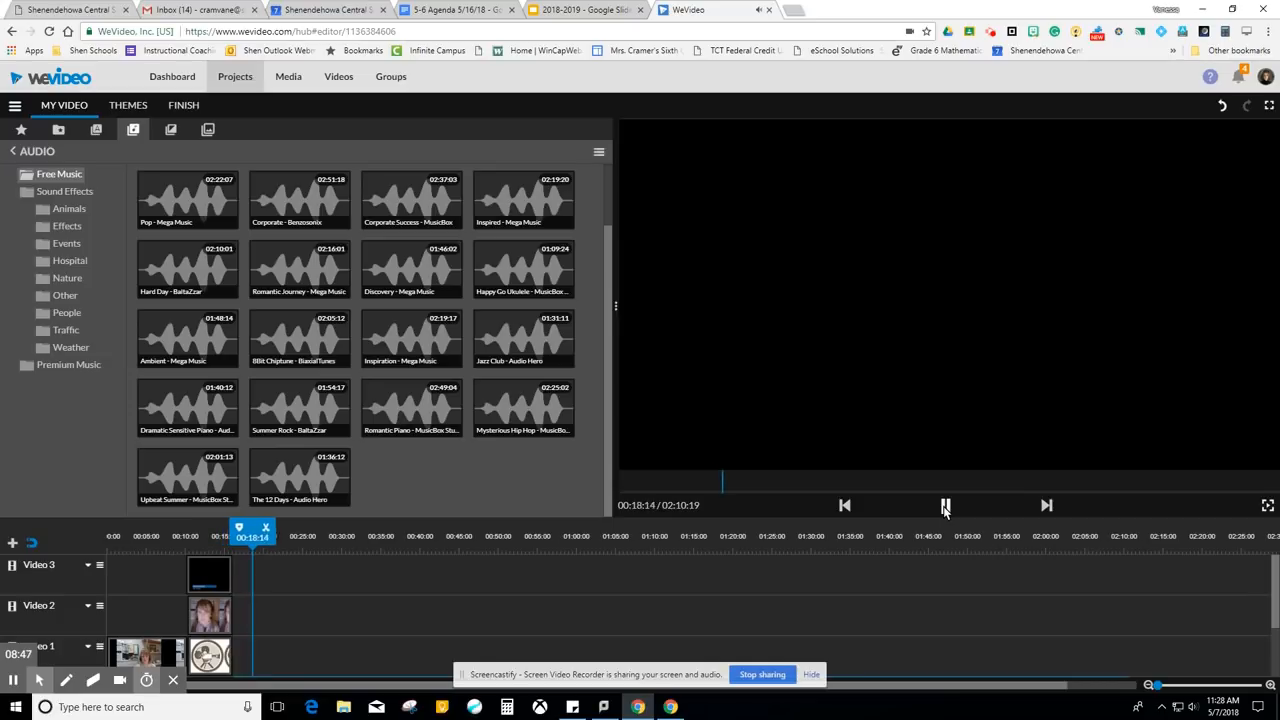
left_click(944, 504)
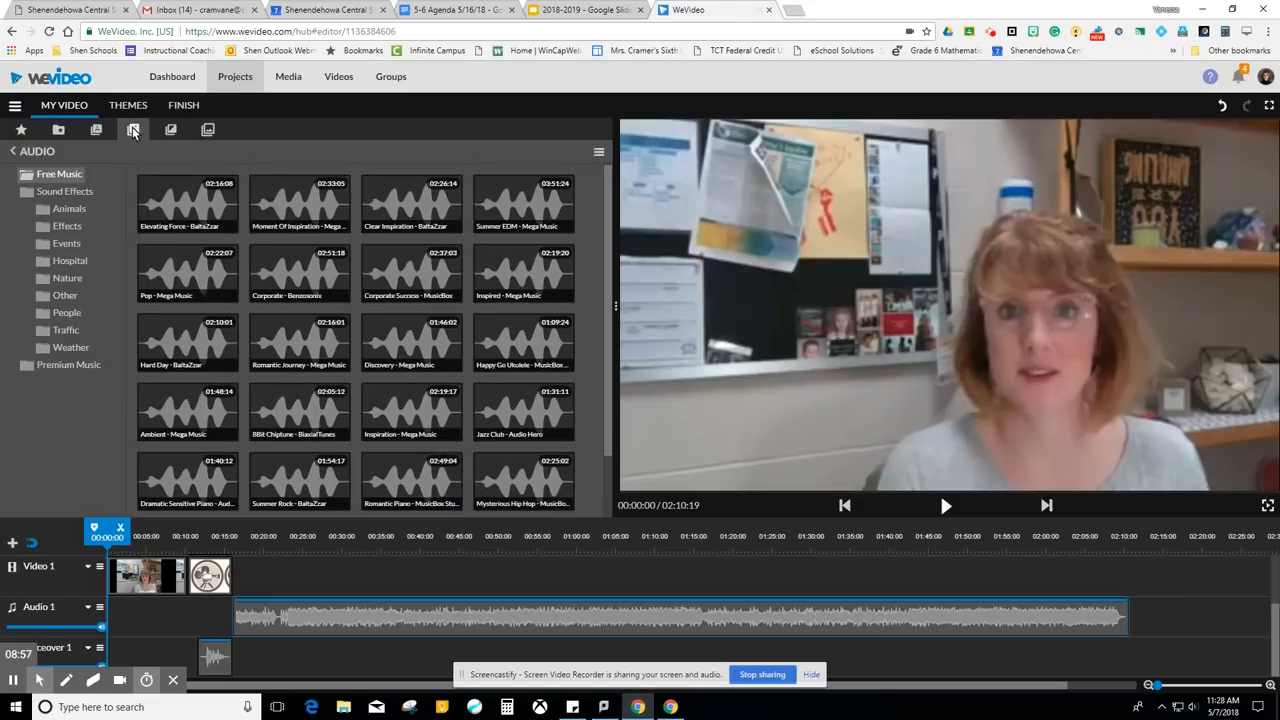
mouse_move(134, 130)
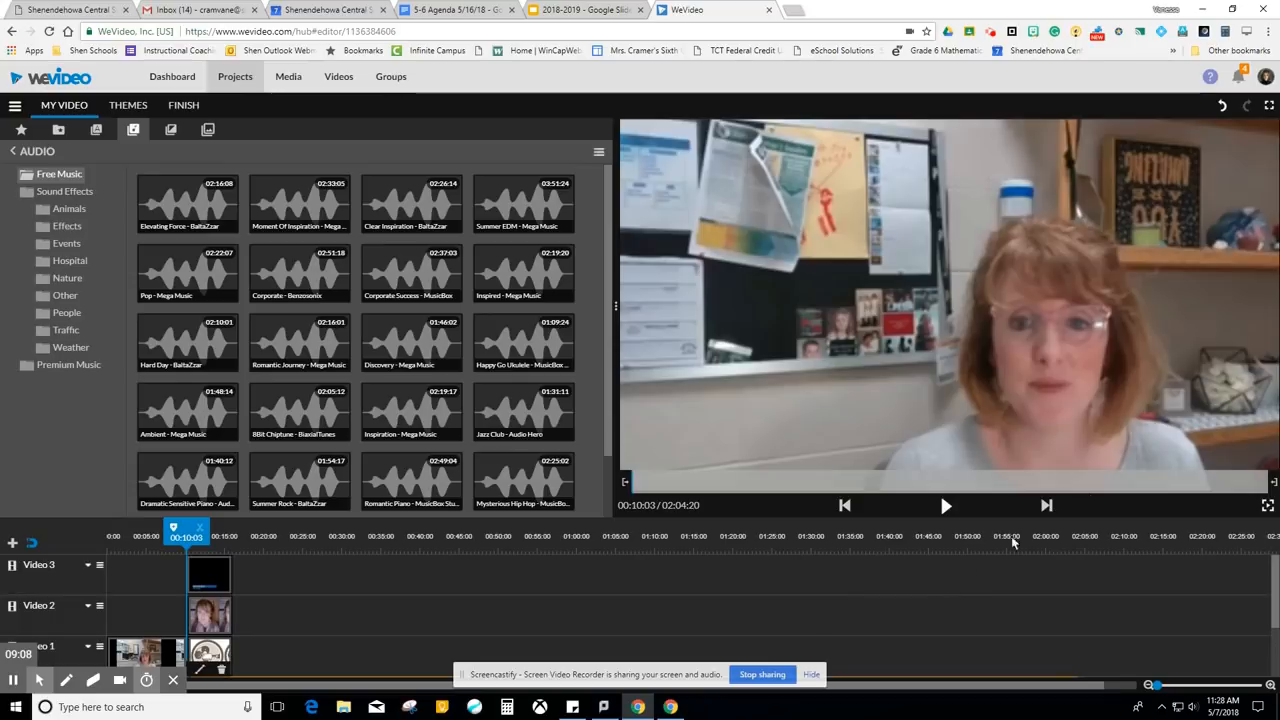
mouse_move(946, 506)
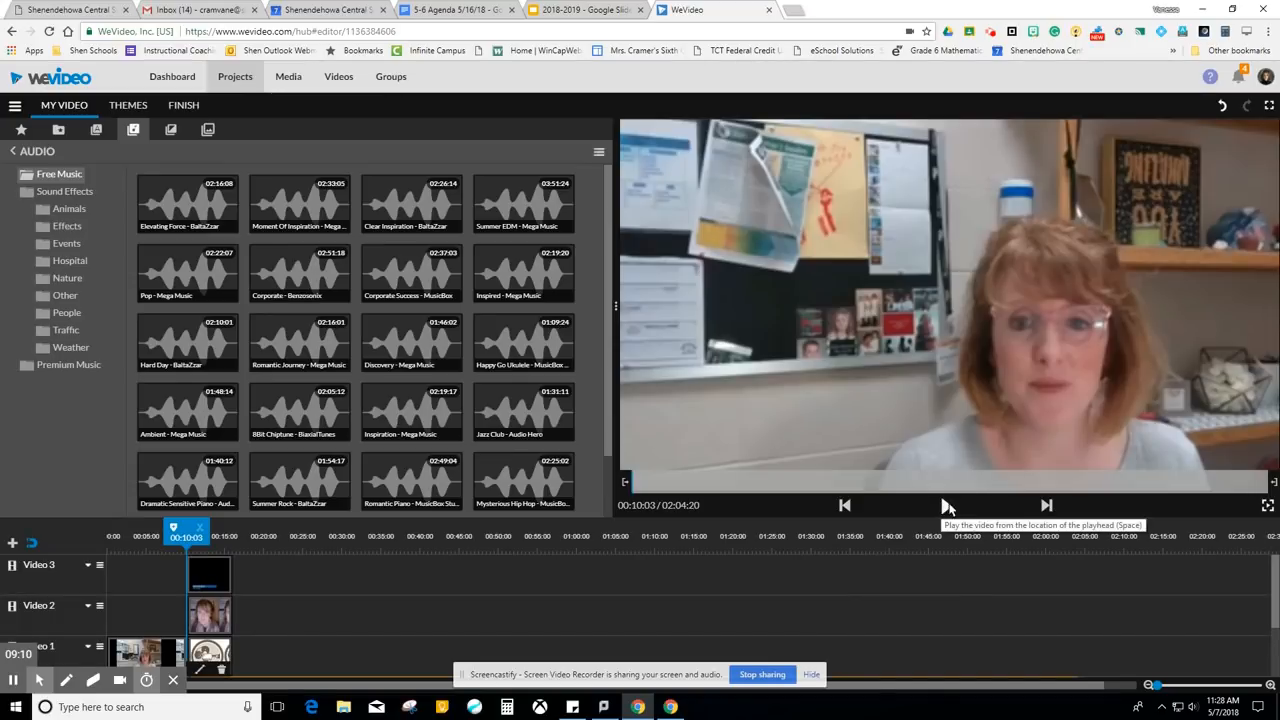
Preview the project with the shifted music from the start, then pause playback.
left_click(944, 504)
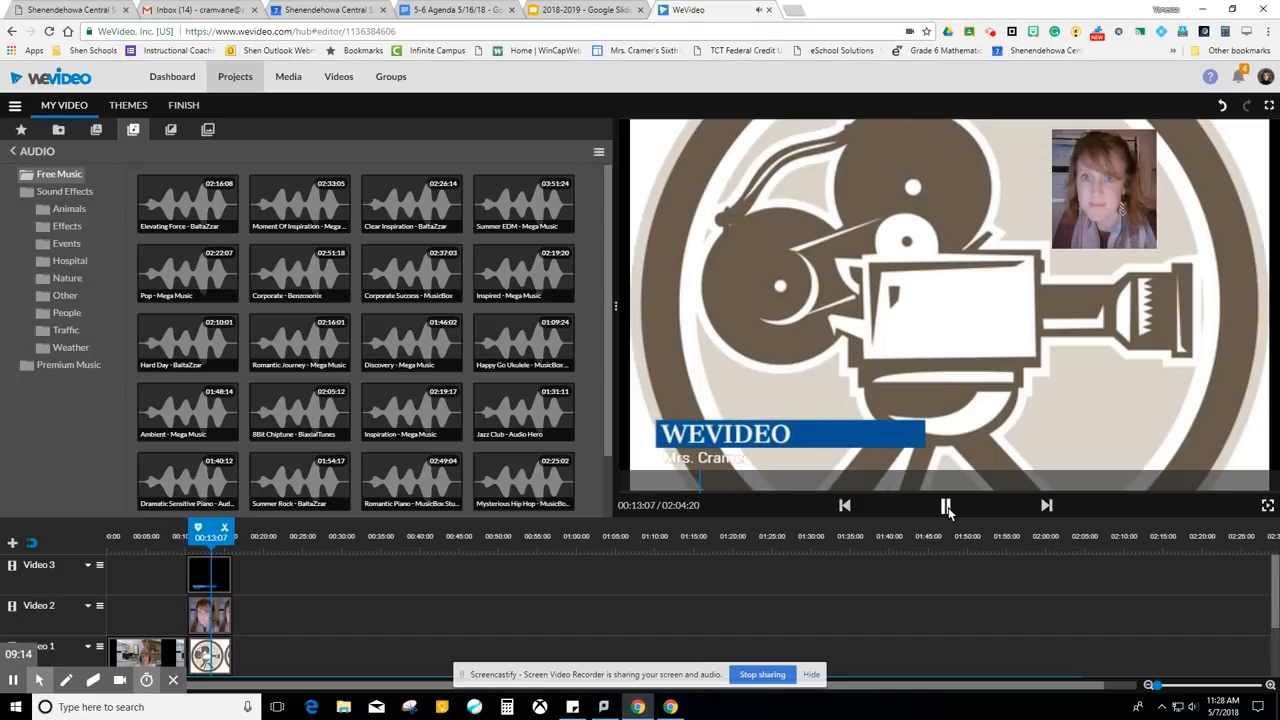
left_click(944, 504)
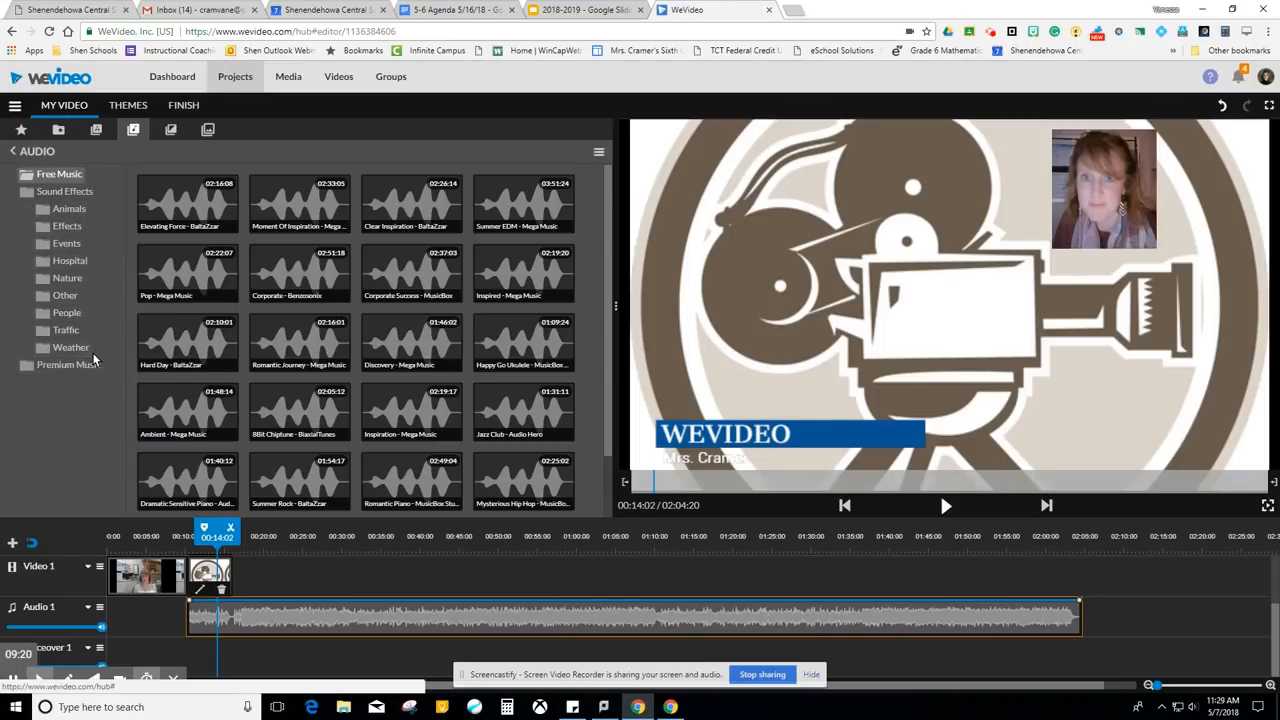
left_click(172, 132)
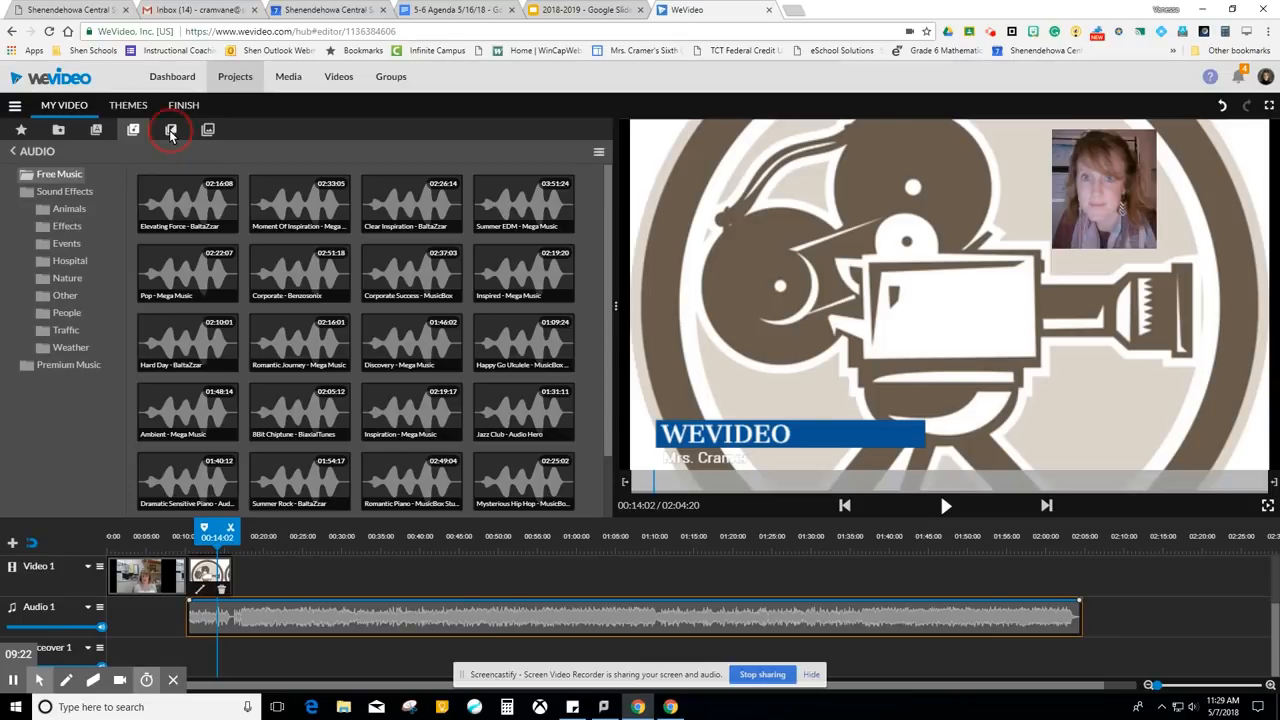
Browse the Additional and Standard transitions libraries and locate the Parasol transition.
left_click(170, 130)
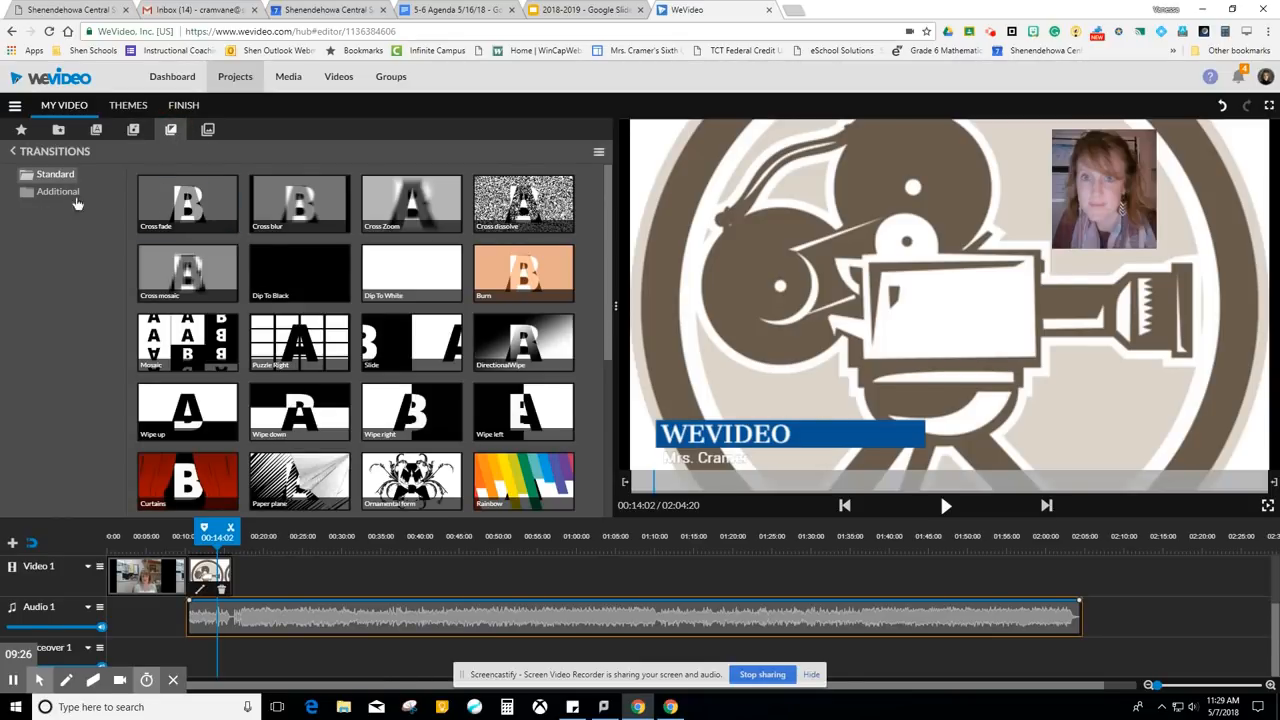
left_click(56, 192)
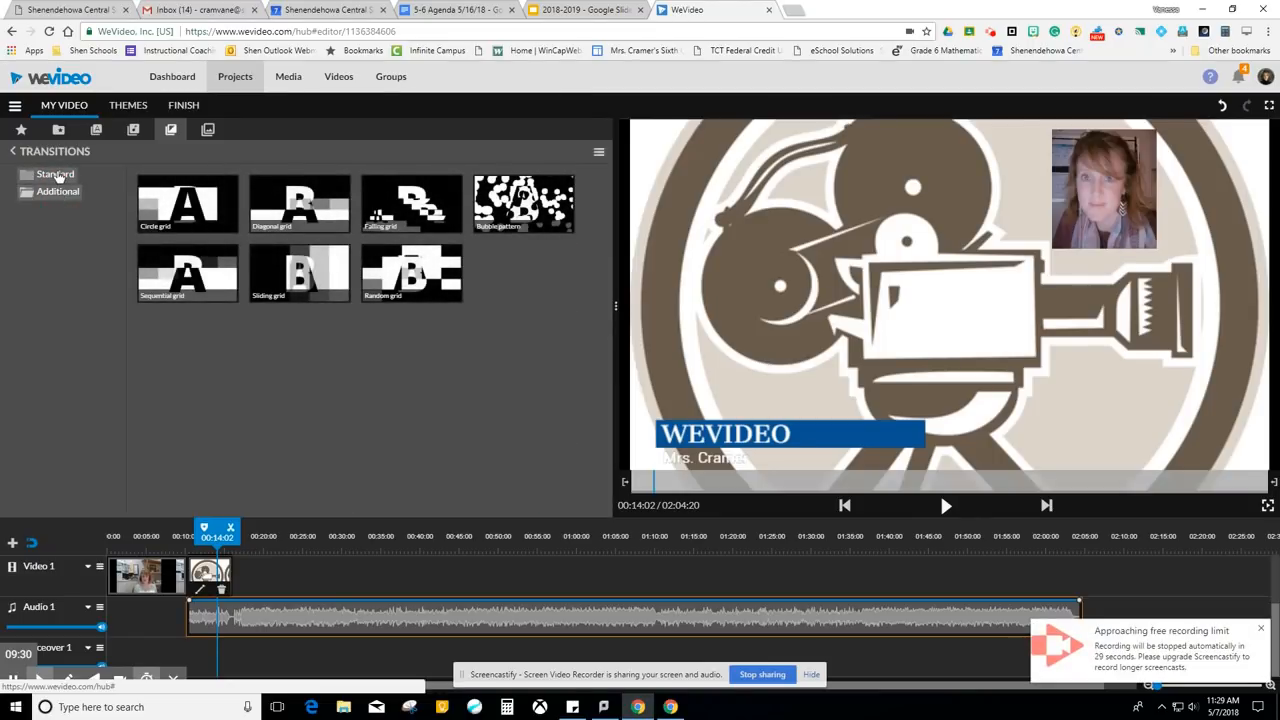
left_click(56, 174)
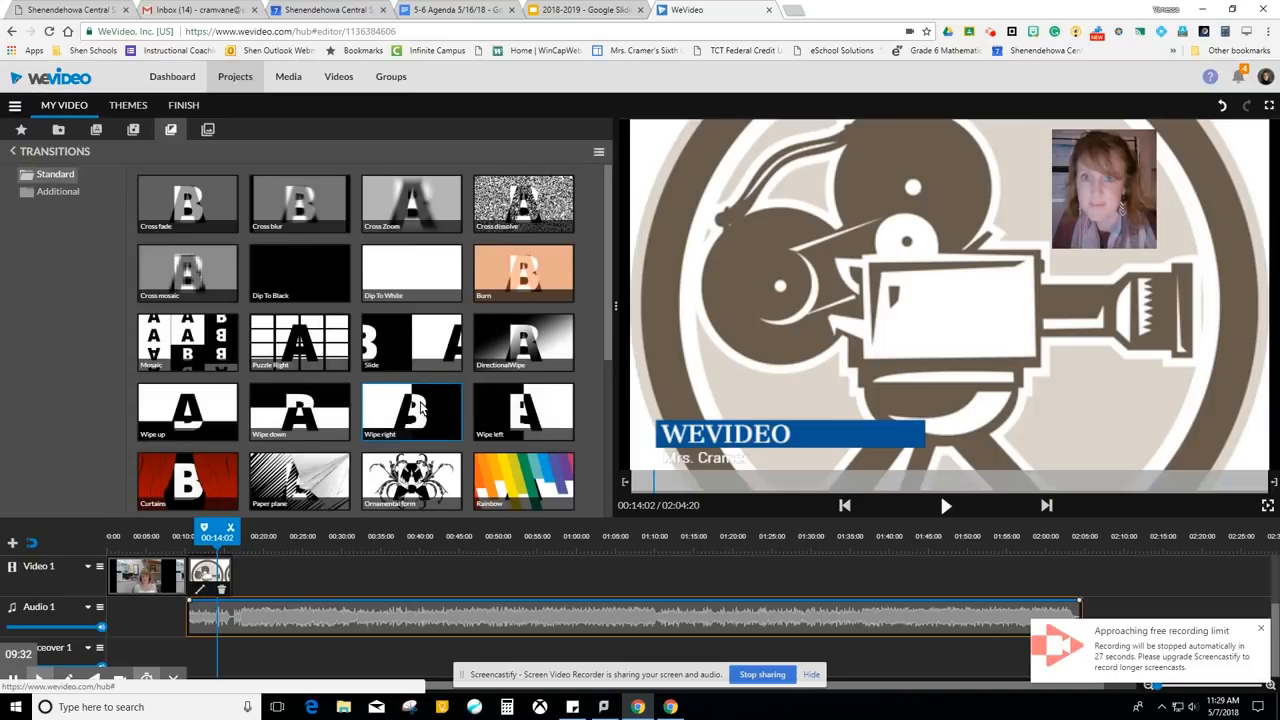
scroll("down", 3)
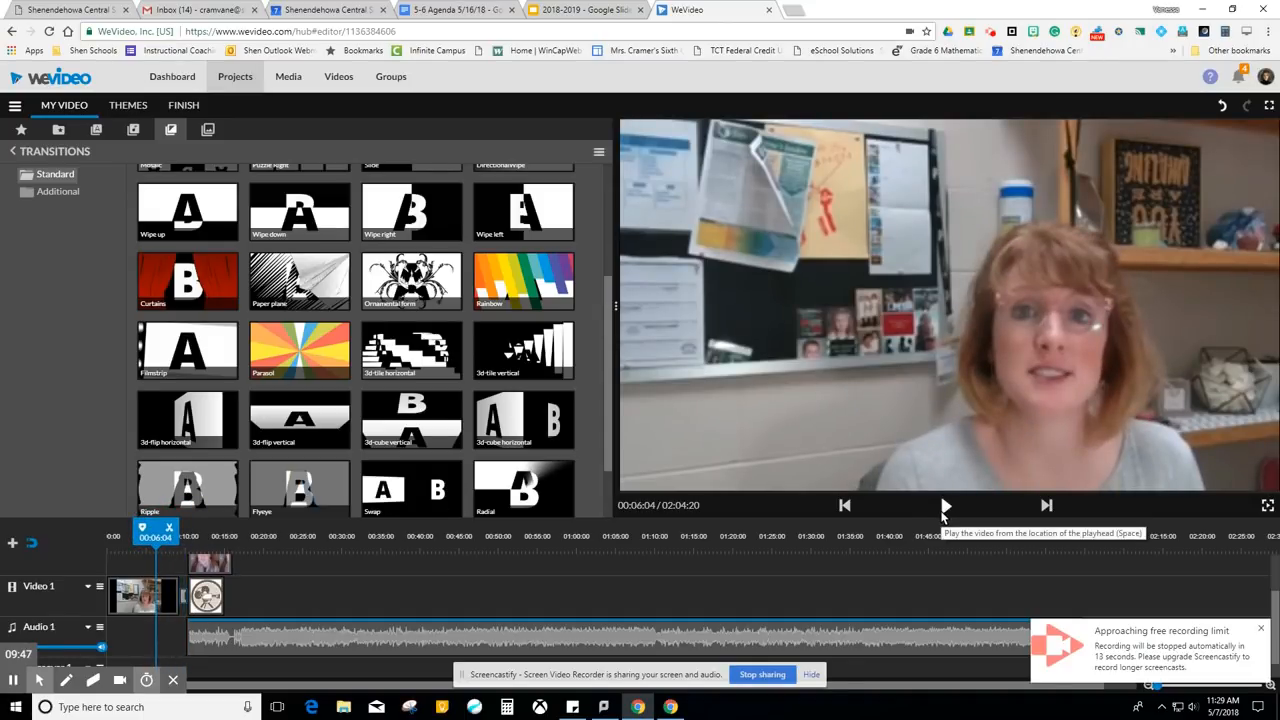
Preview the Parasol transition playing between the webcam clip and camera image, then pause.
left_click(944, 506)
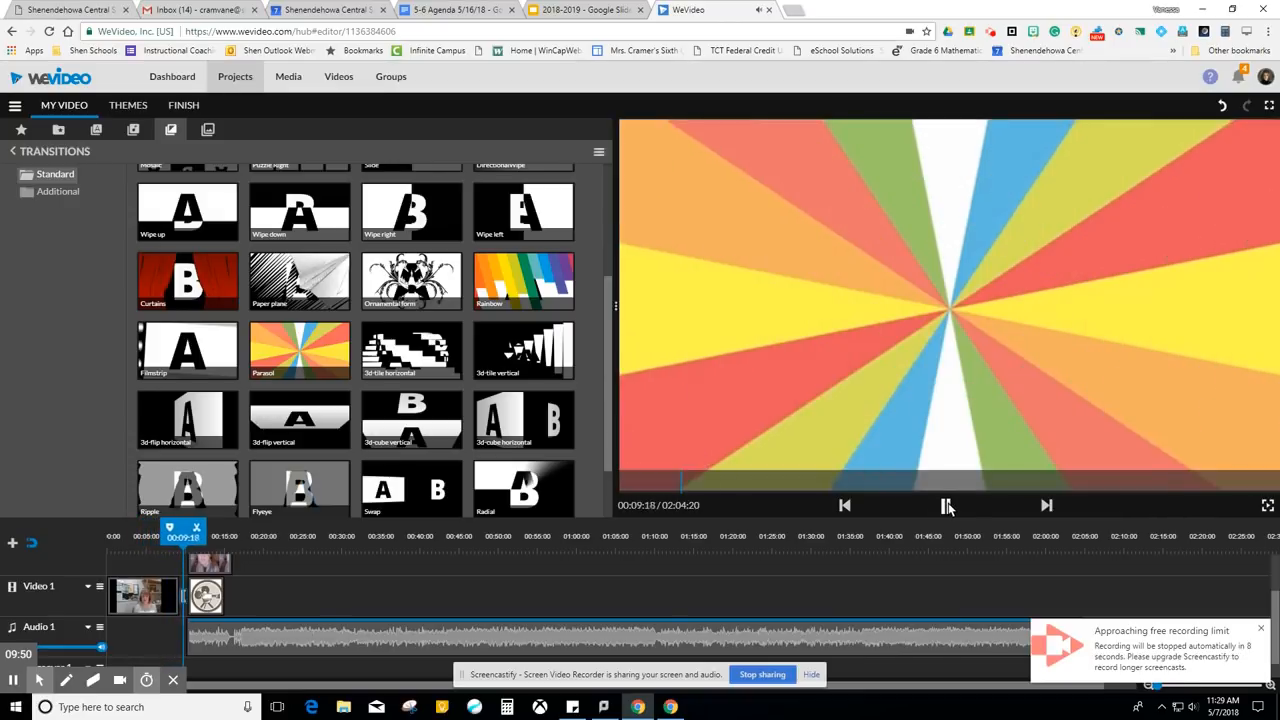
left_click(946, 506)
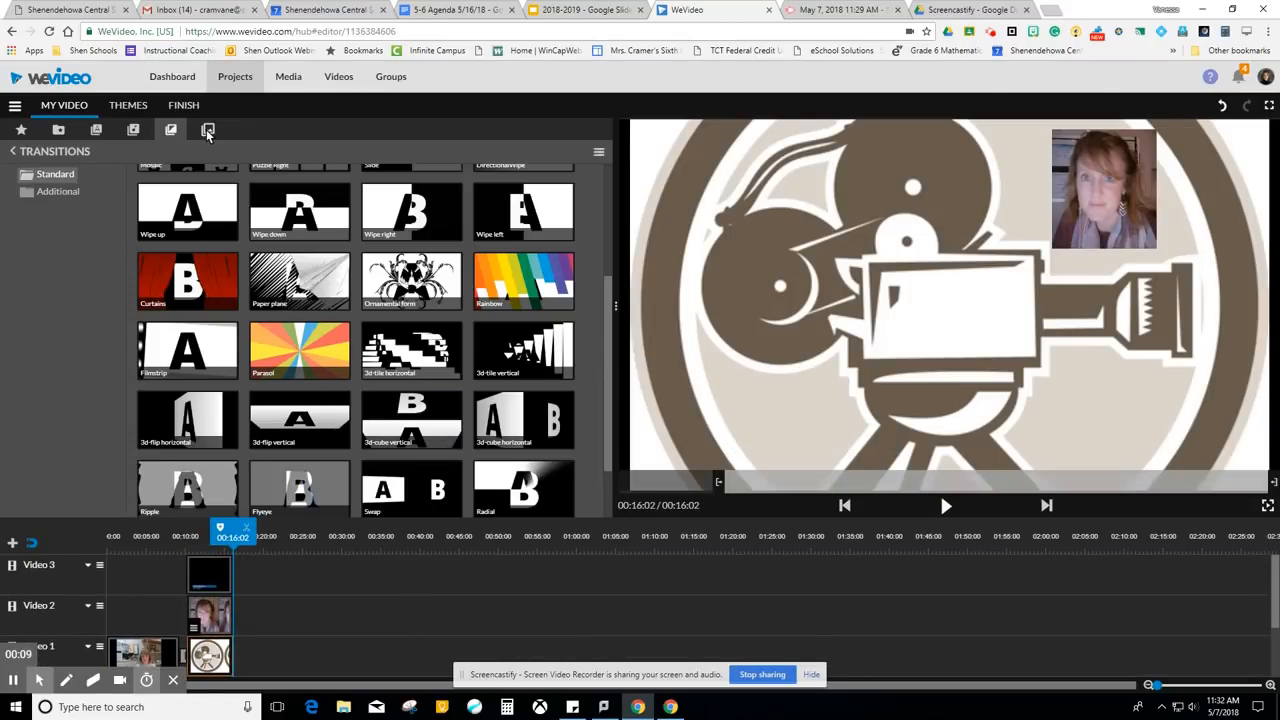
Browse the Graphics library's Solids, Overlays and Frames categories toward the Film Strips background.
left_click(208, 130)
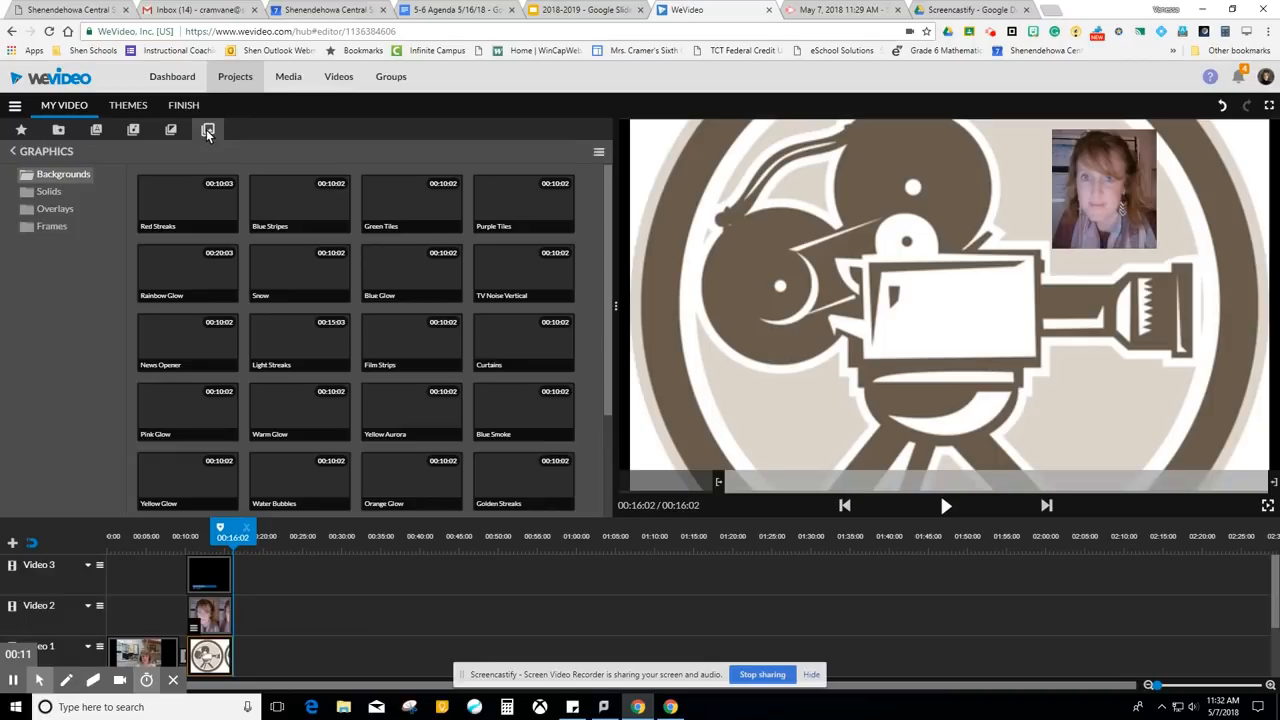
mouse_move(116, 152)
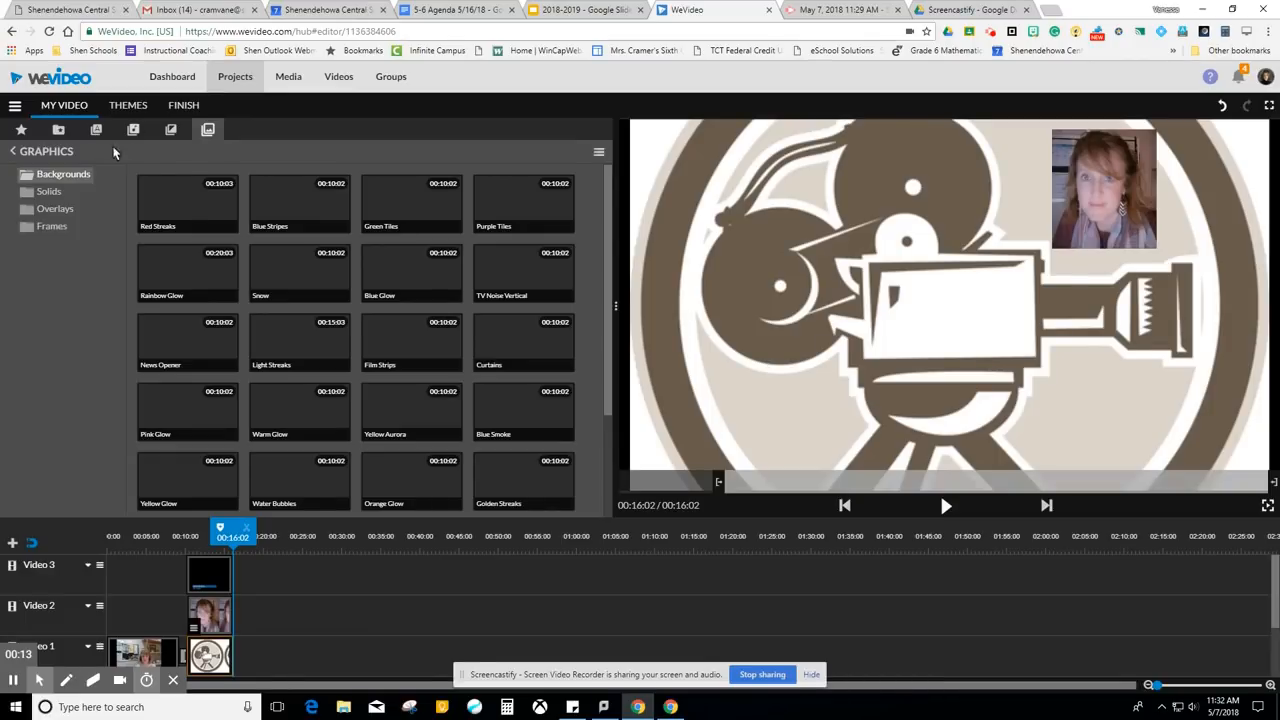
left_click(48, 192)
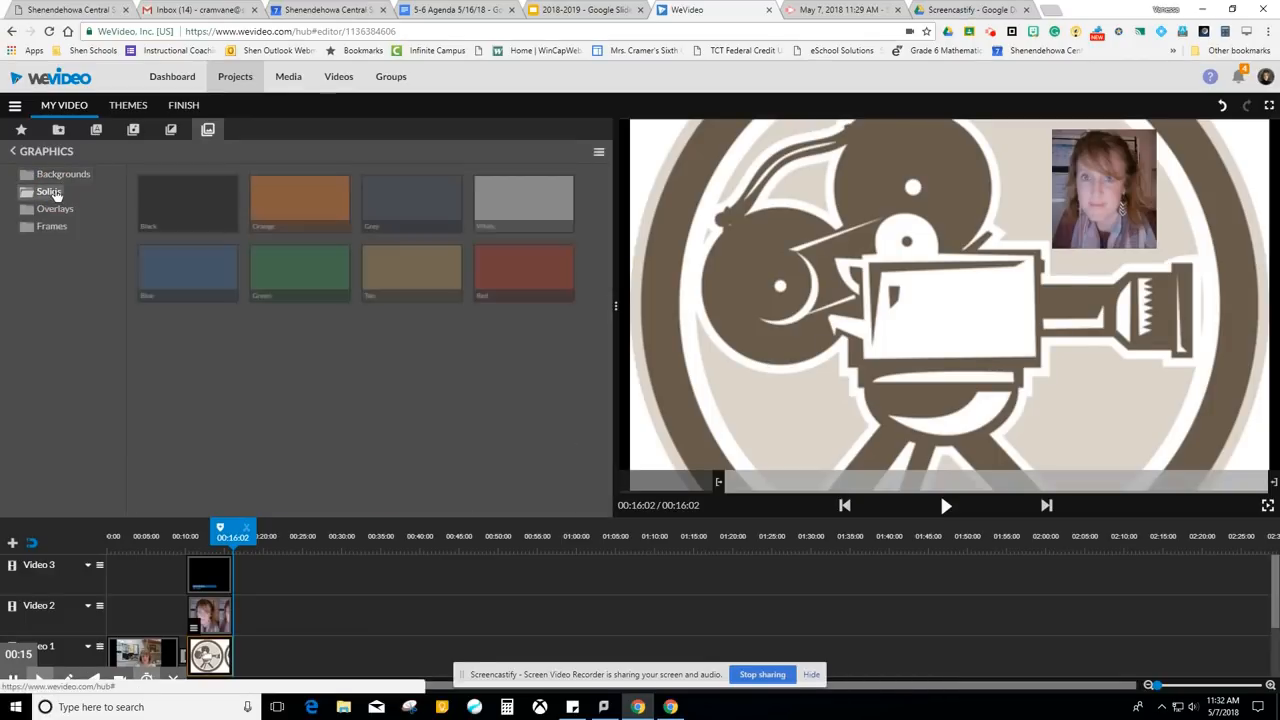
left_click(50, 226)
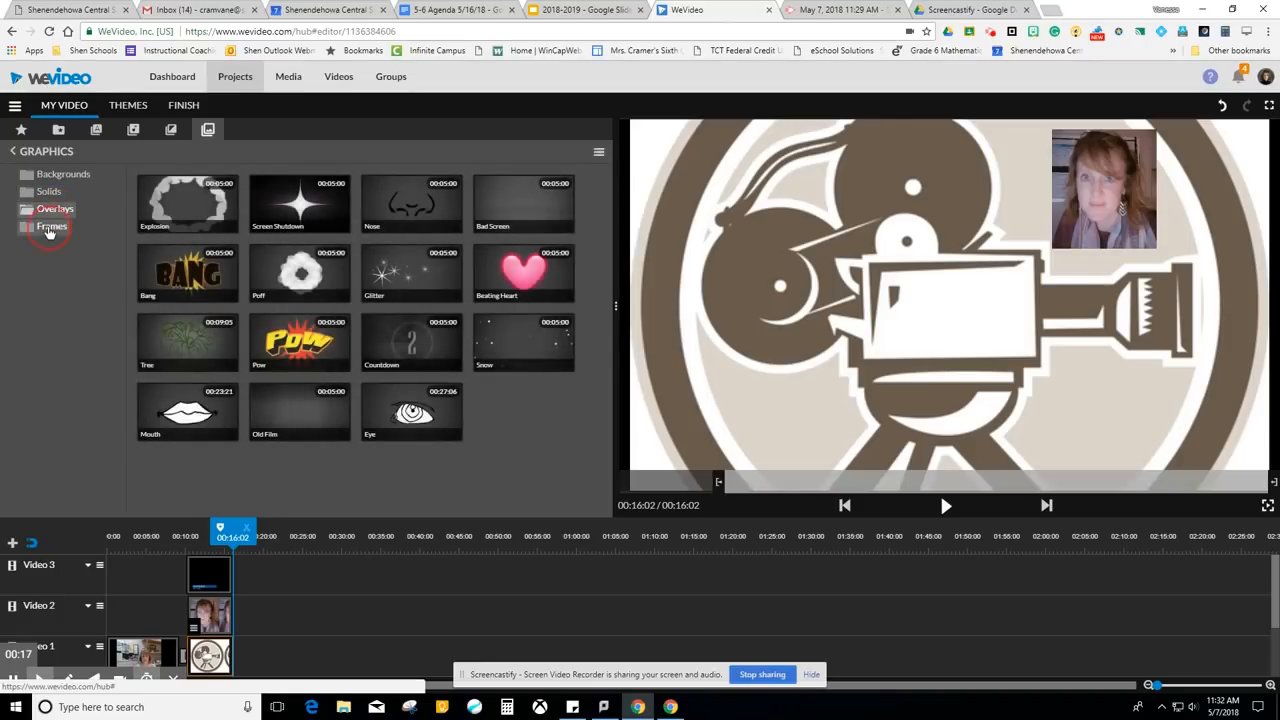
left_click(62, 172)
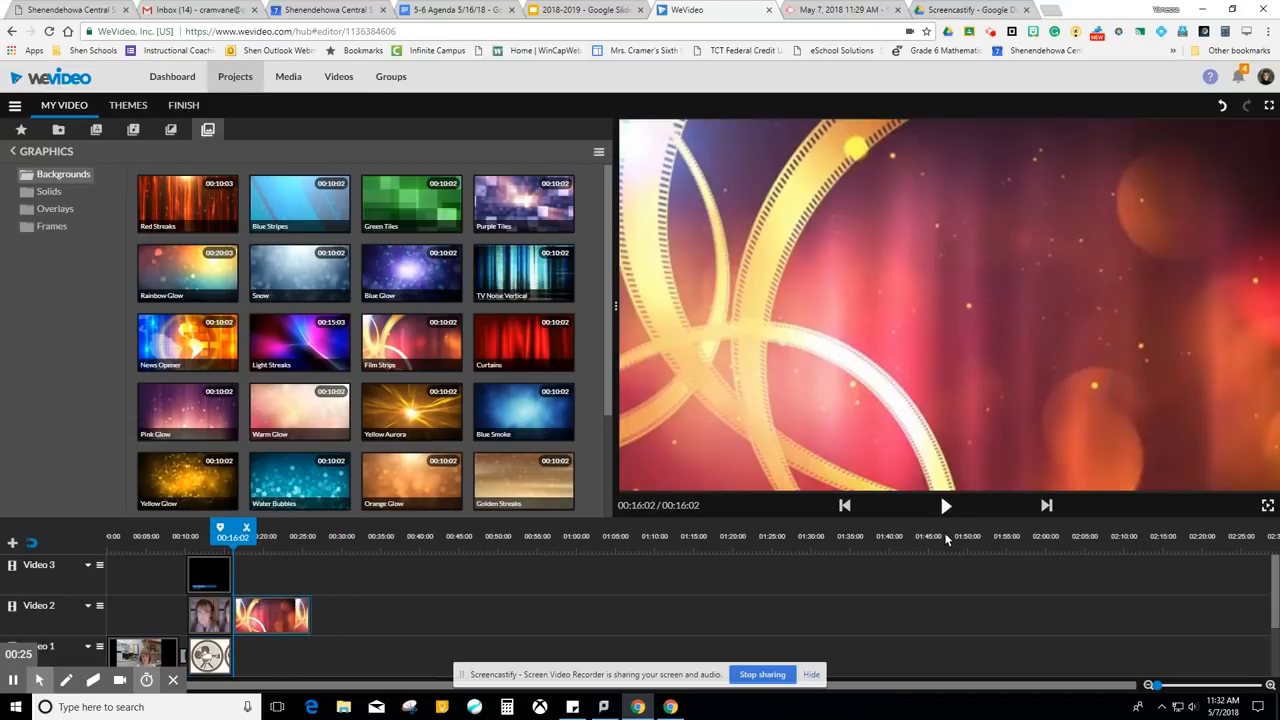
Preview briefly, then position a second Film Strips background later on the Video 2 track.
left_click(944, 504)
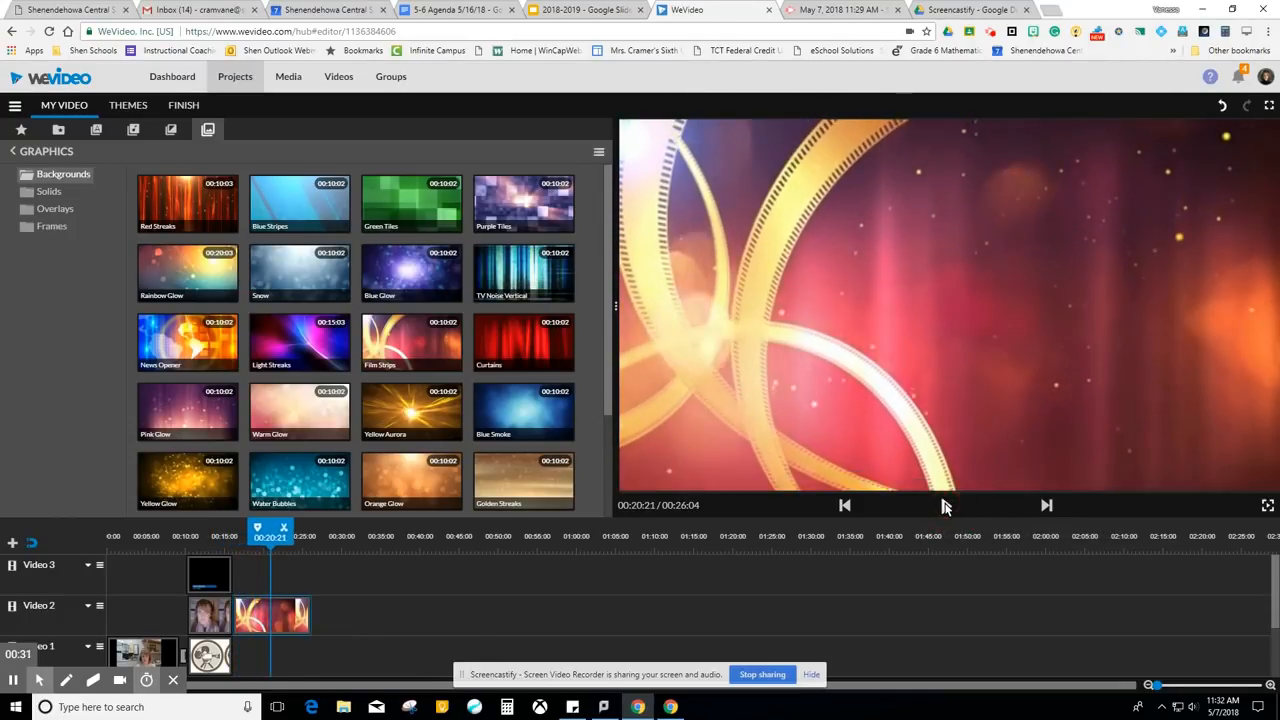
left_click(944, 504)
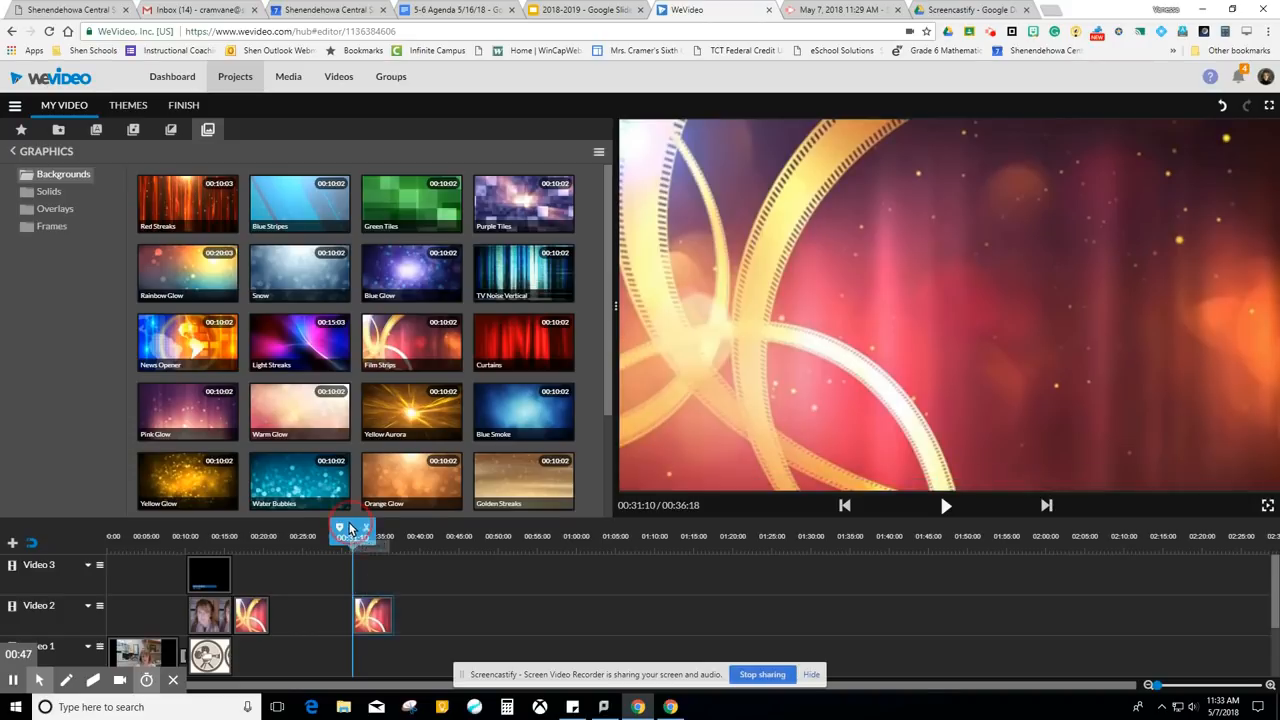
left_click_drag(352, 536, 232, 536)
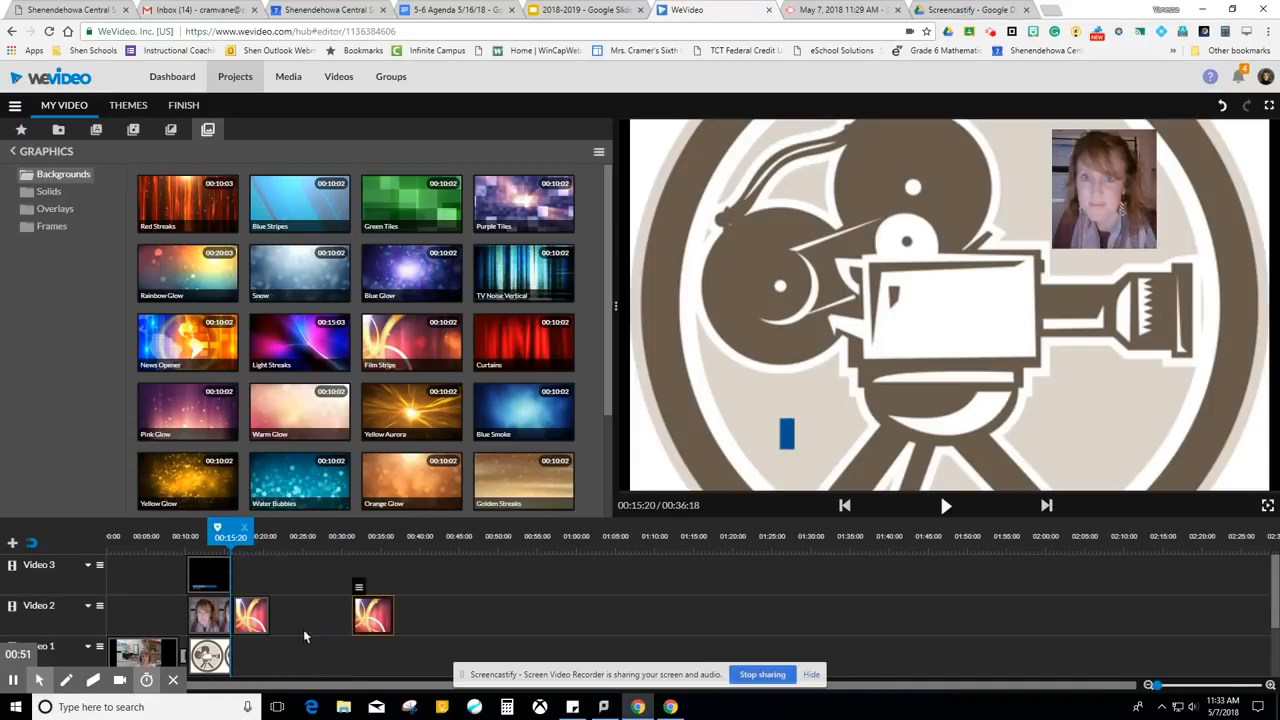
mouse_move(156, 216)
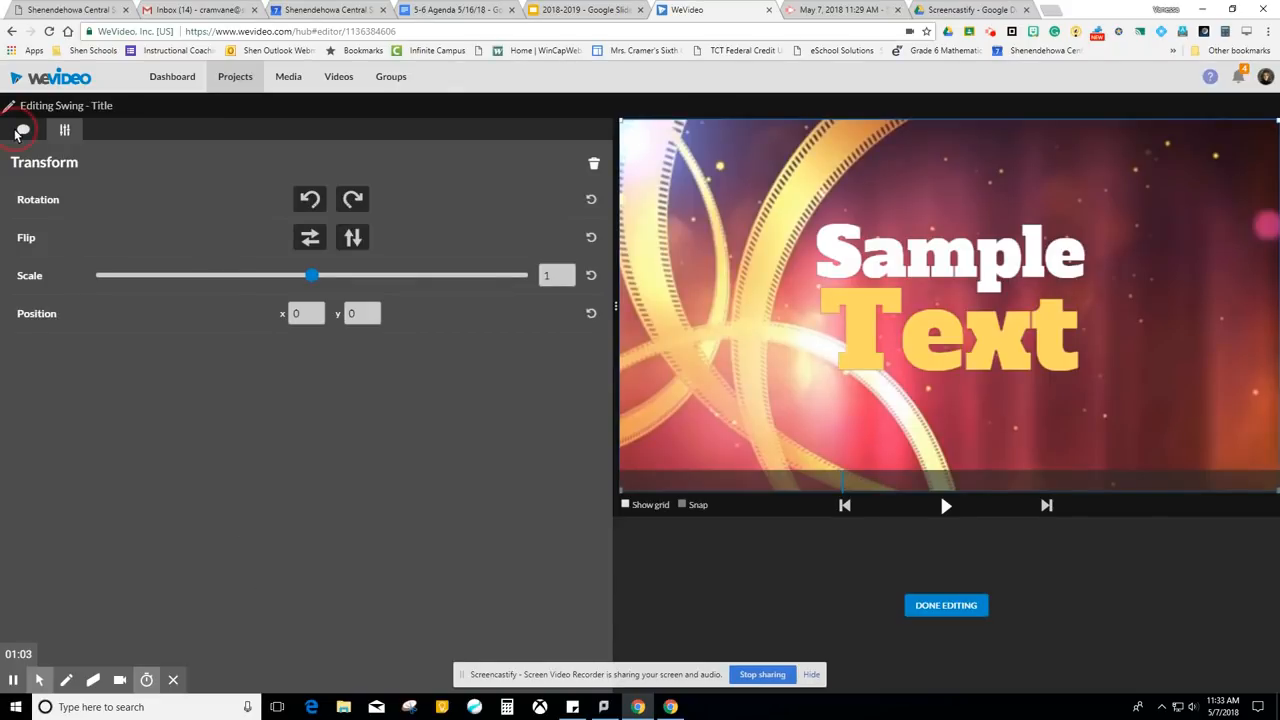
Set the Swing title text to 'Technology Rocks' and finish editing it.
left_click(24, 130)
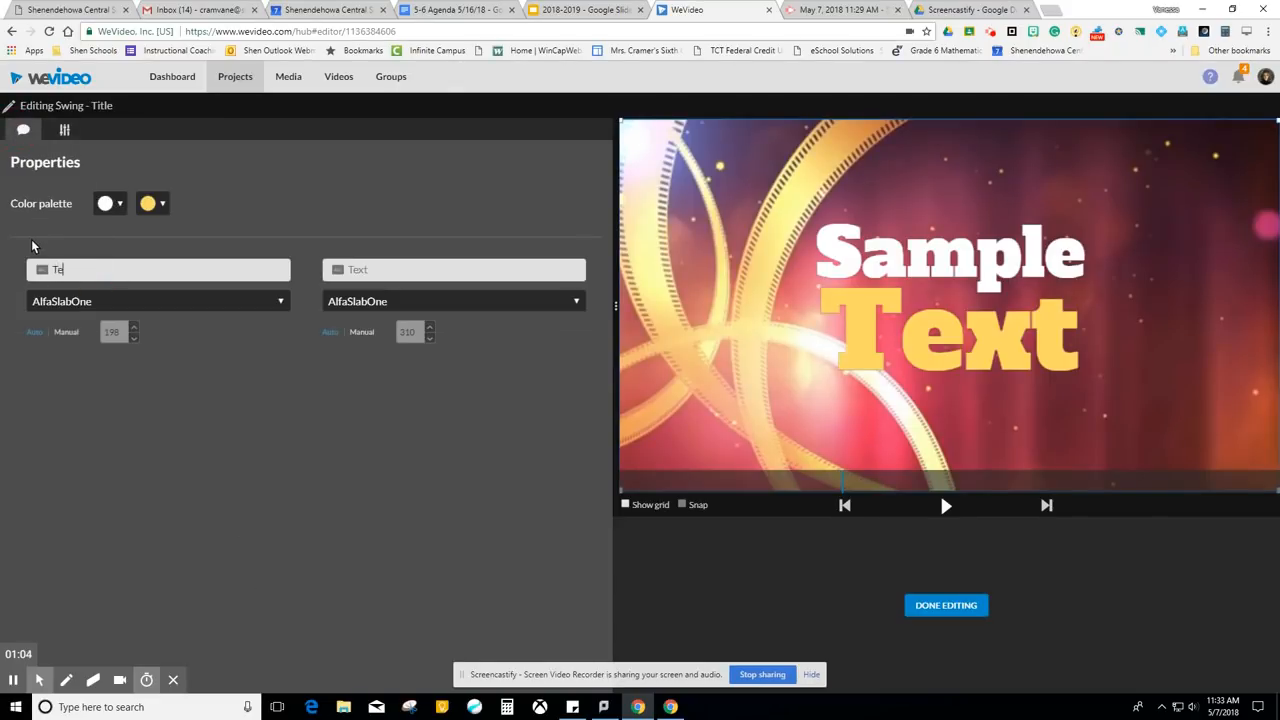
type("Technology")
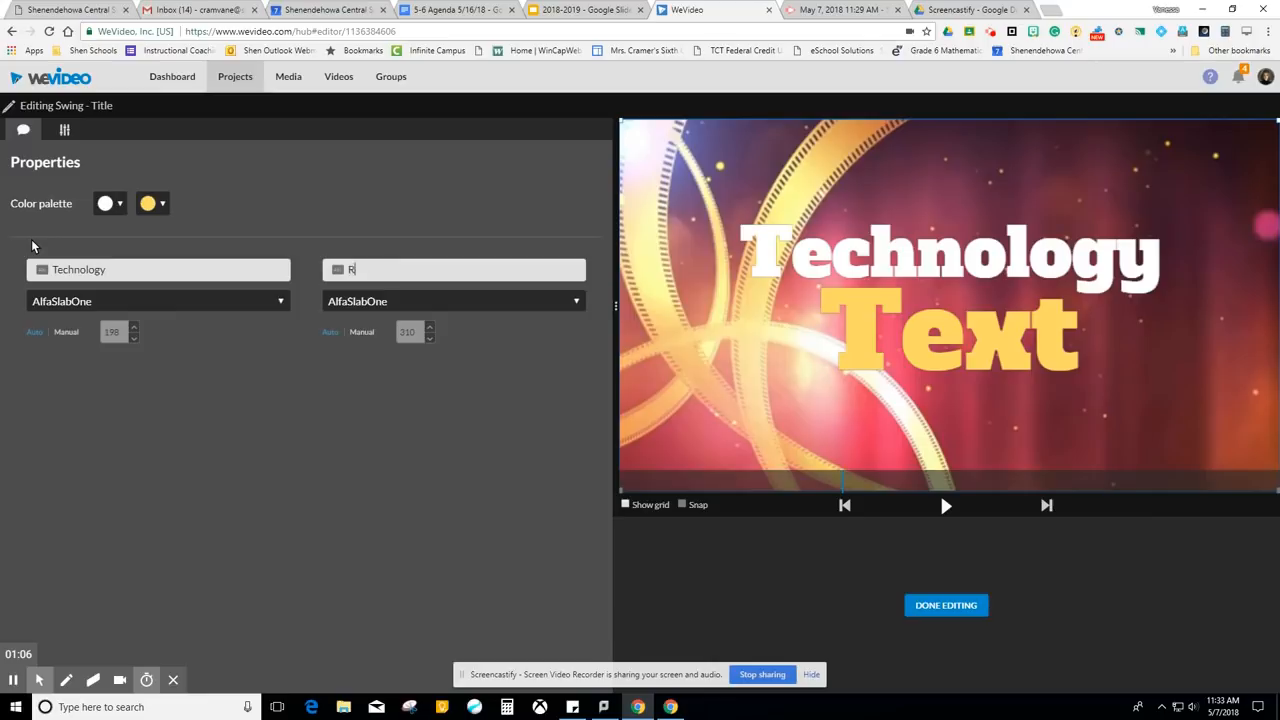
type("Rocks")
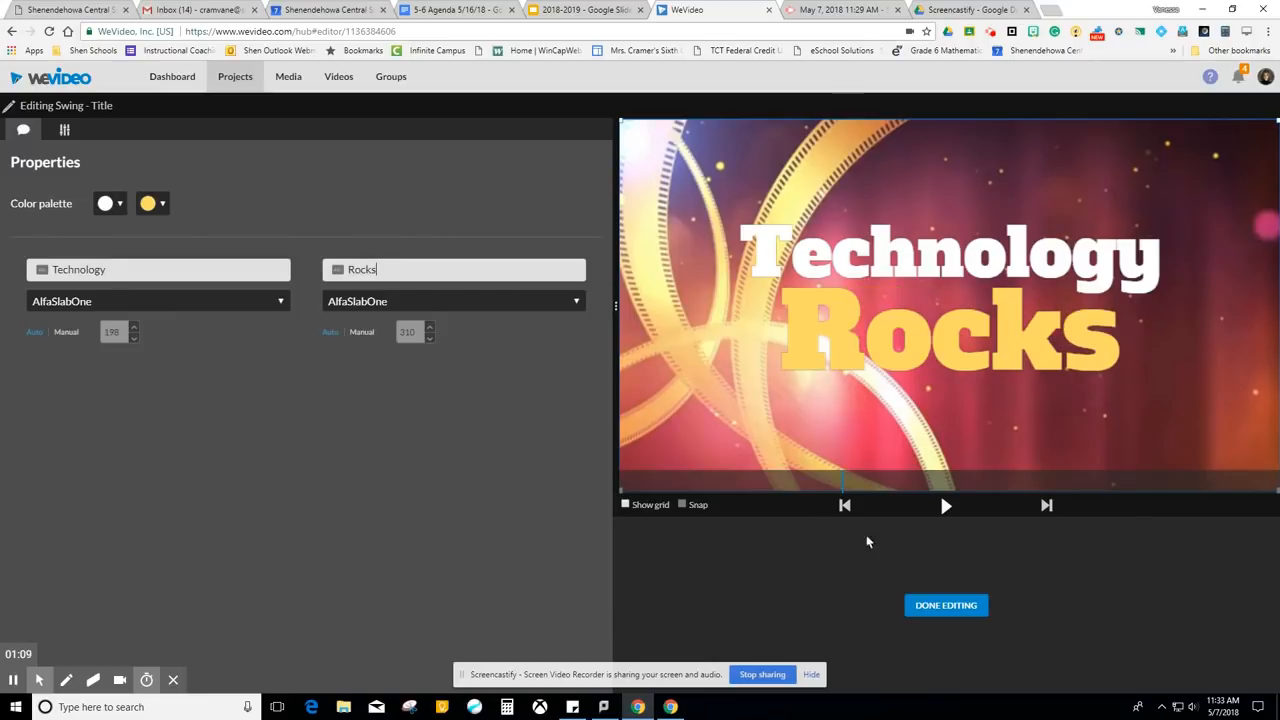
left_click(946, 604)
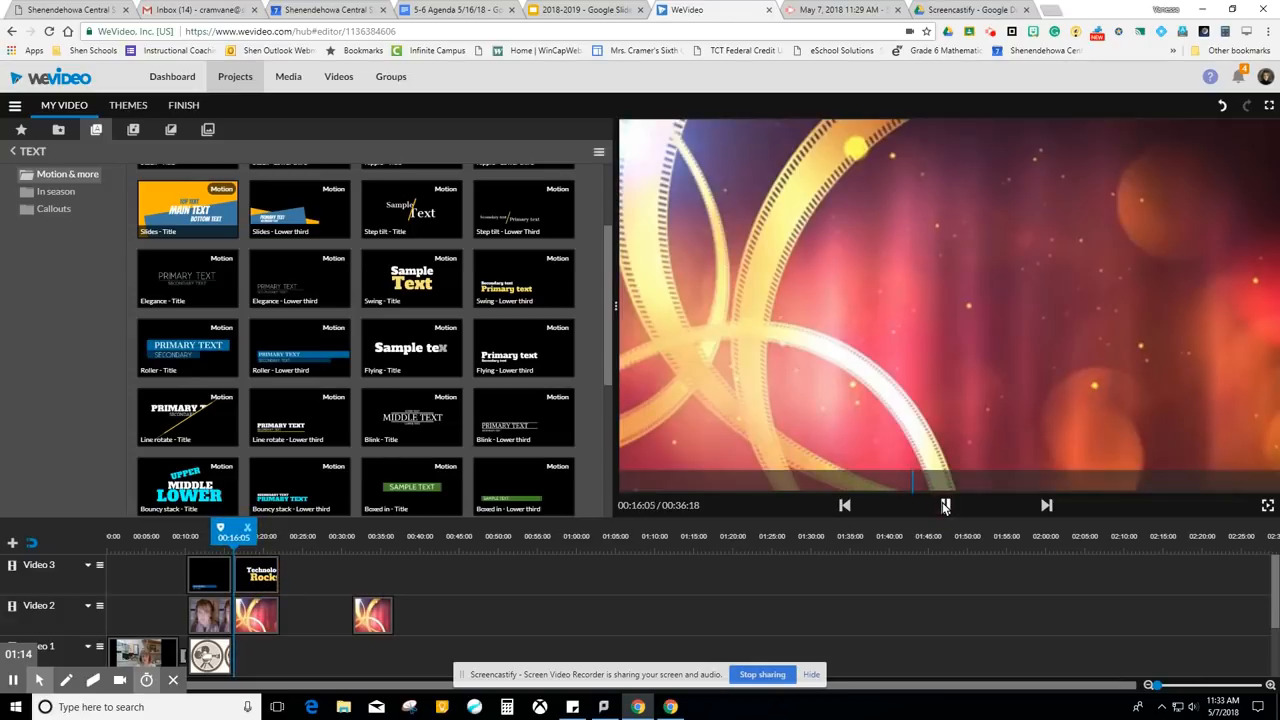
Play the preview to watch the 'Technology Rocks' title animate, then pause on it.
left_click(944, 506)
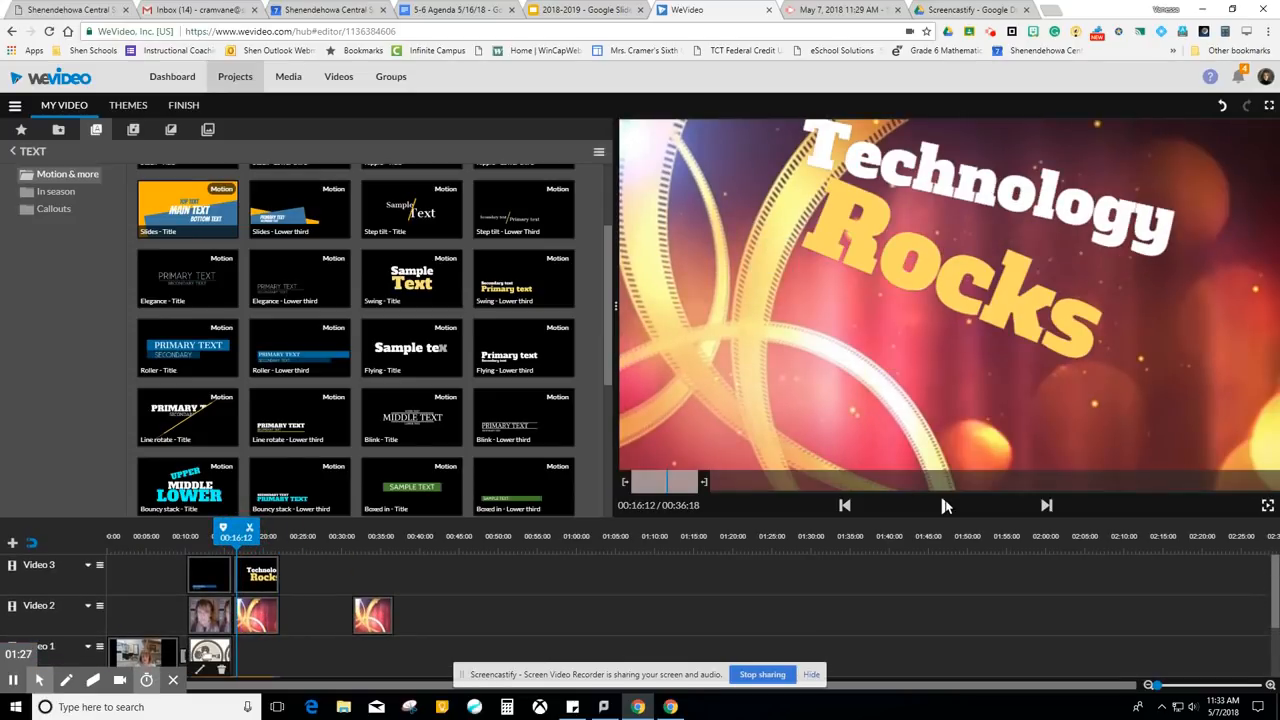
left_click(944, 506)
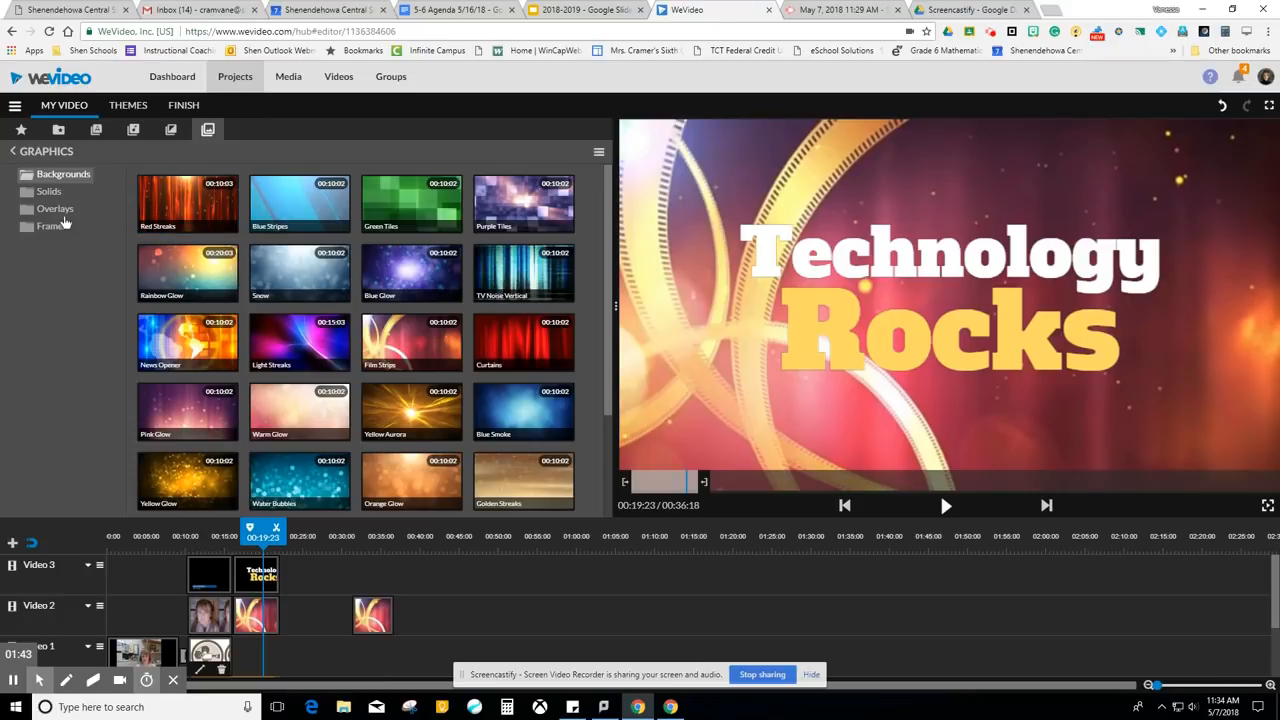
mouse_move(124, 144)
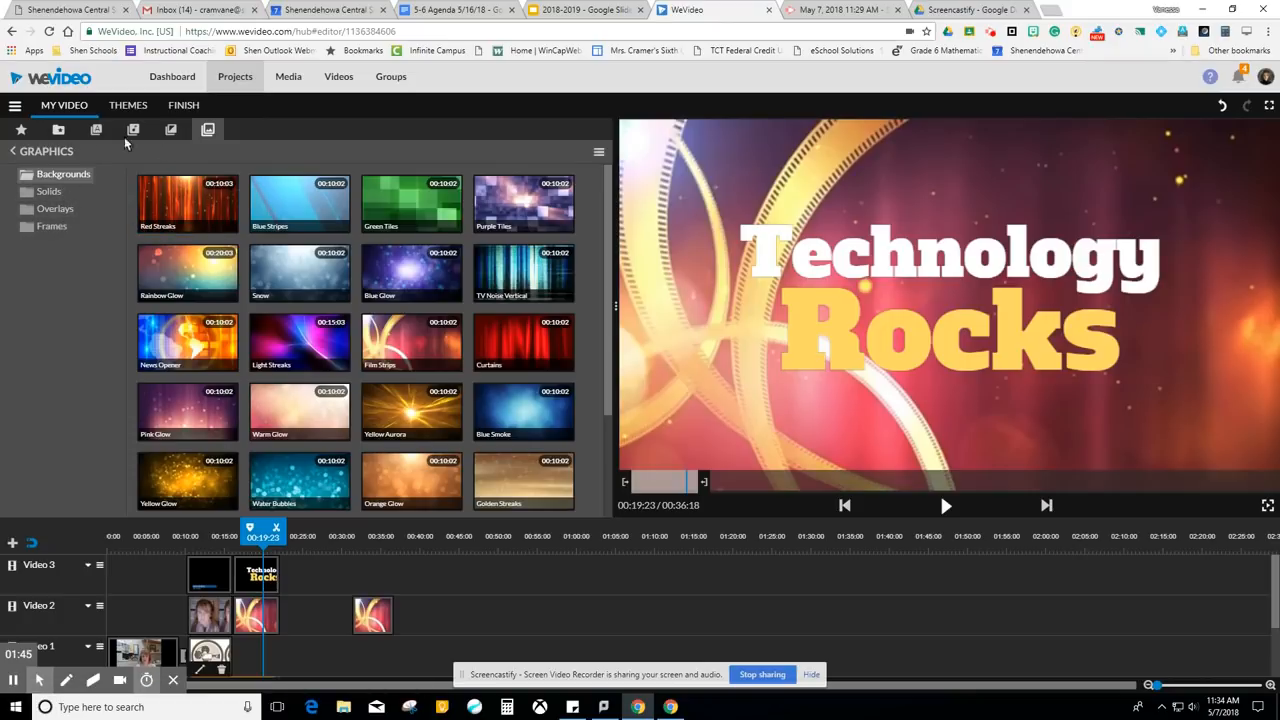
mouse_move(164, 130)
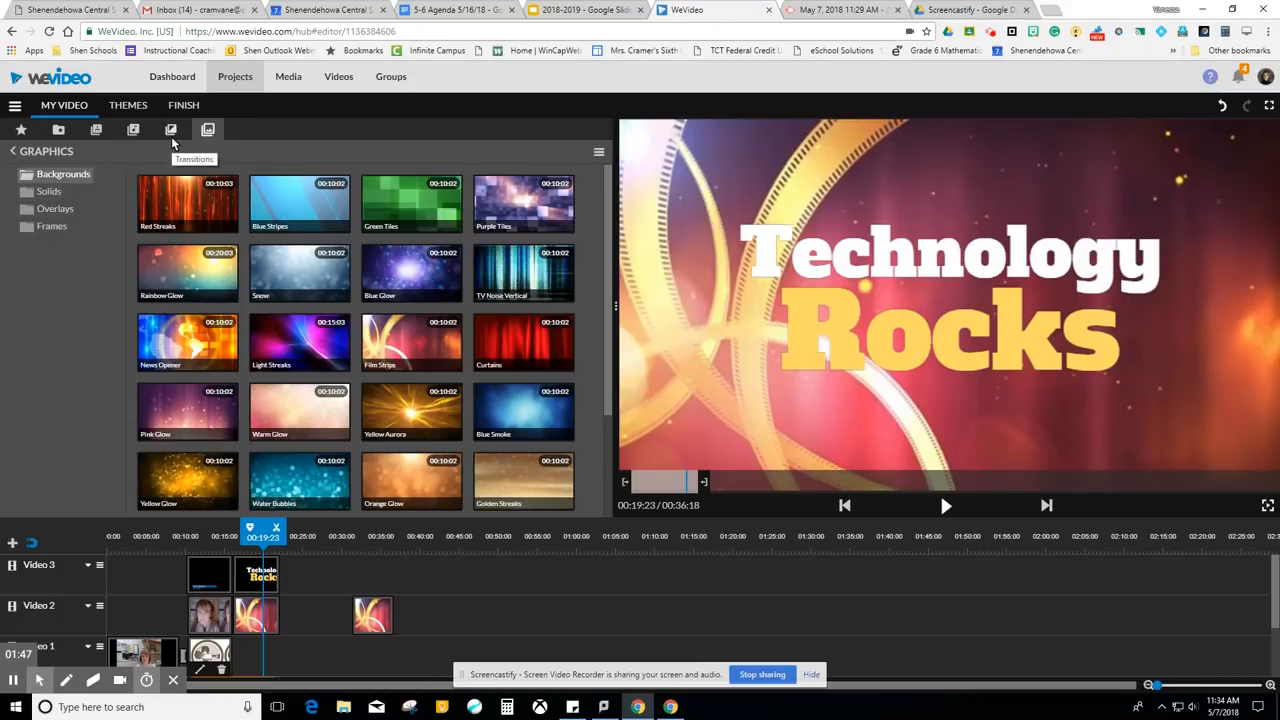
mouse_move(318, 148)
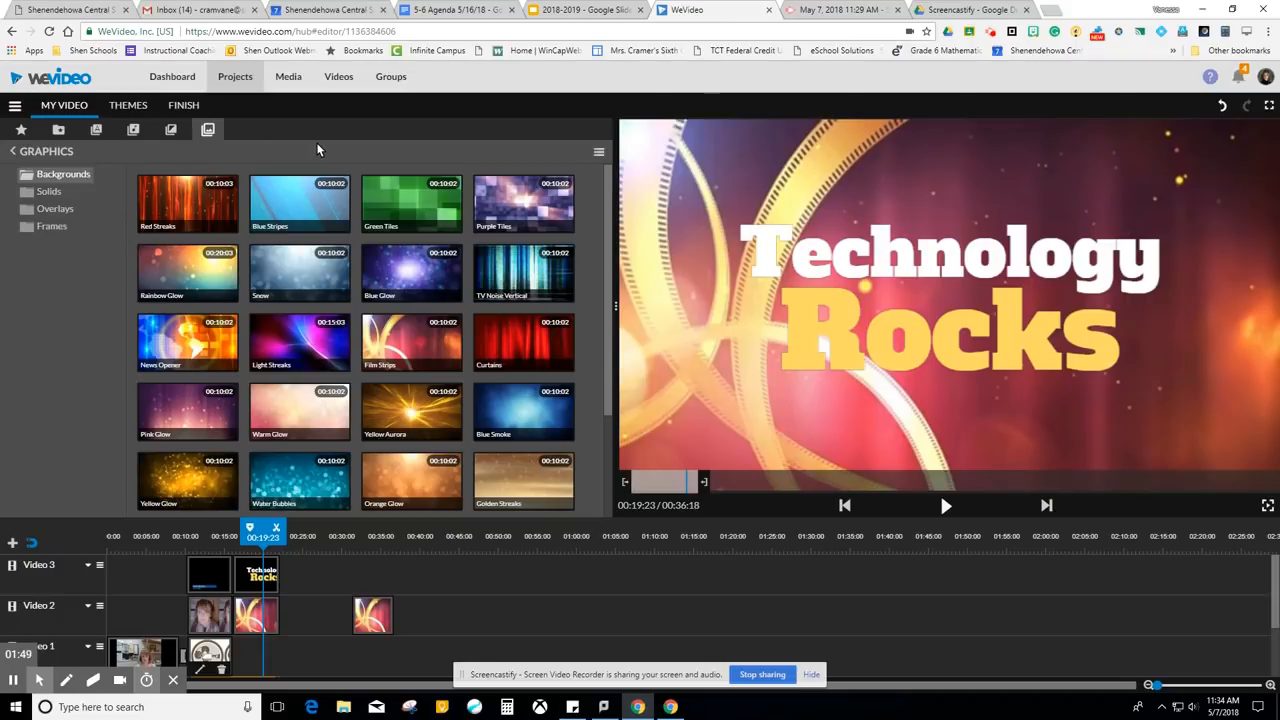
mouse_move(258, 140)
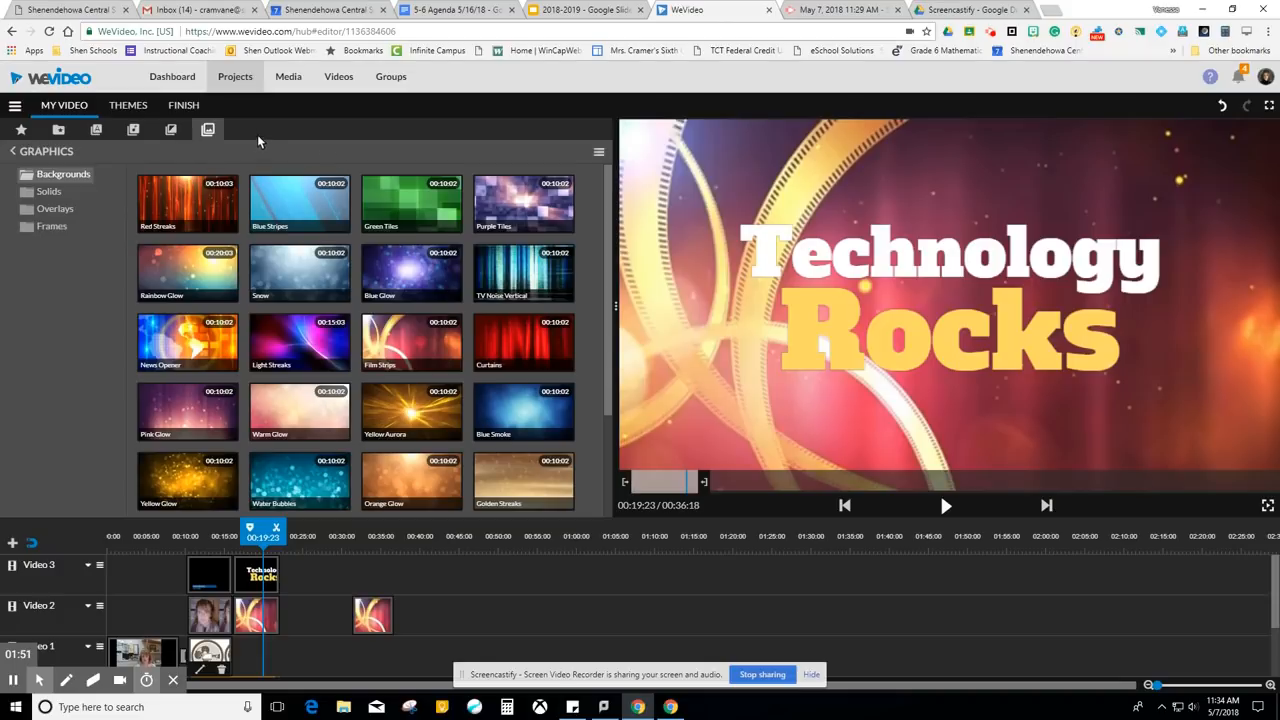
Start finishing and title the video 'WeVideo Tutorial for Students'.
left_click(184, 104)
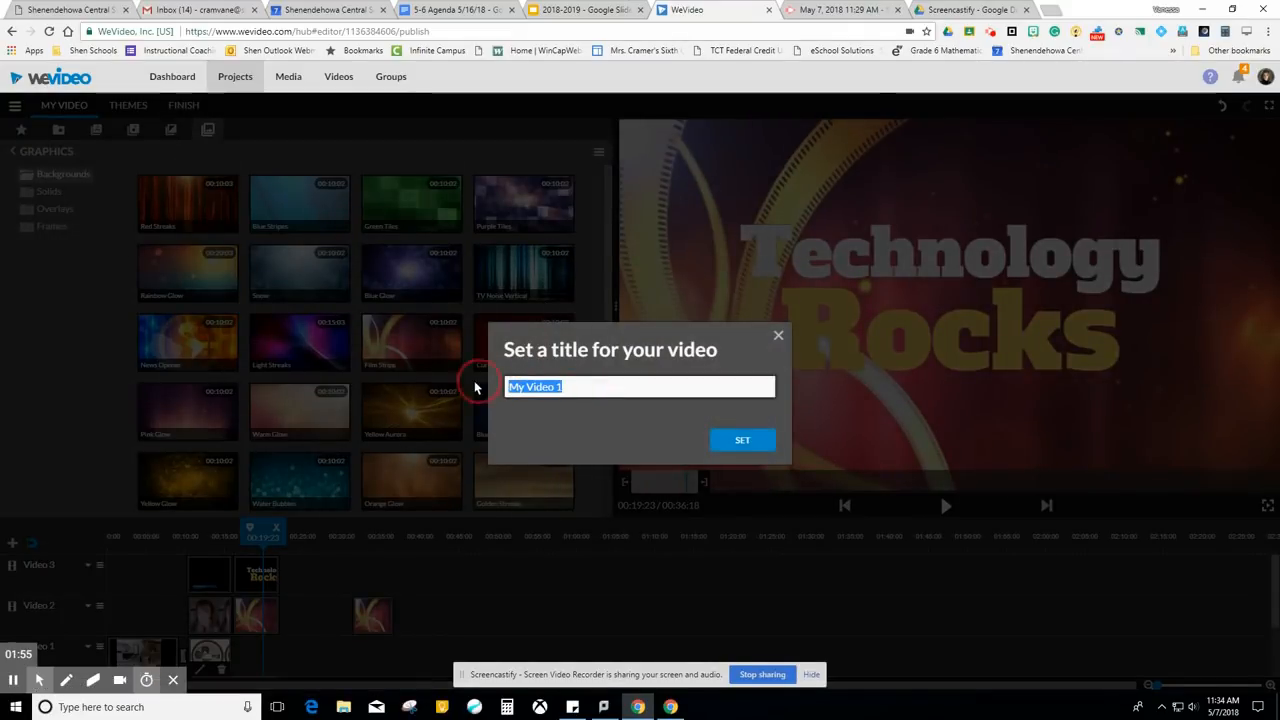
type("WeV")
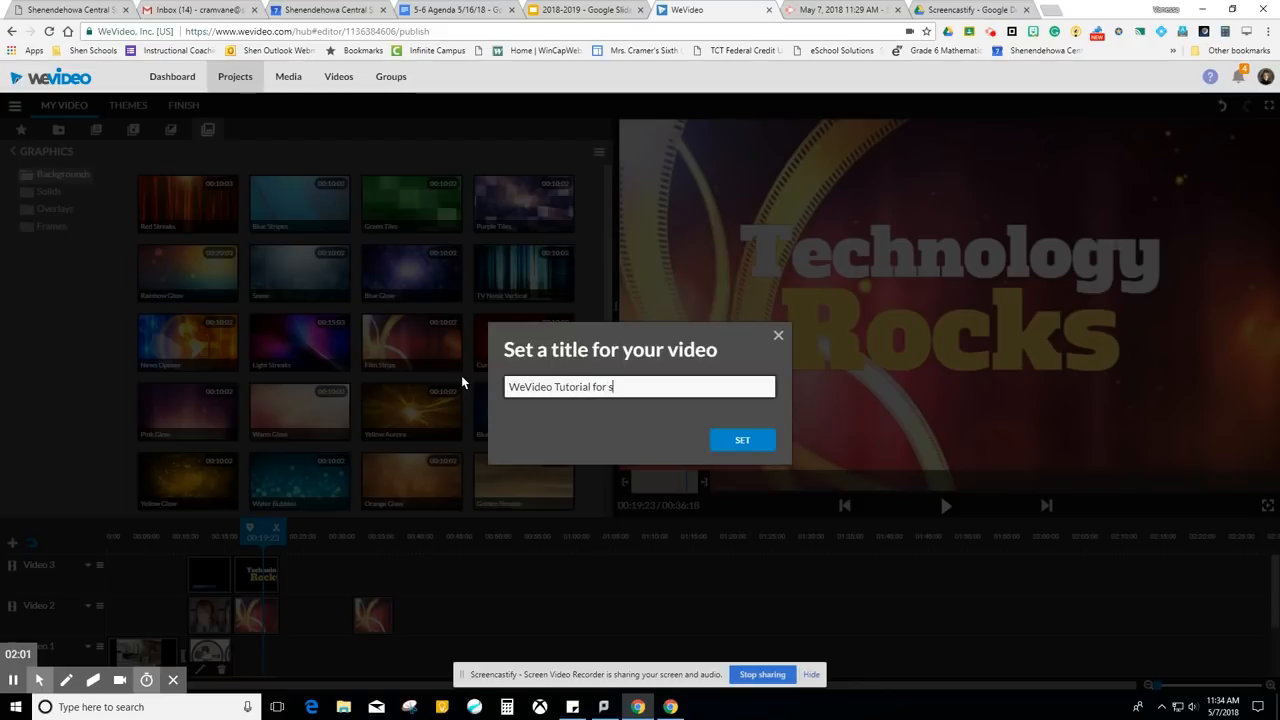
type("tudents")
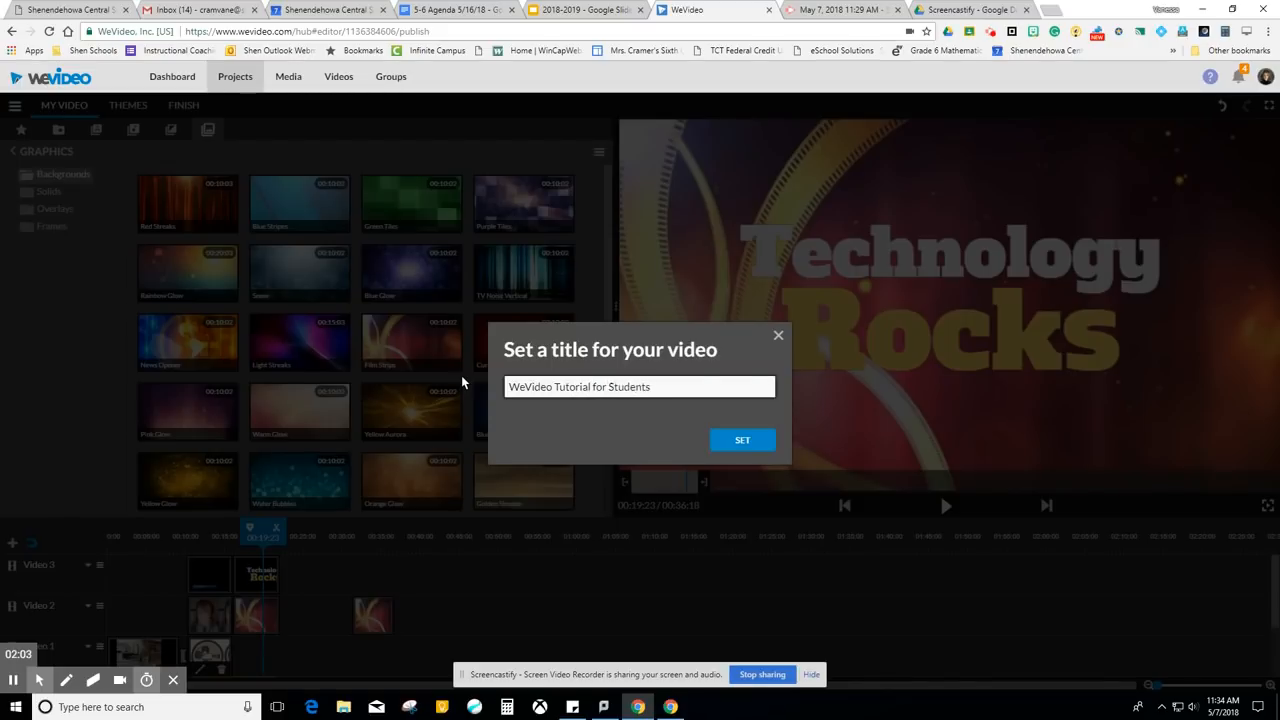
left_click(742, 440)
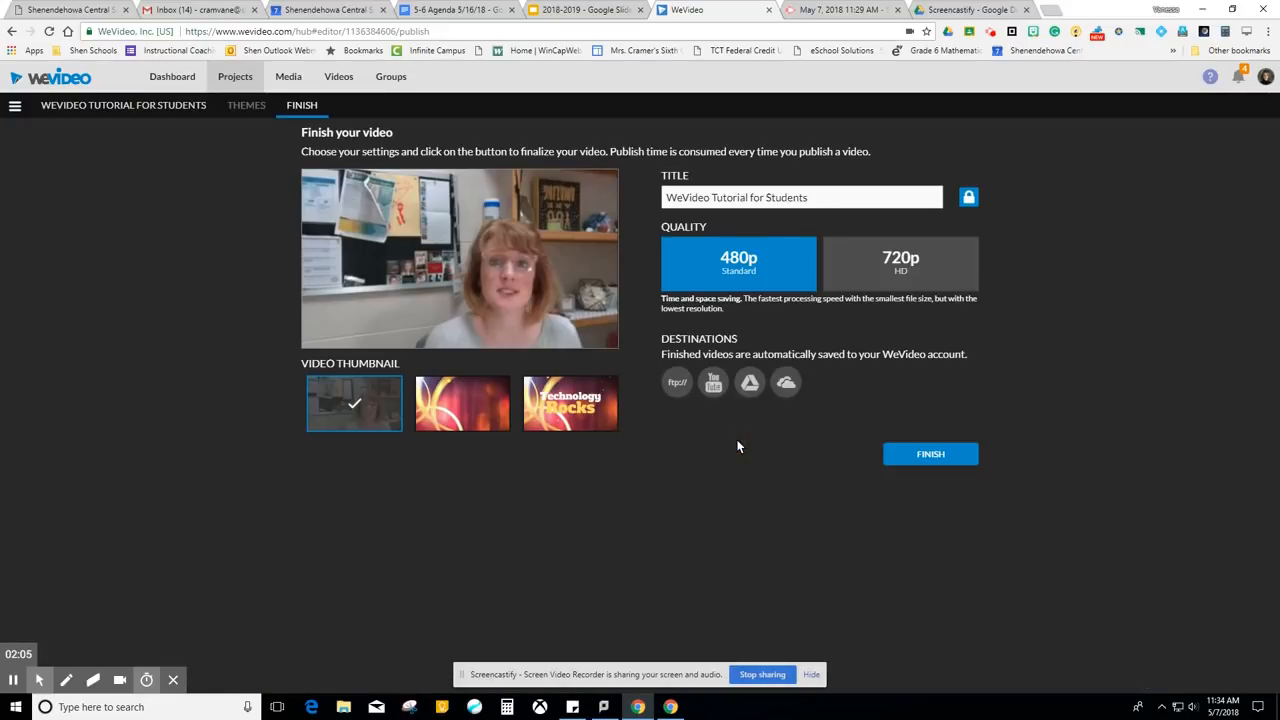
mouse_move(528, 250)
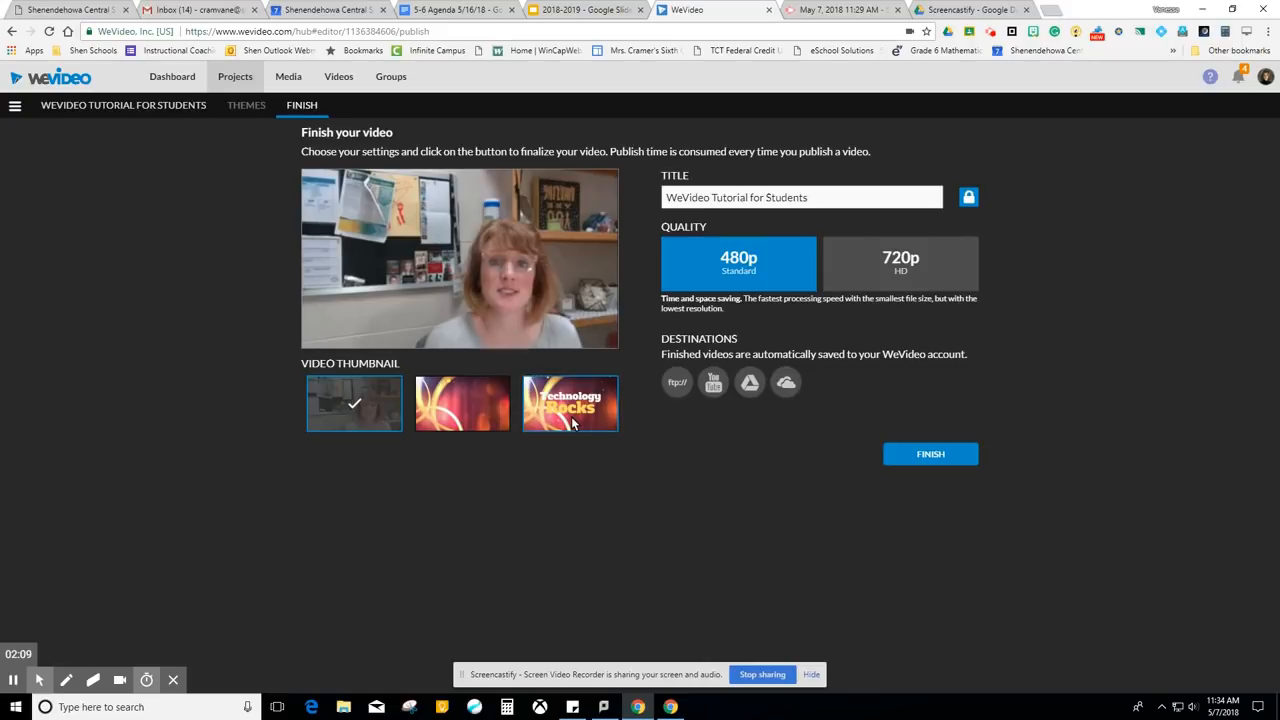
Choose the Technology Rocks thumbnail with 720p HD and start publishing to Google Drive.
left_click(570, 404)
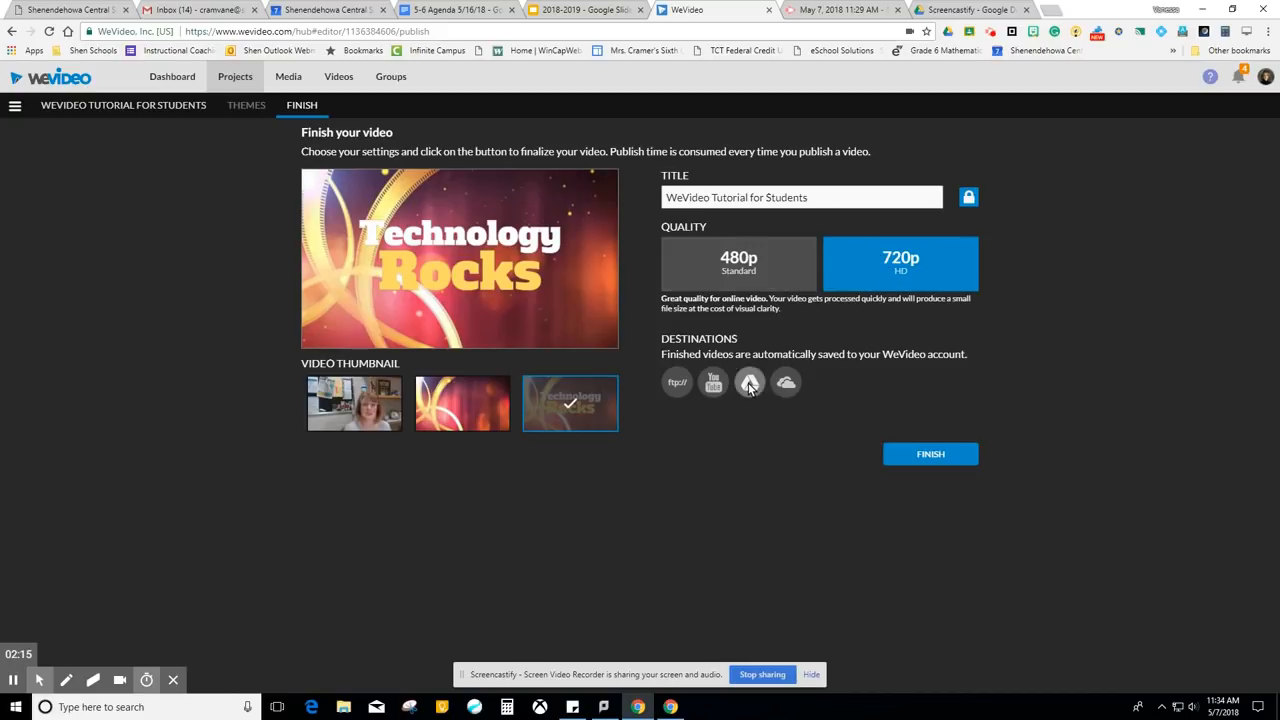
mouse_move(748, 382)
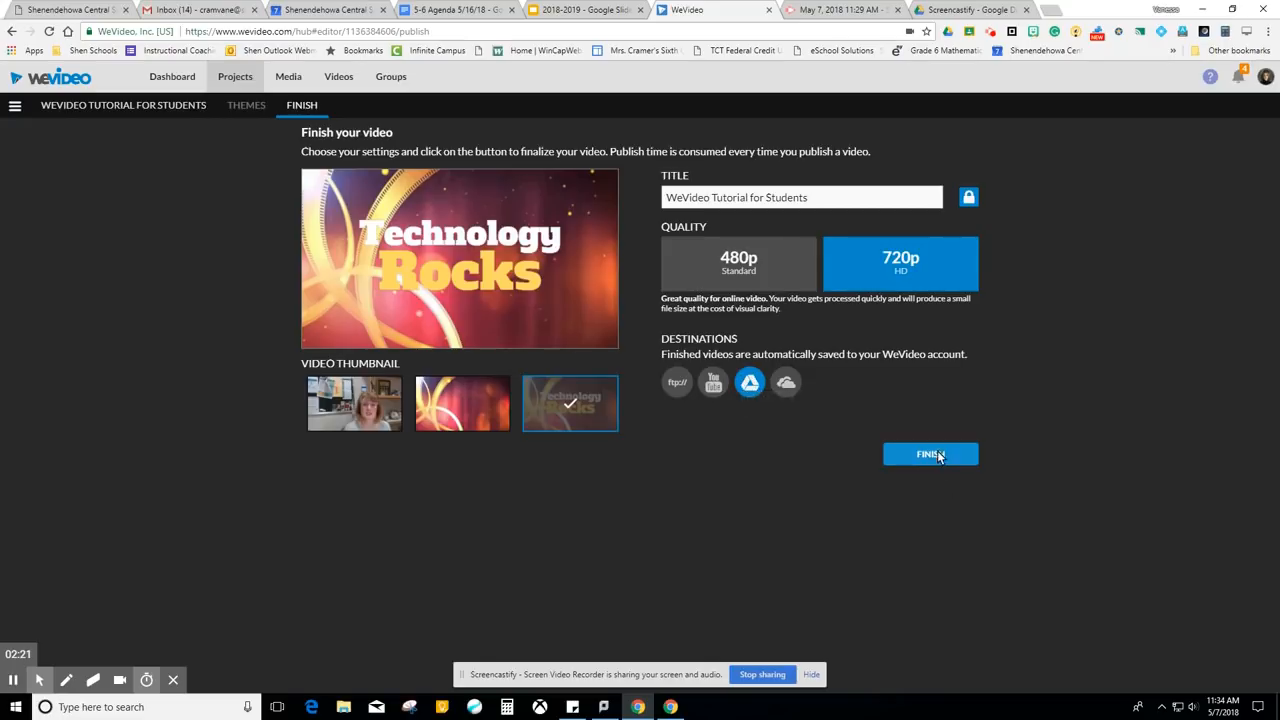
left_click(930, 454)
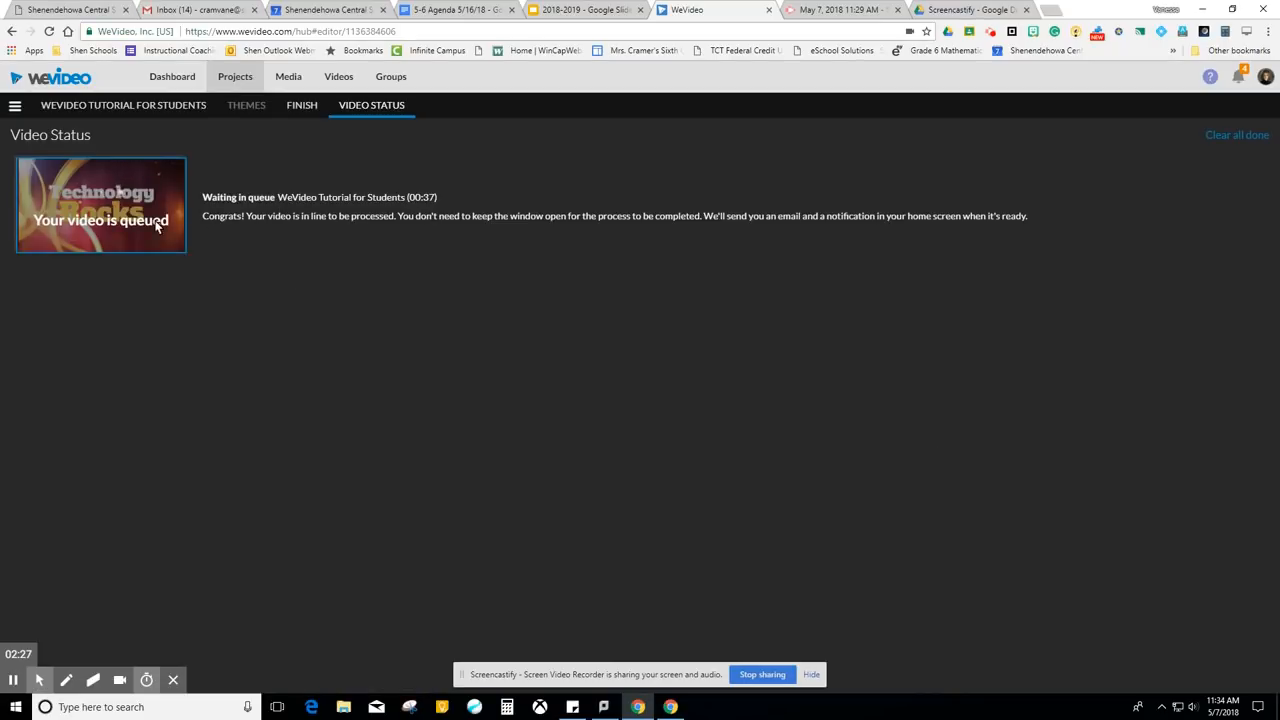
mouse_move(156, 320)
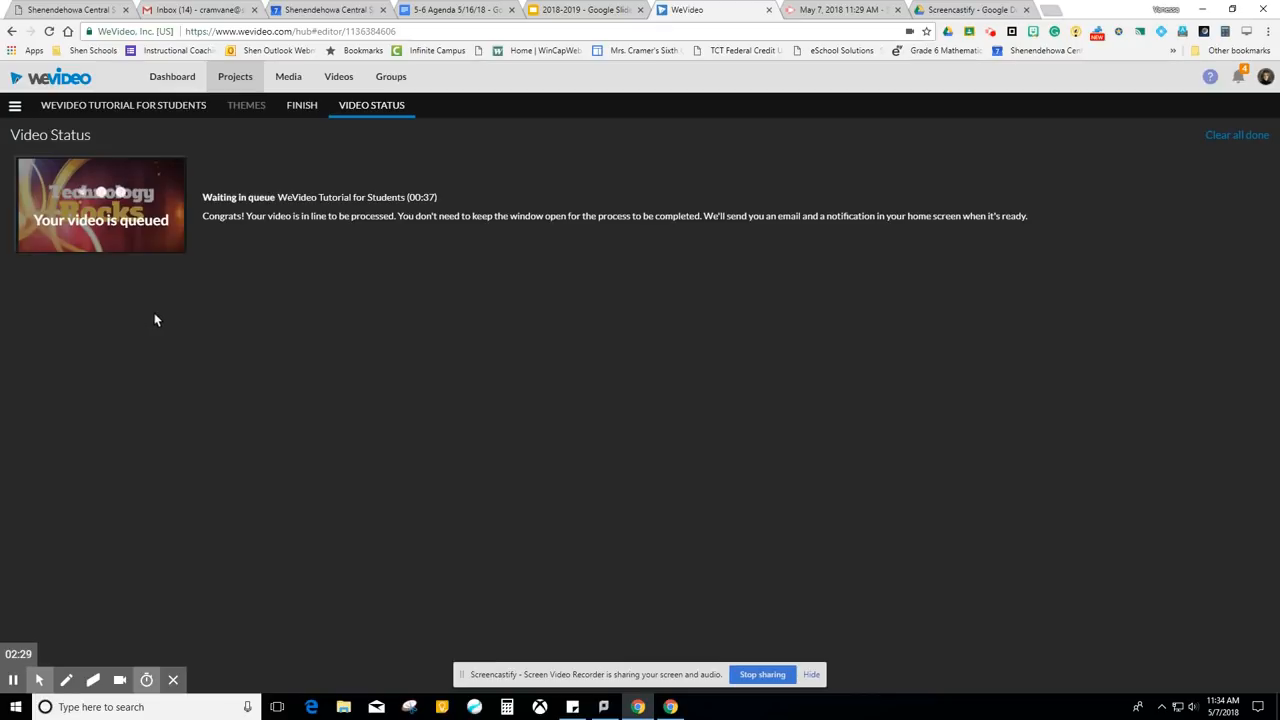
mouse_move(476, 272)
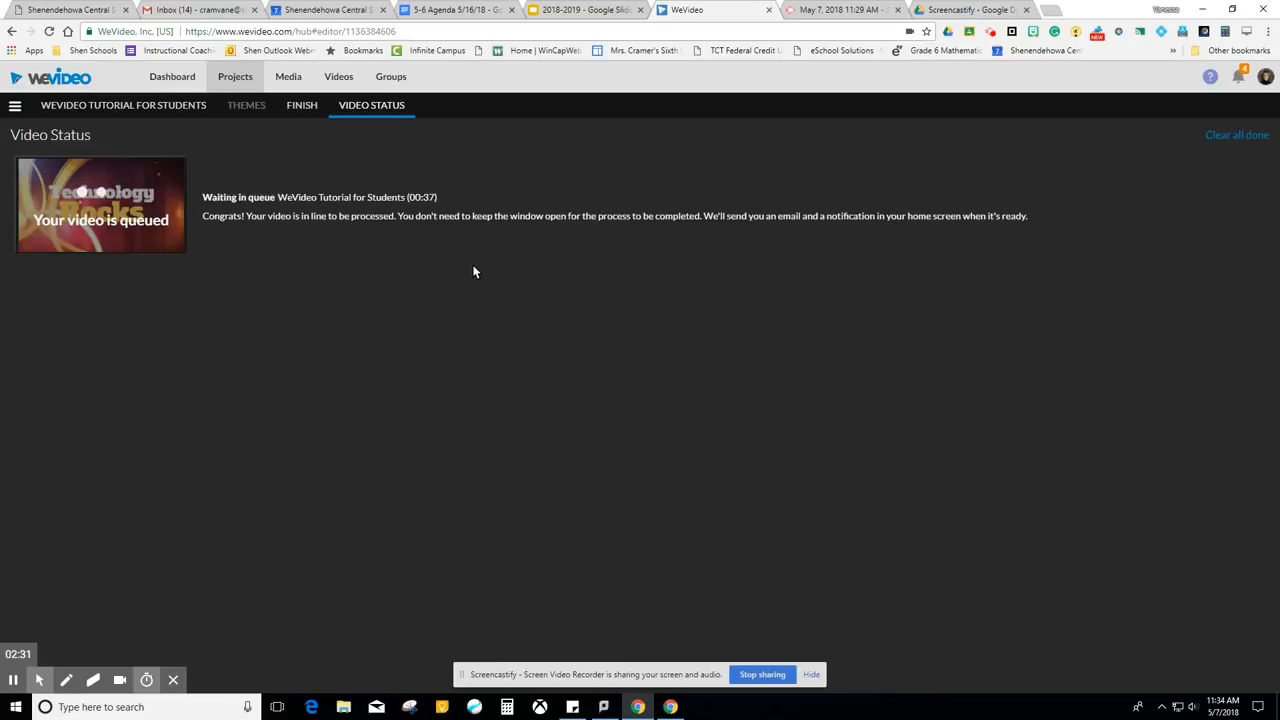